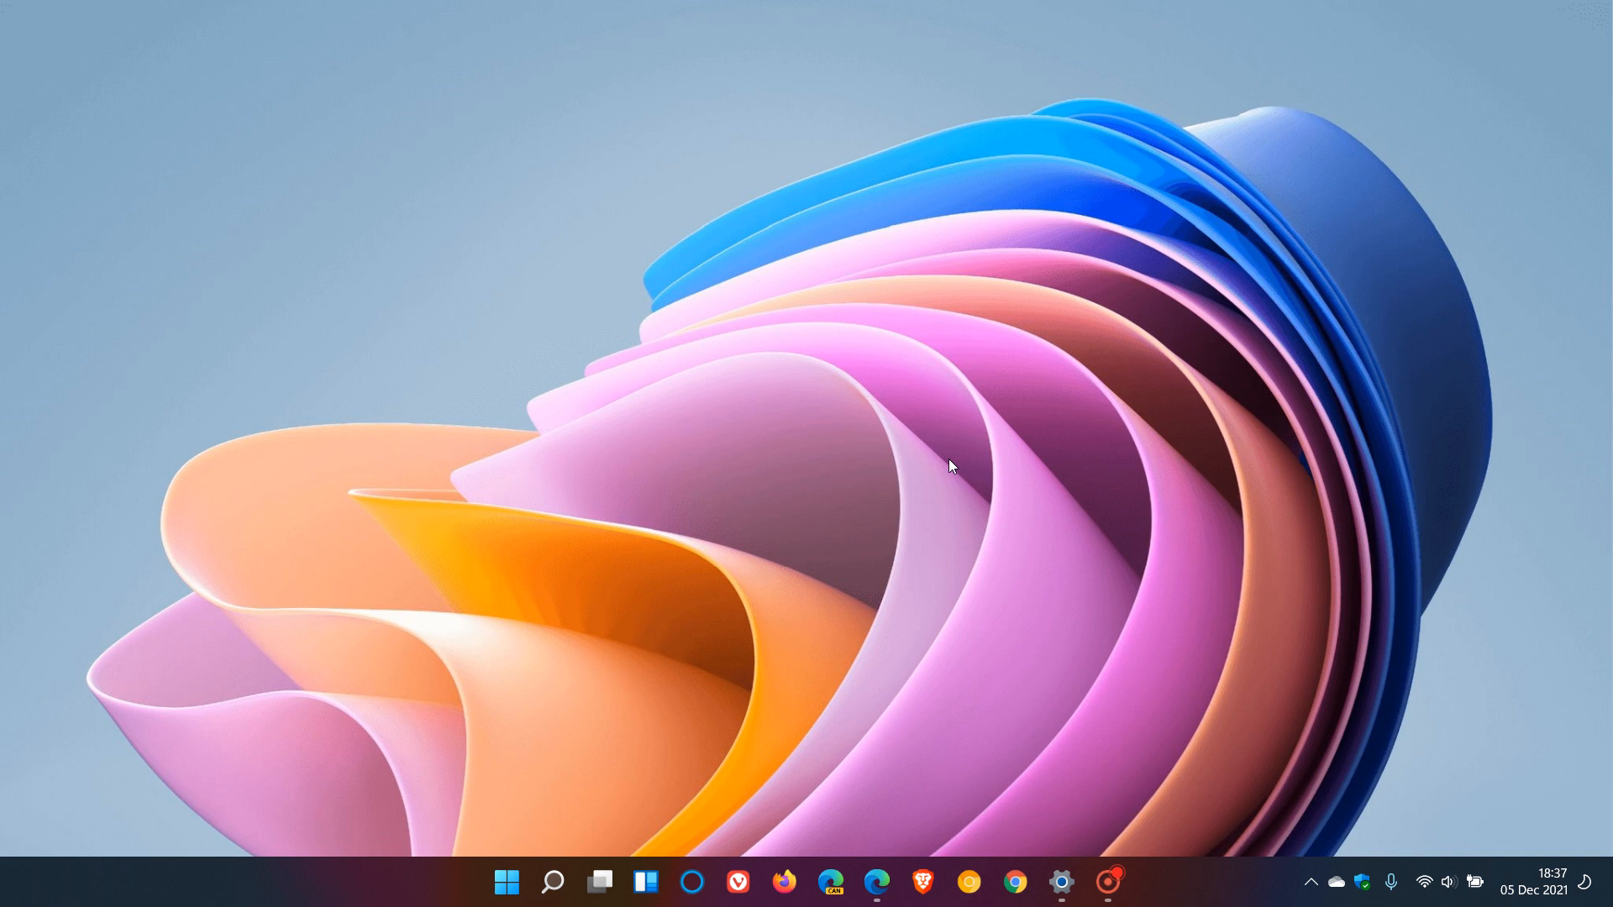
{"action": "mouse_move", "coordinate": [1004, 501]}
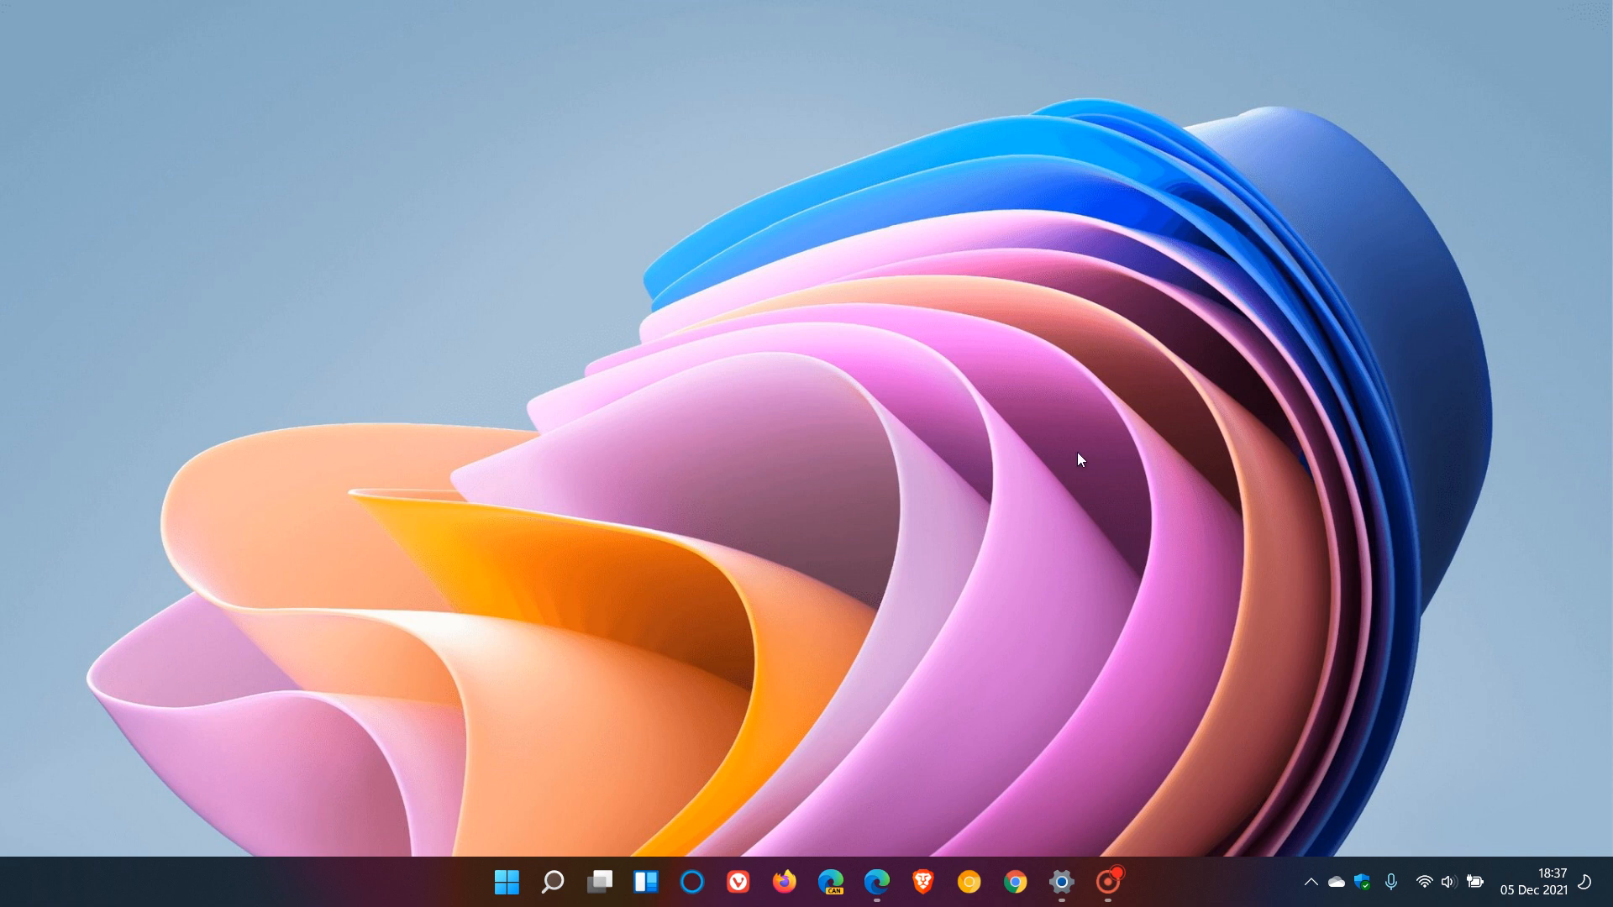
{"action": "mouse_move", "coordinate": [950, 518]}
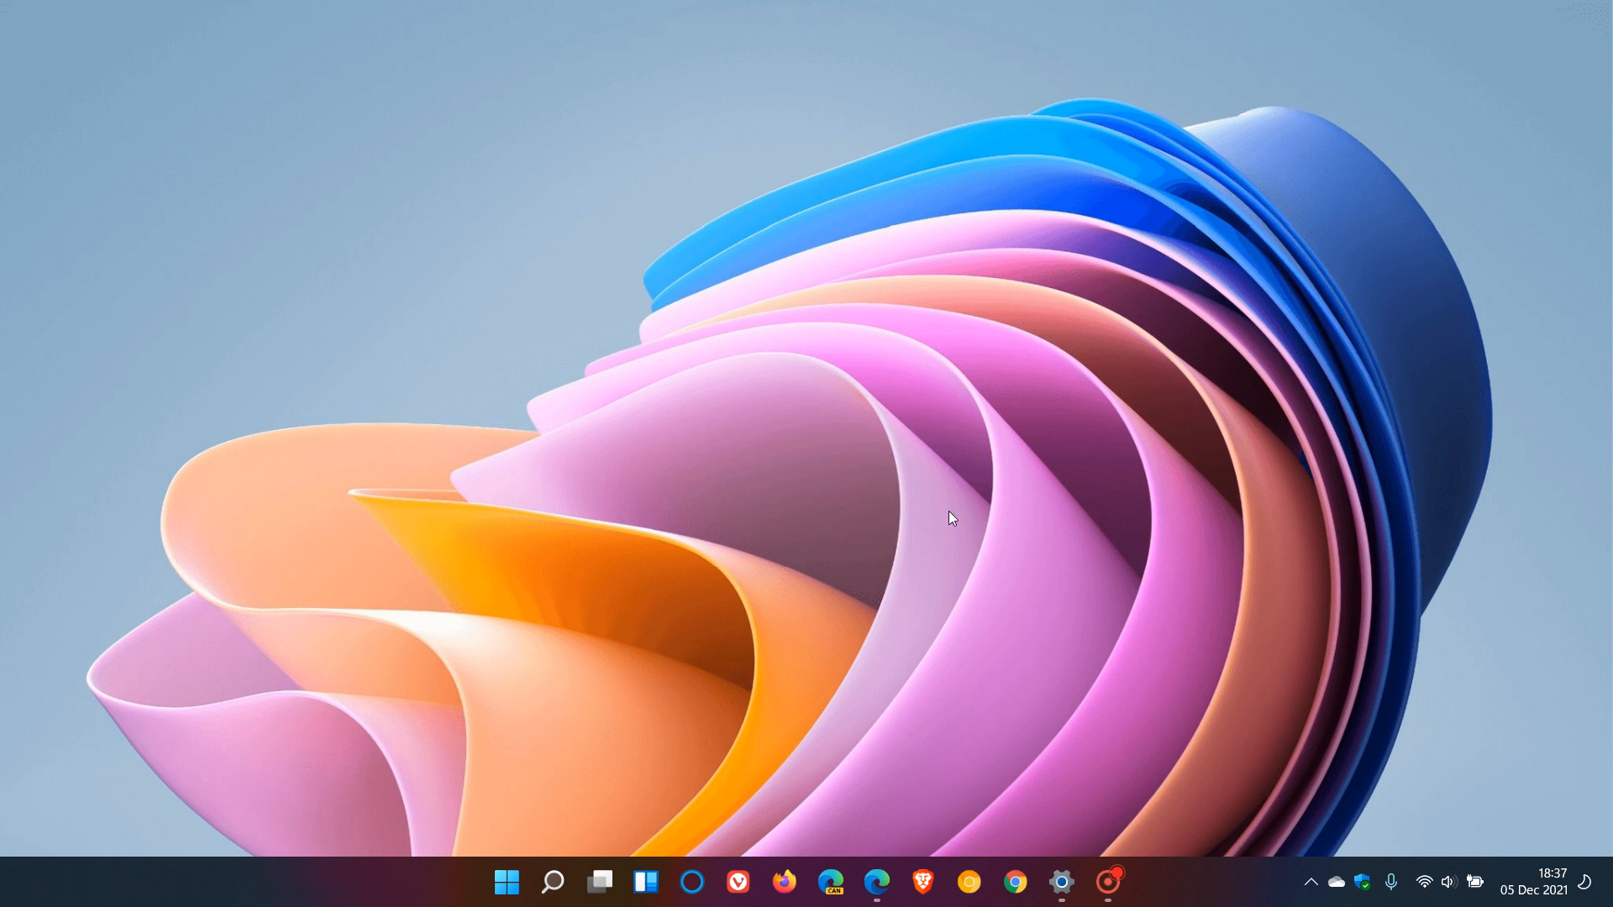
{"action": "mouse_move", "coordinate": [978, 491]}
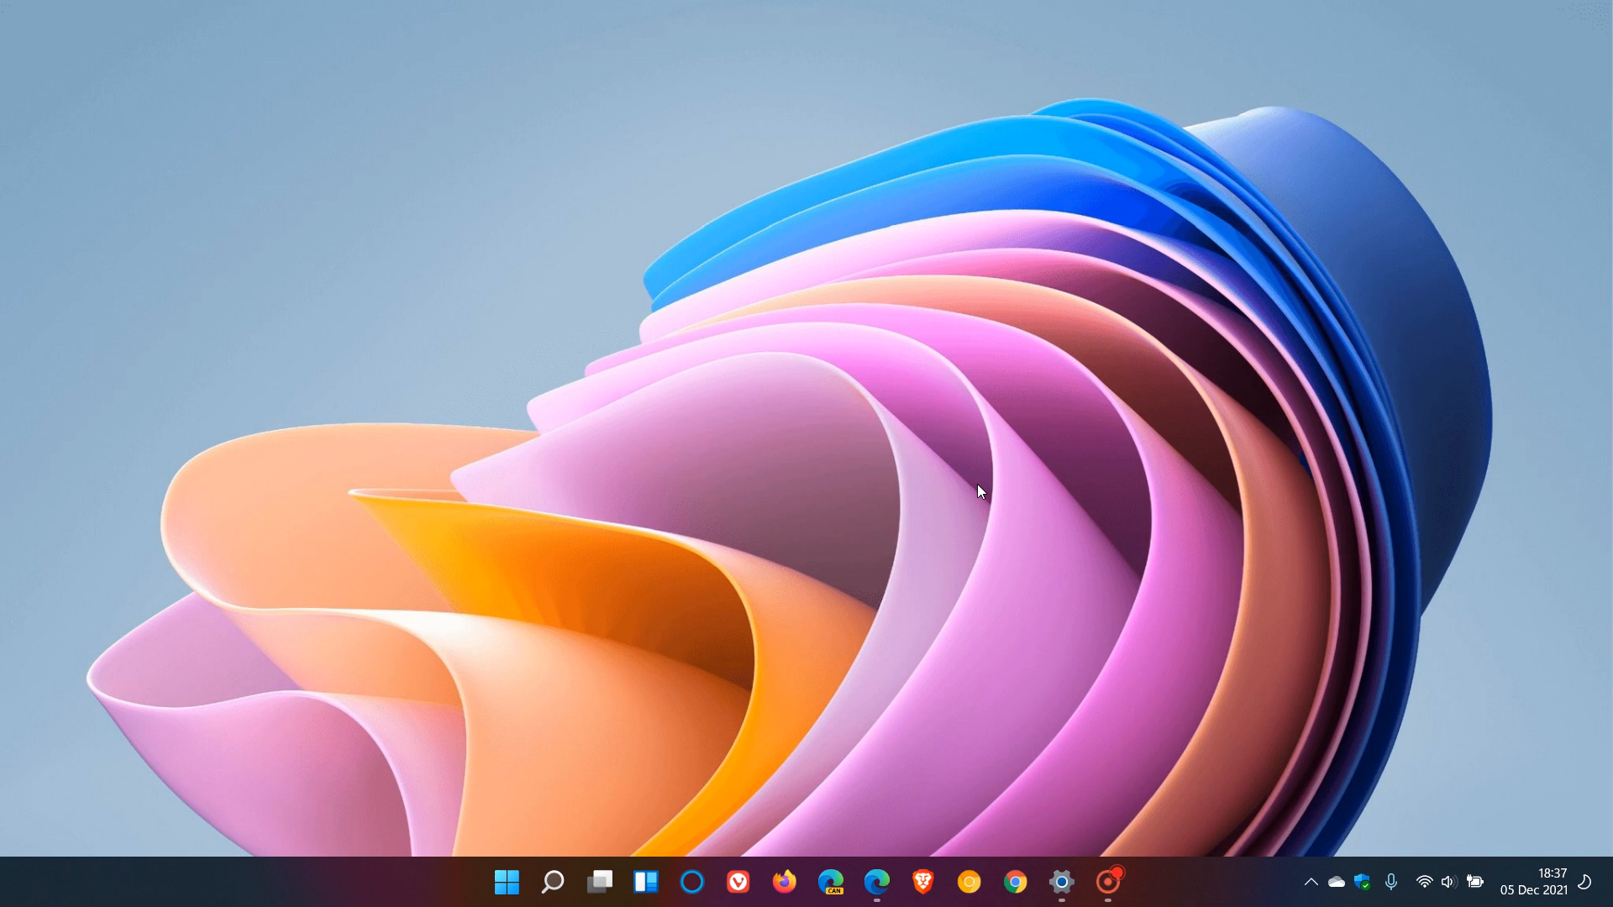
{"action": "mouse_move", "coordinate": [968, 517]}
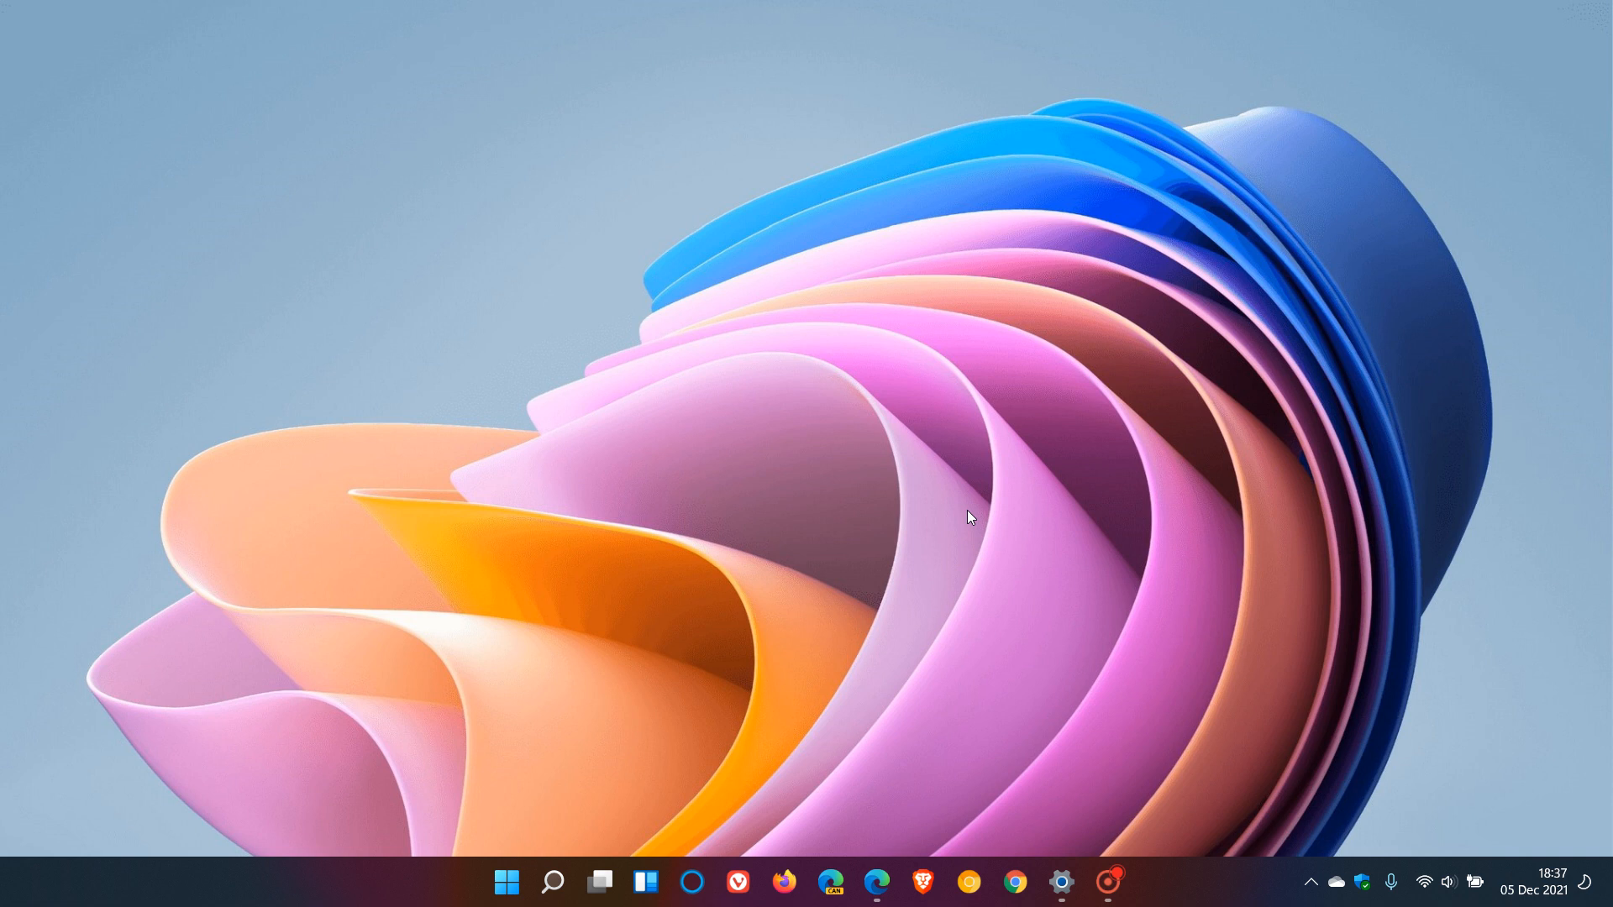
{"action": "mouse_move", "coordinate": [936, 481]}
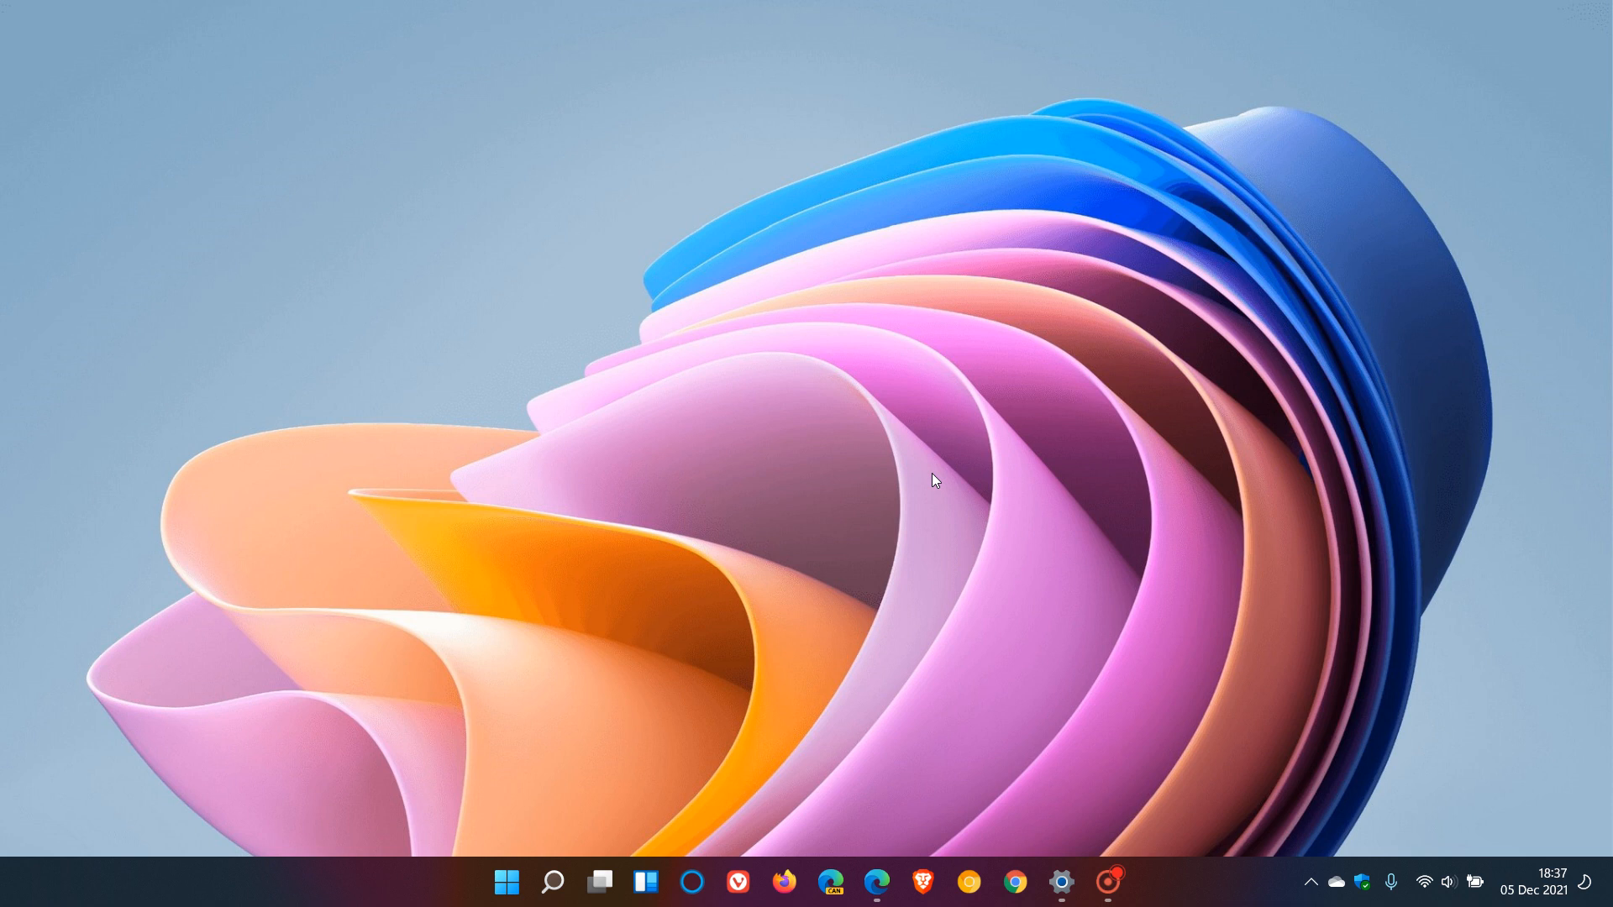
{"action": "mouse_move", "coordinate": [1018, 476]}
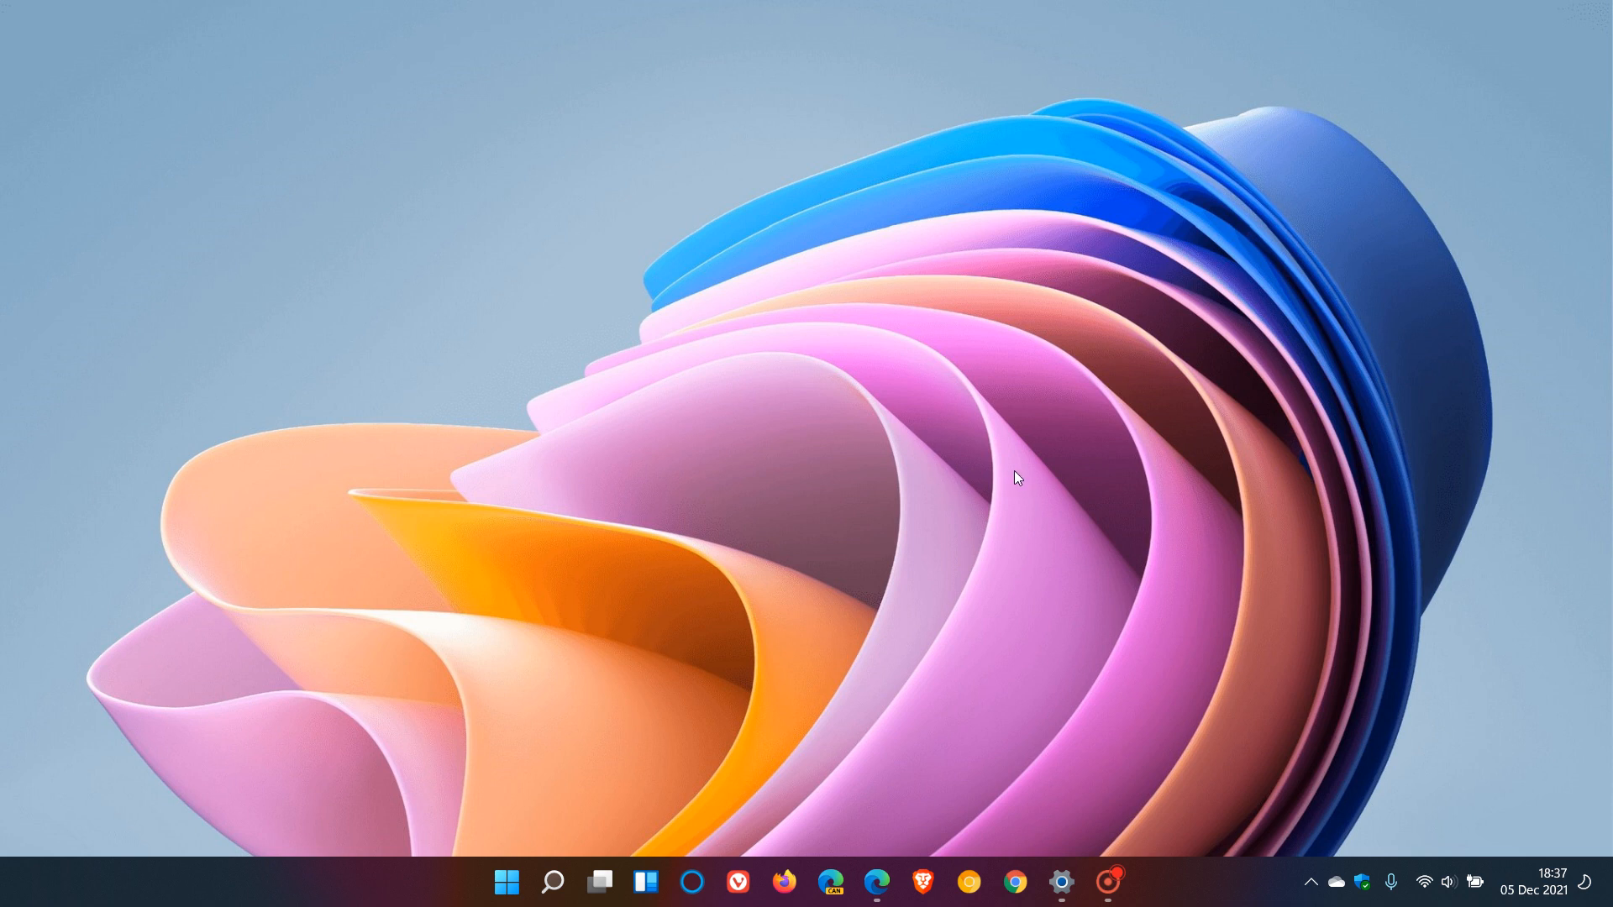
{"action": "mouse_move", "coordinate": [997, 481]}
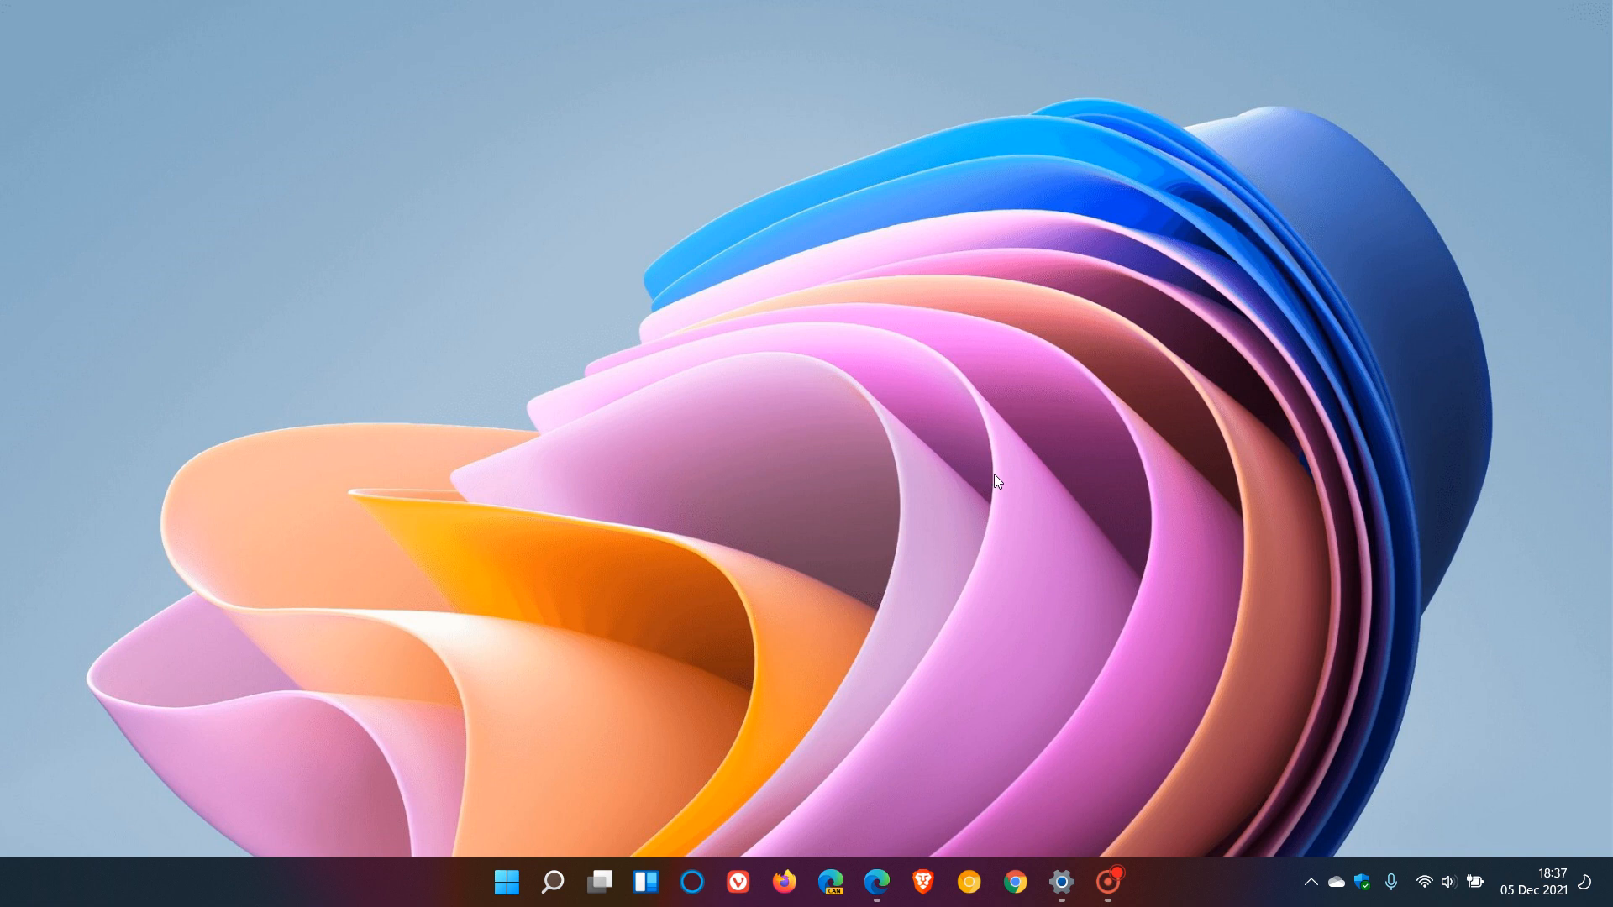
{"action": "mouse_move", "coordinate": [1045, 458]}
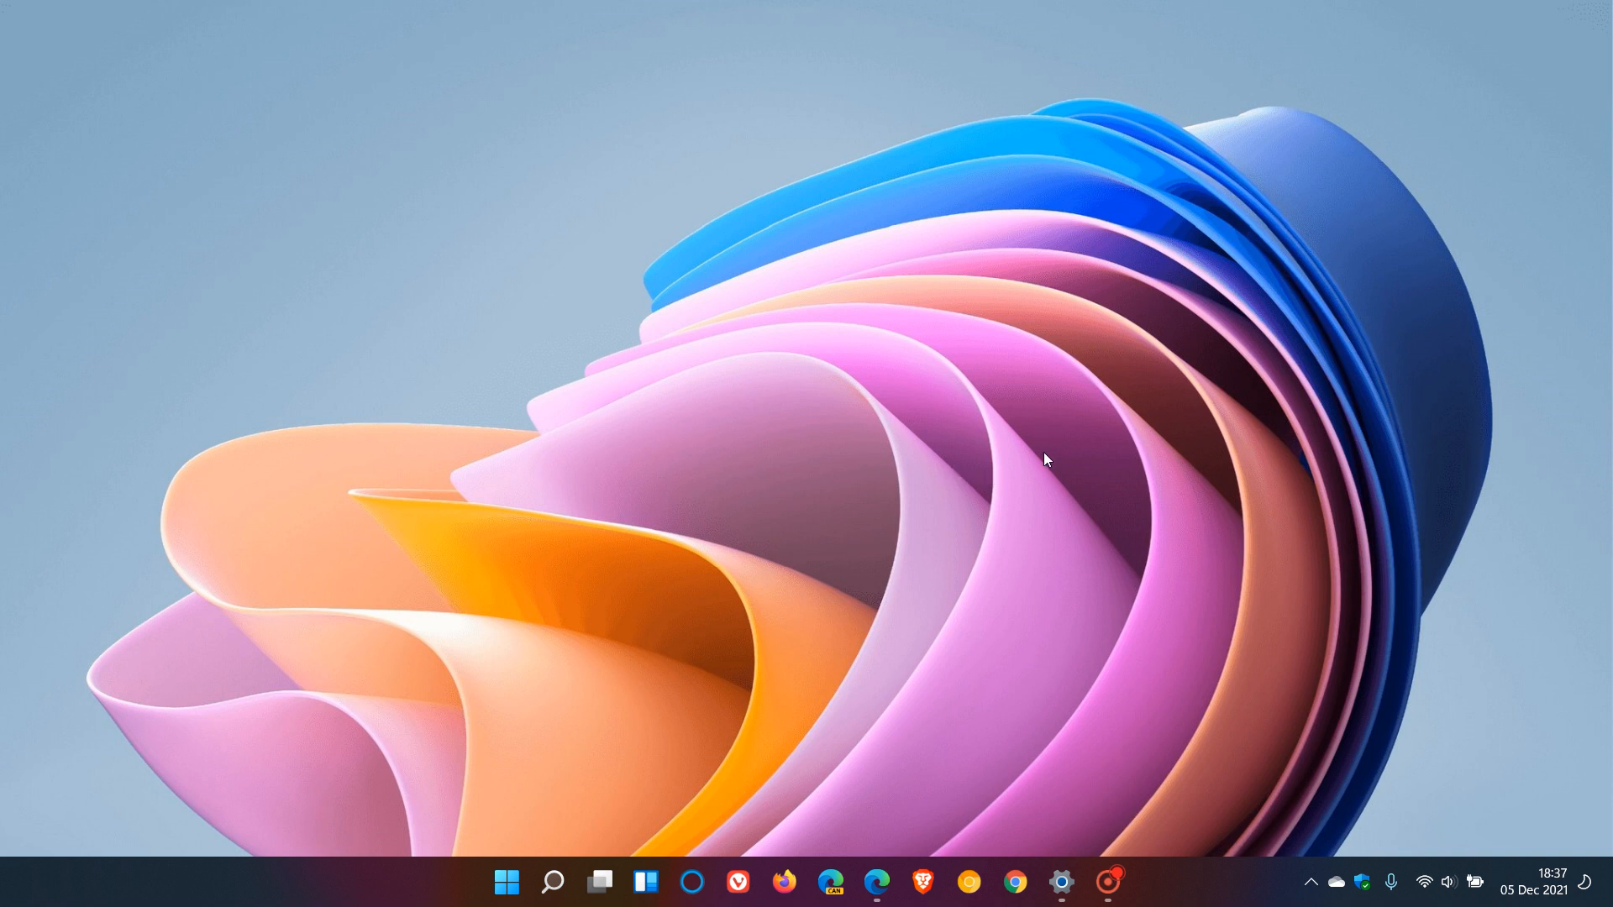
{"action": "mouse_move", "coordinate": [1087, 435]}
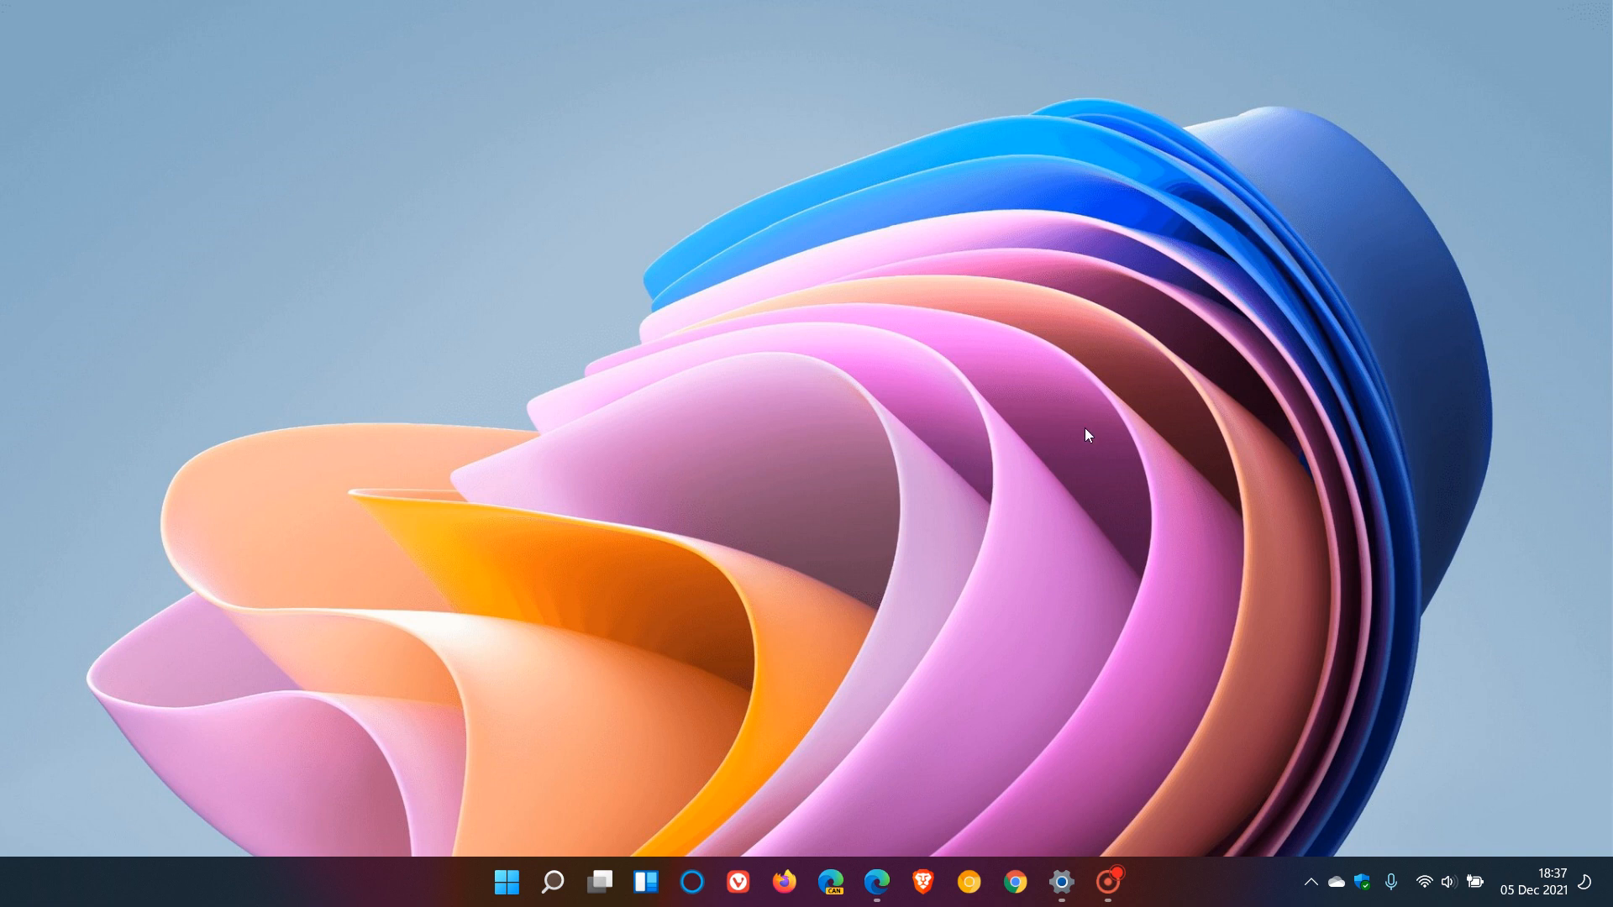
{"action": "mouse_move", "coordinate": [1100, 576]}
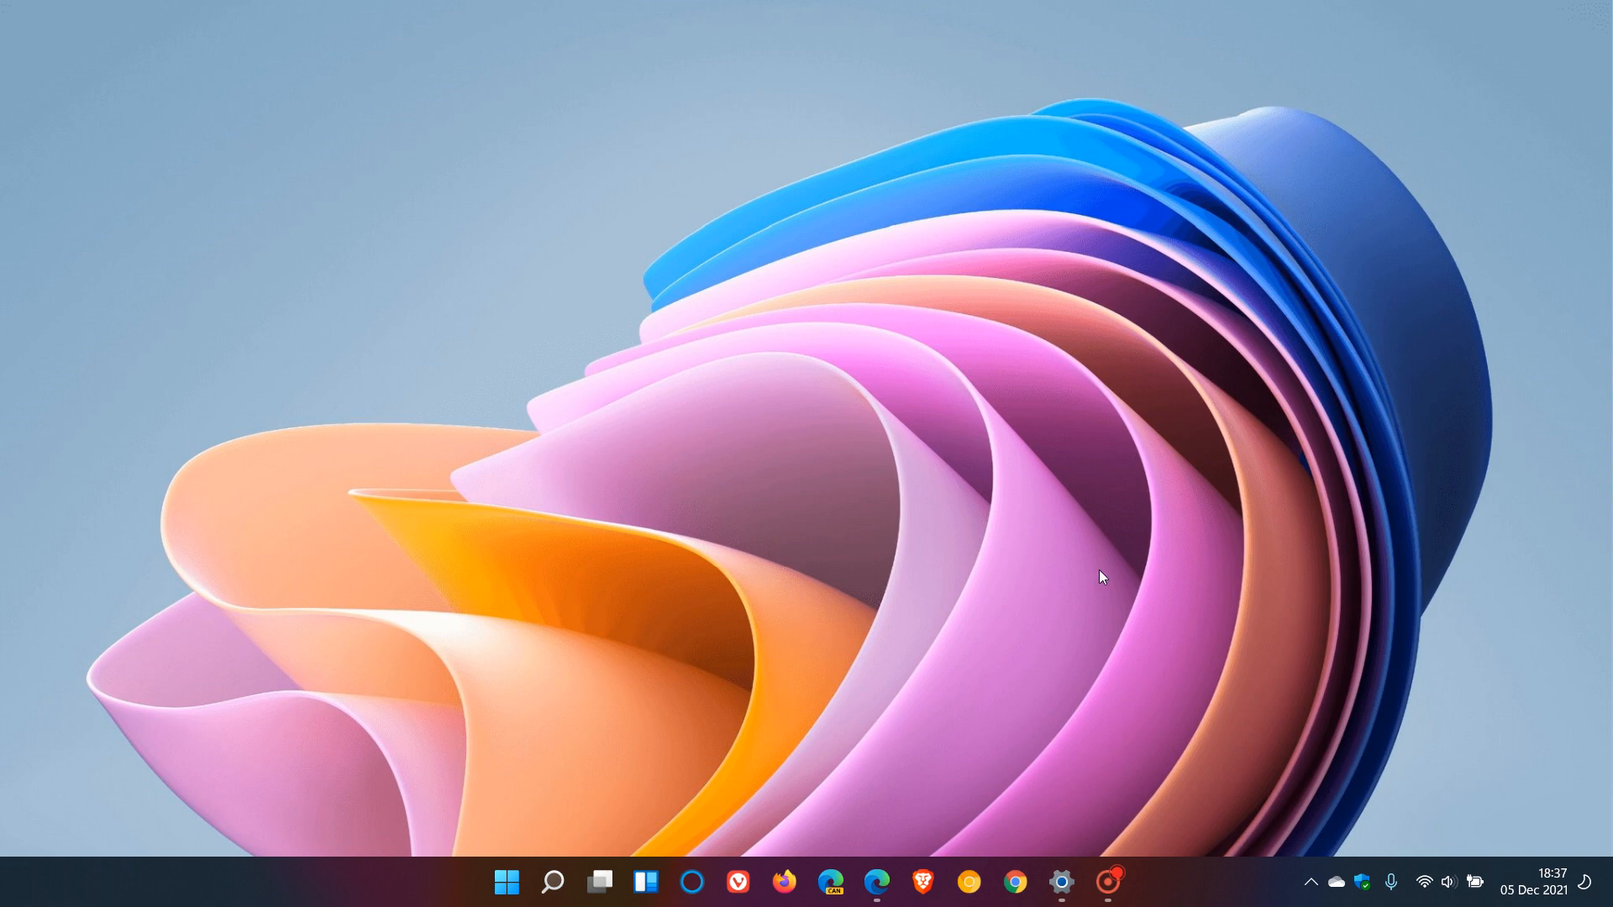
Step: Restore the Build 22509 post in Edge and scroll to the stacked notifications notes
{"action": "left_click", "coordinate": [875, 883]}
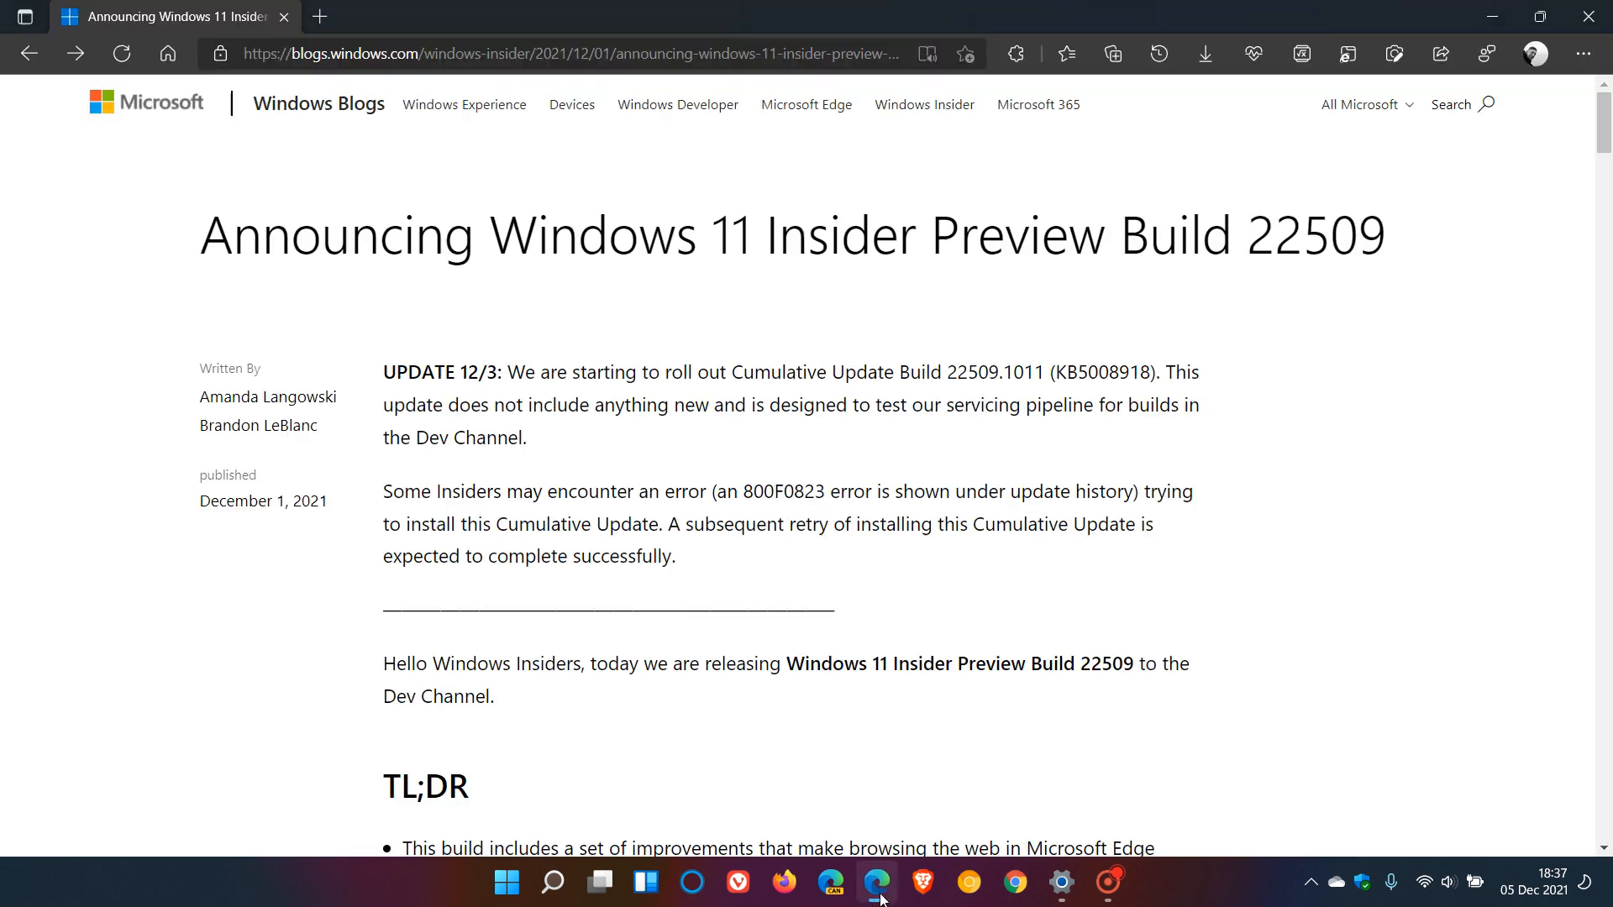
{"action": "mouse_move", "coordinate": [753, 294]}
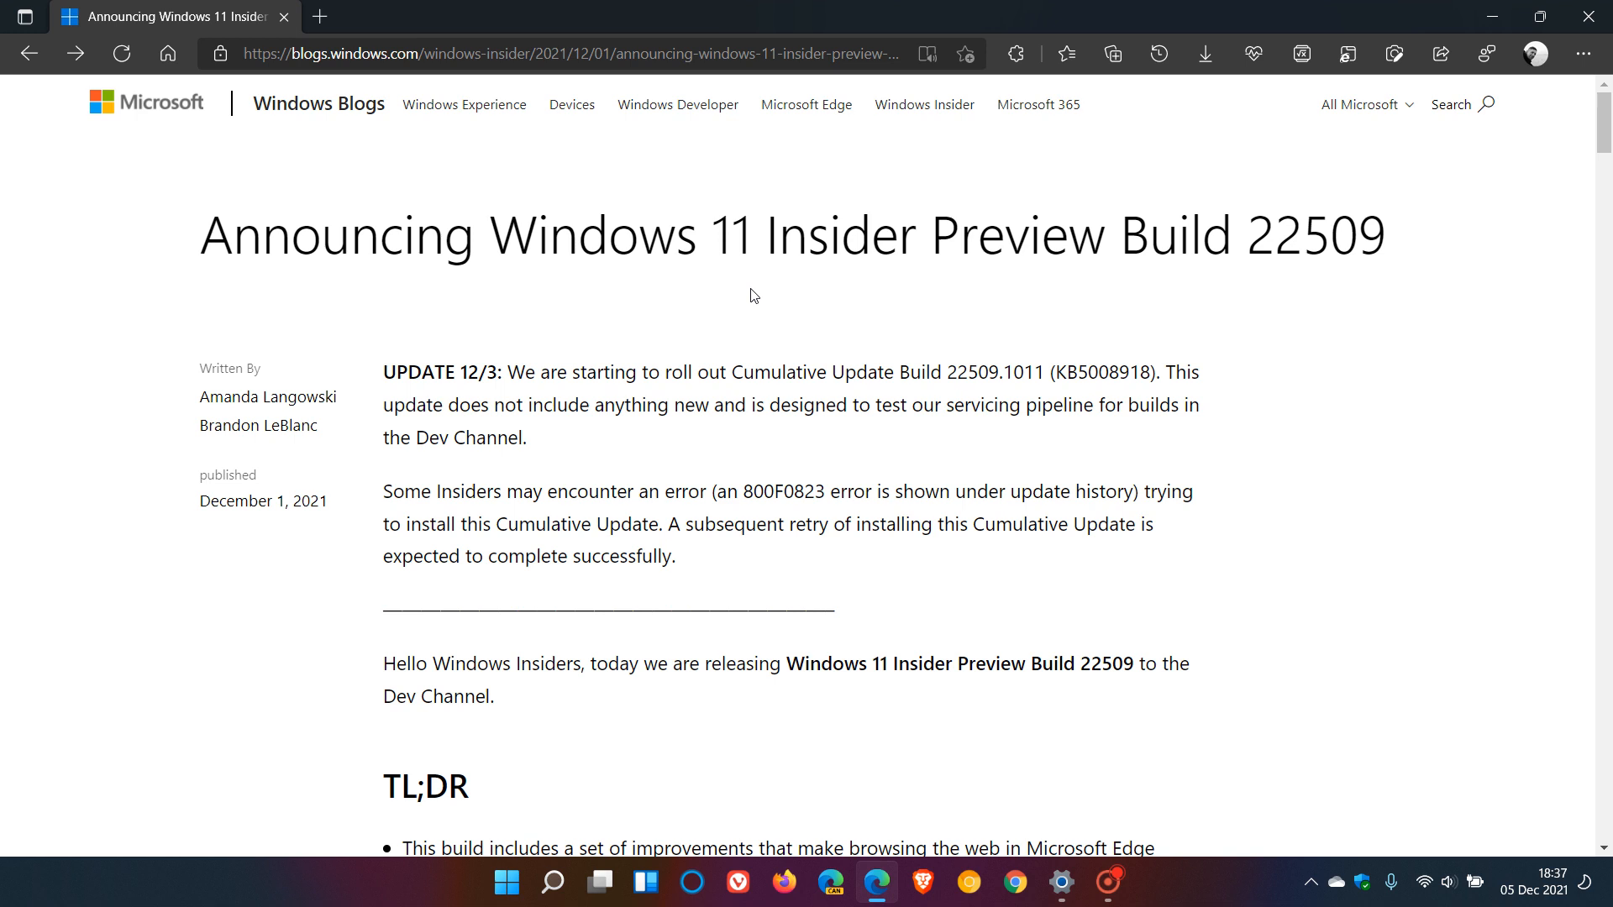
{"action": "mouse_move", "coordinate": [1294, 289]}
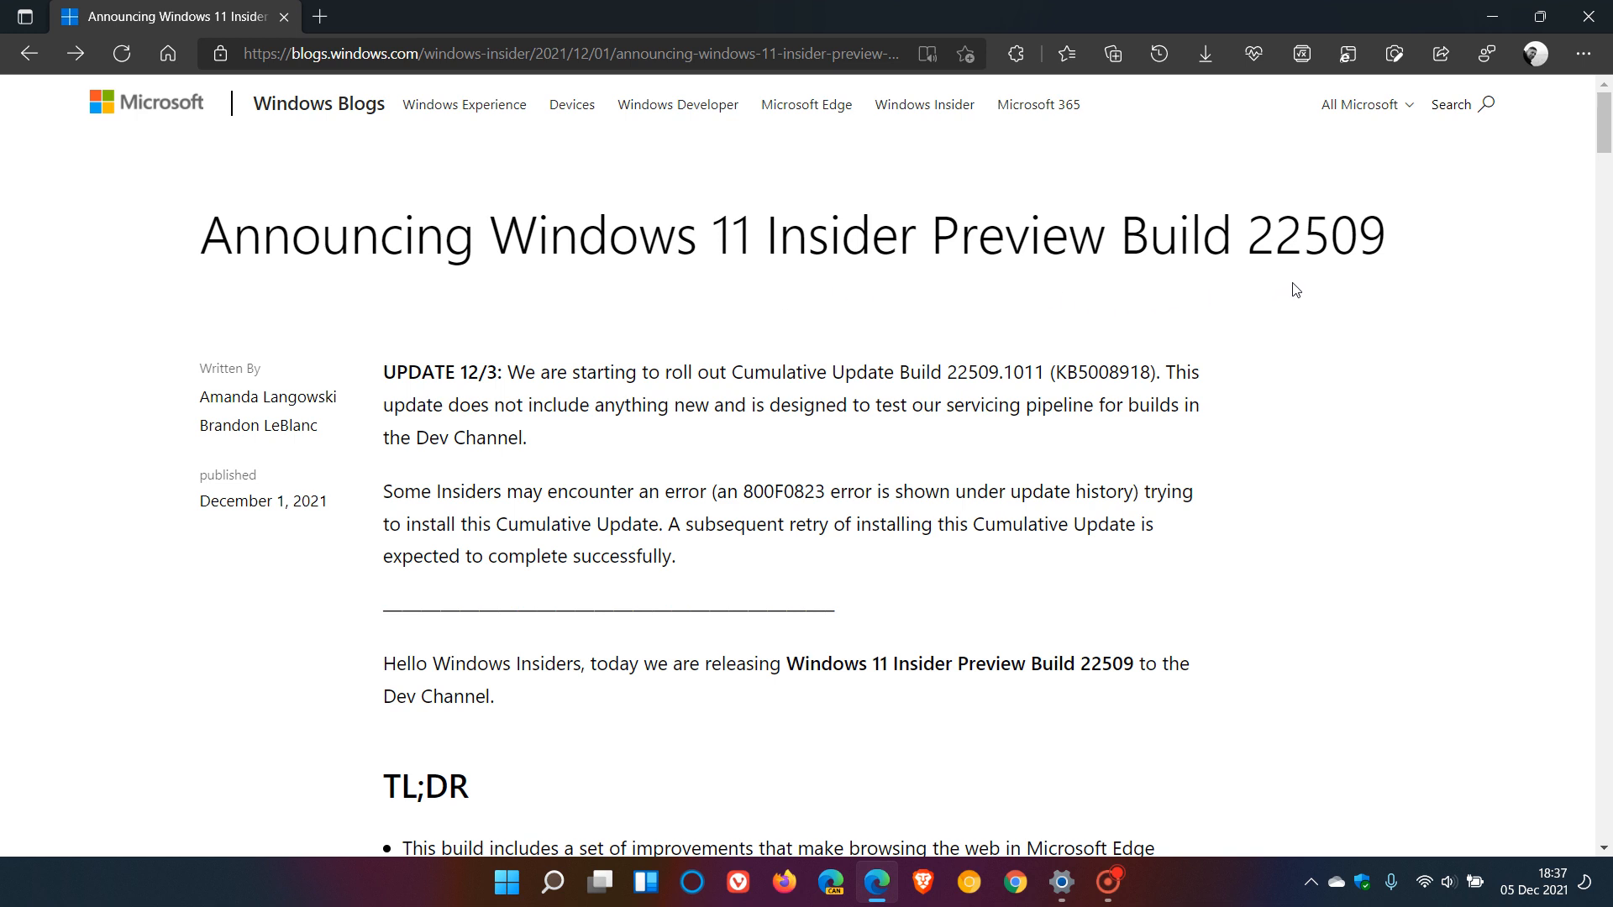
{"action": "mouse_move", "coordinate": [885, 299]}
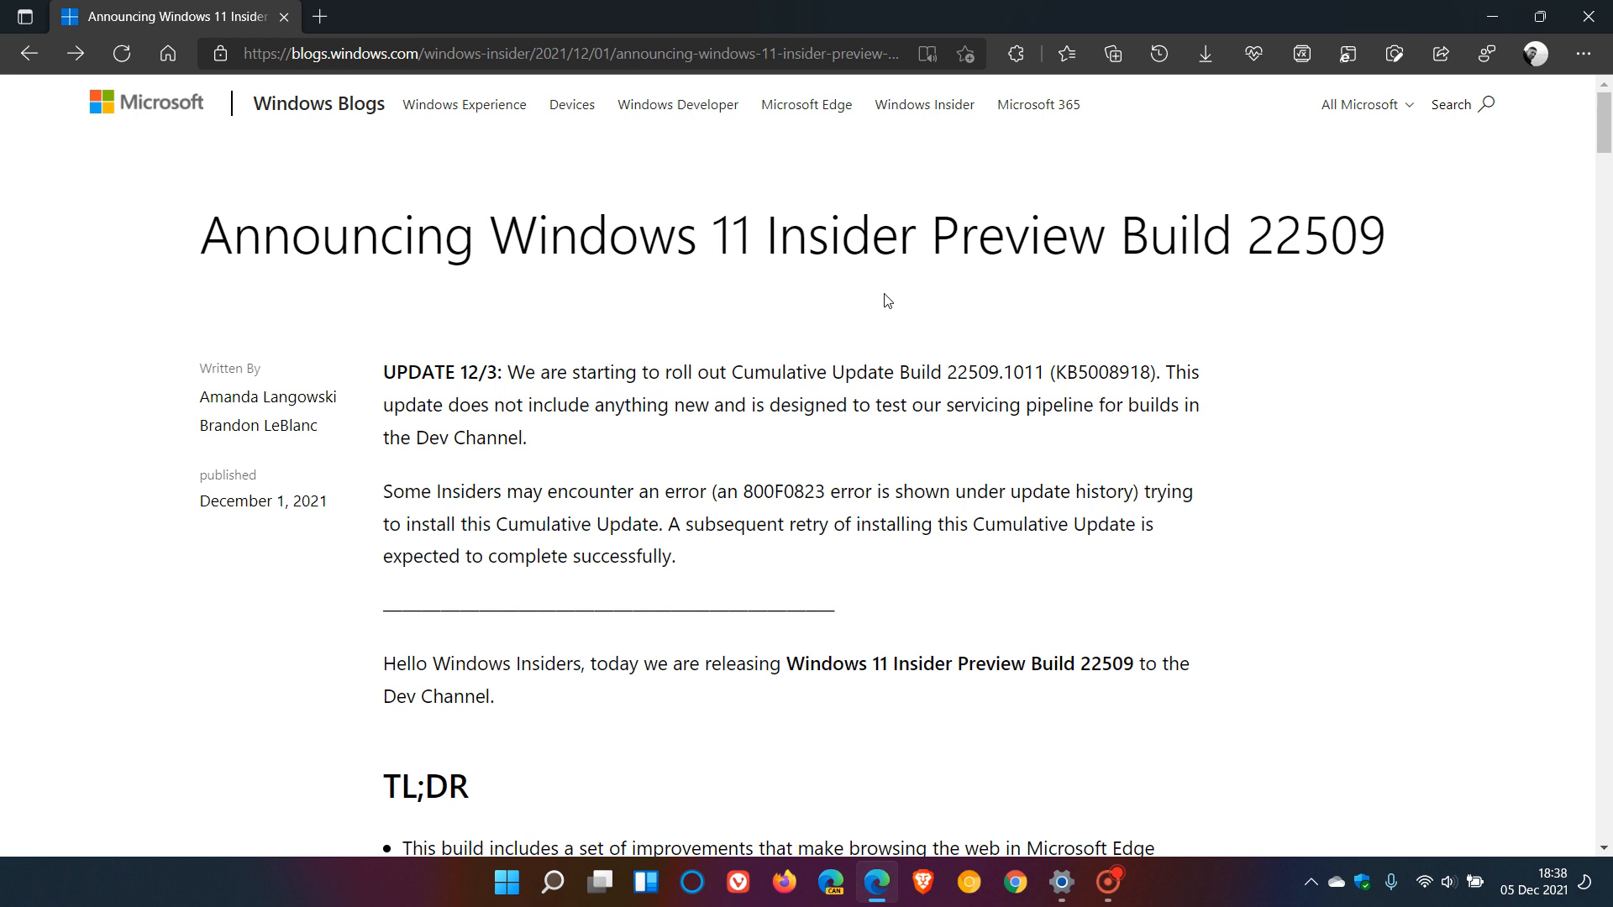
{"action": "mouse_move", "coordinate": [265, 581]}
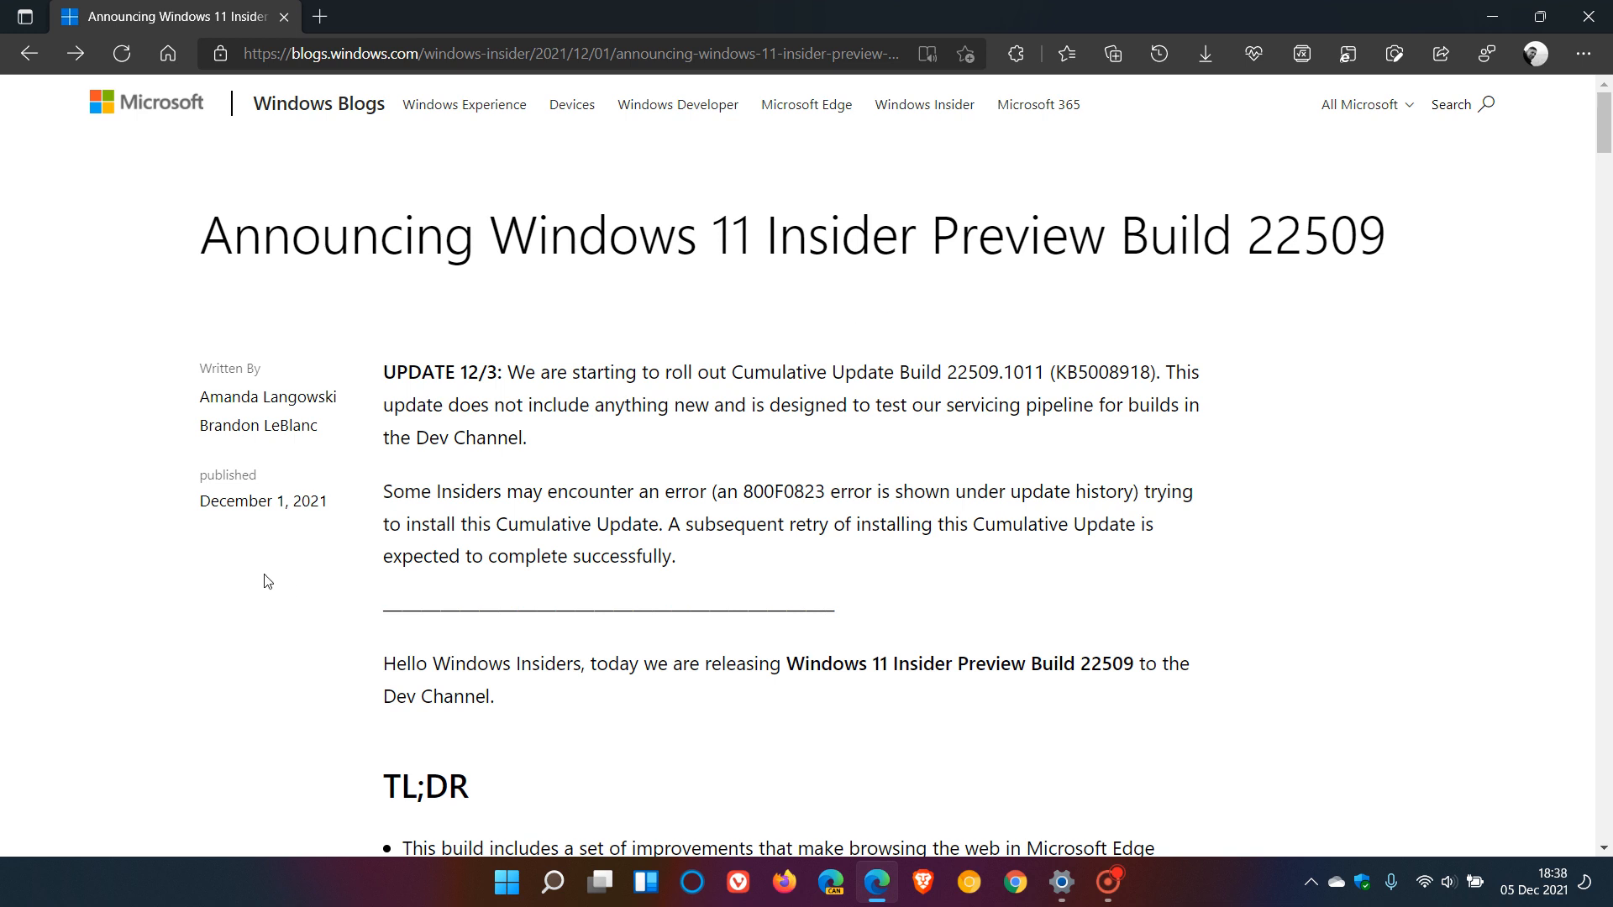
{"action": "mouse_move", "coordinate": [306, 526]}
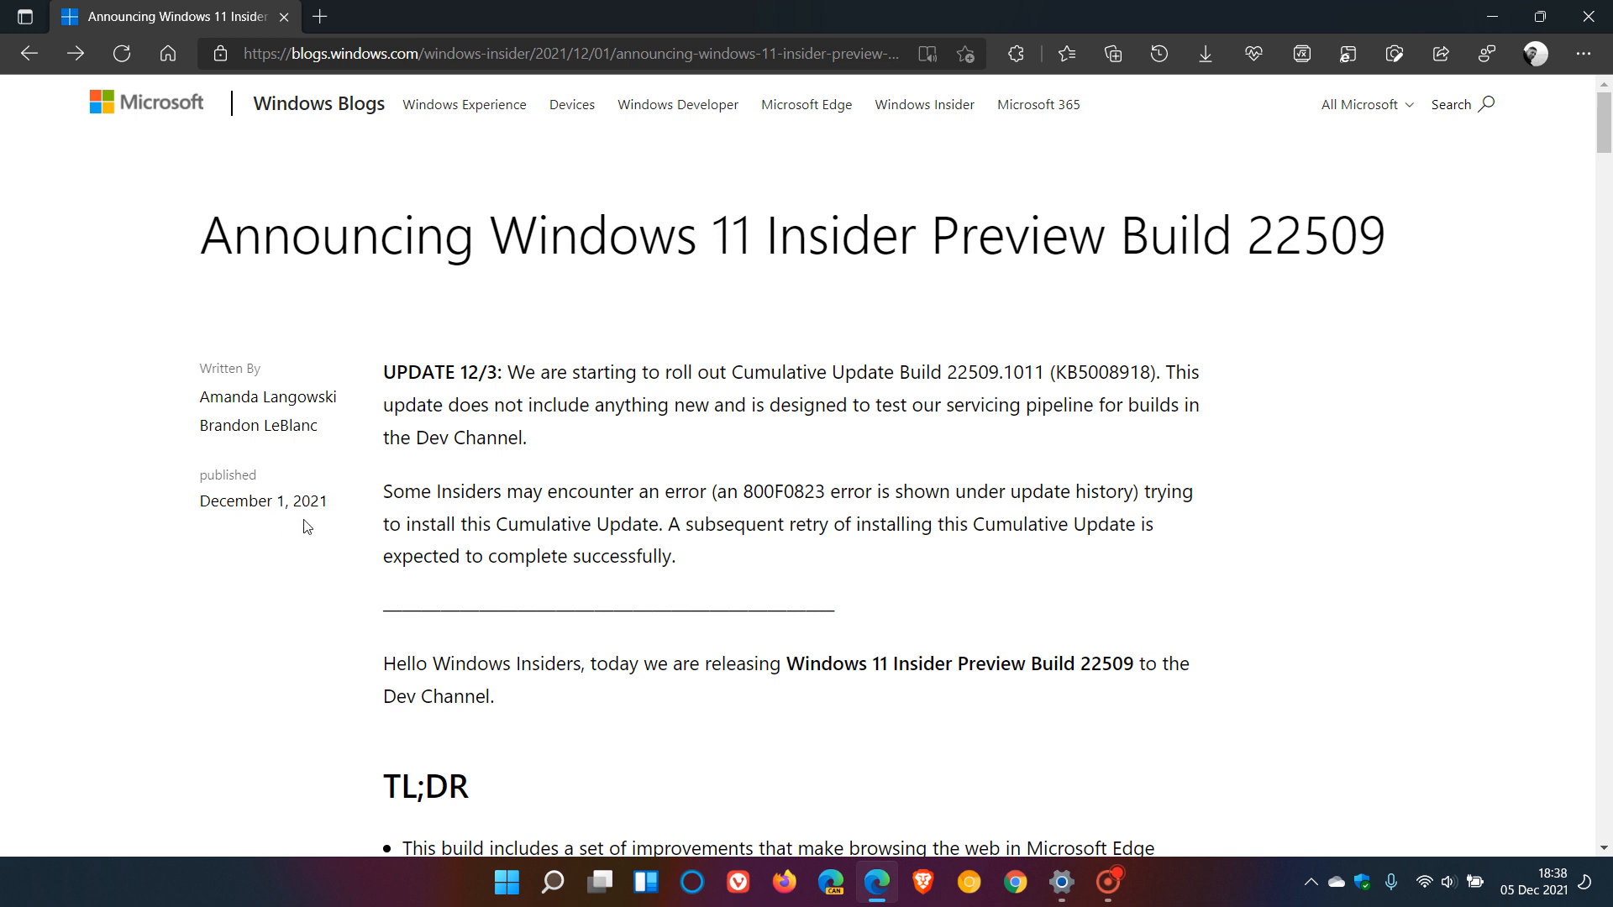
{"action": "mouse_move", "coordinate": [990, 585]}
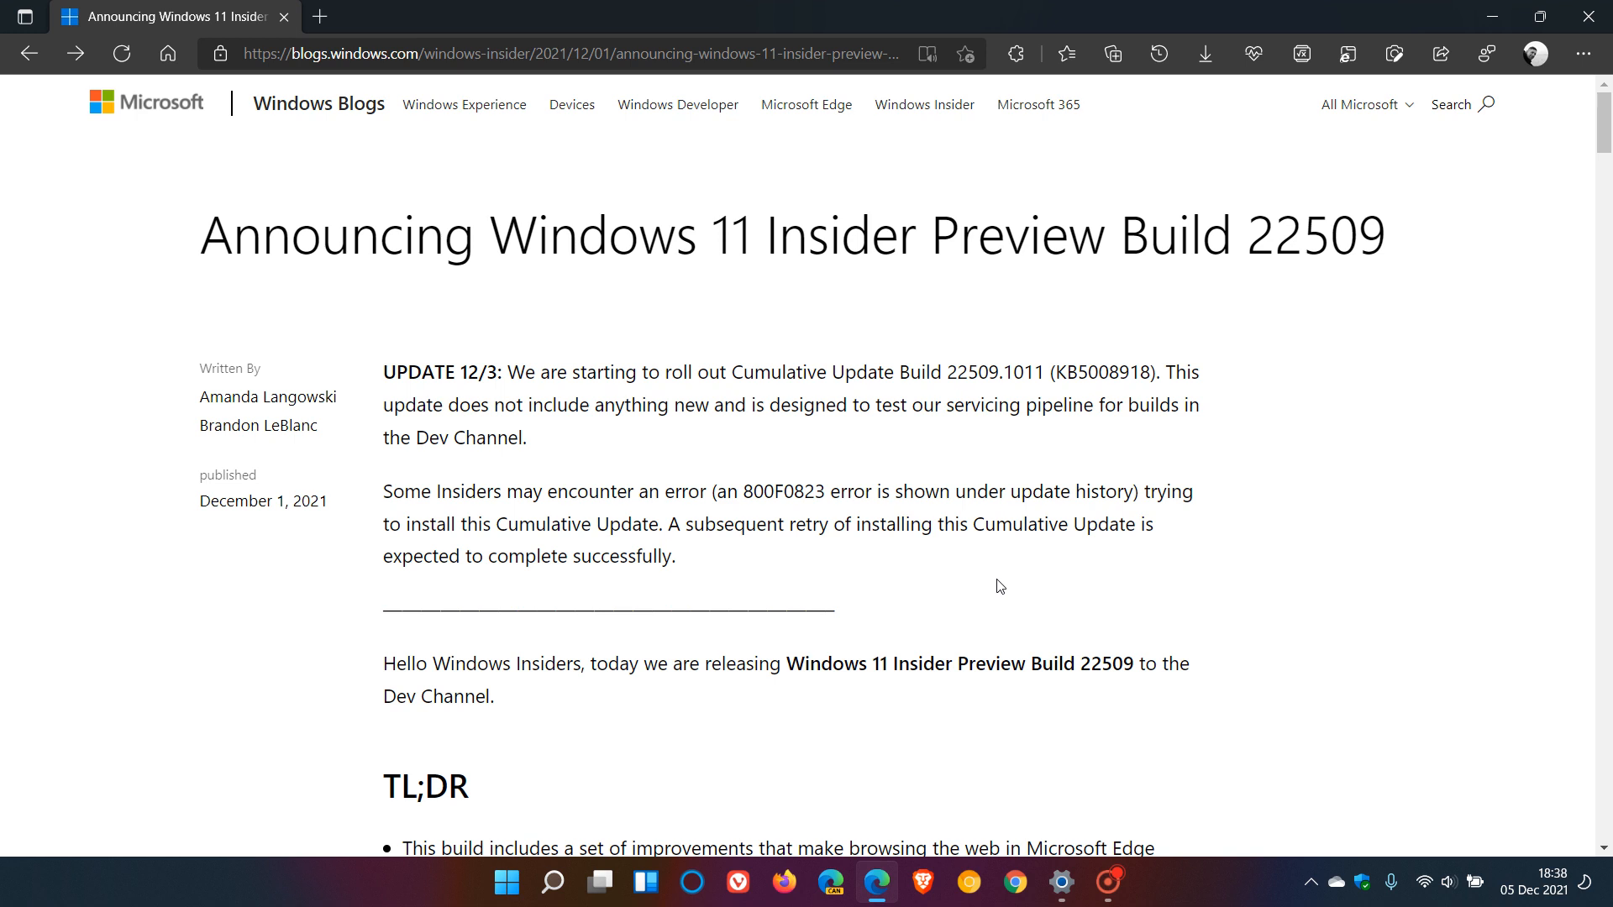
{"action": "mouse_move", "coordinate": [957, 578]}
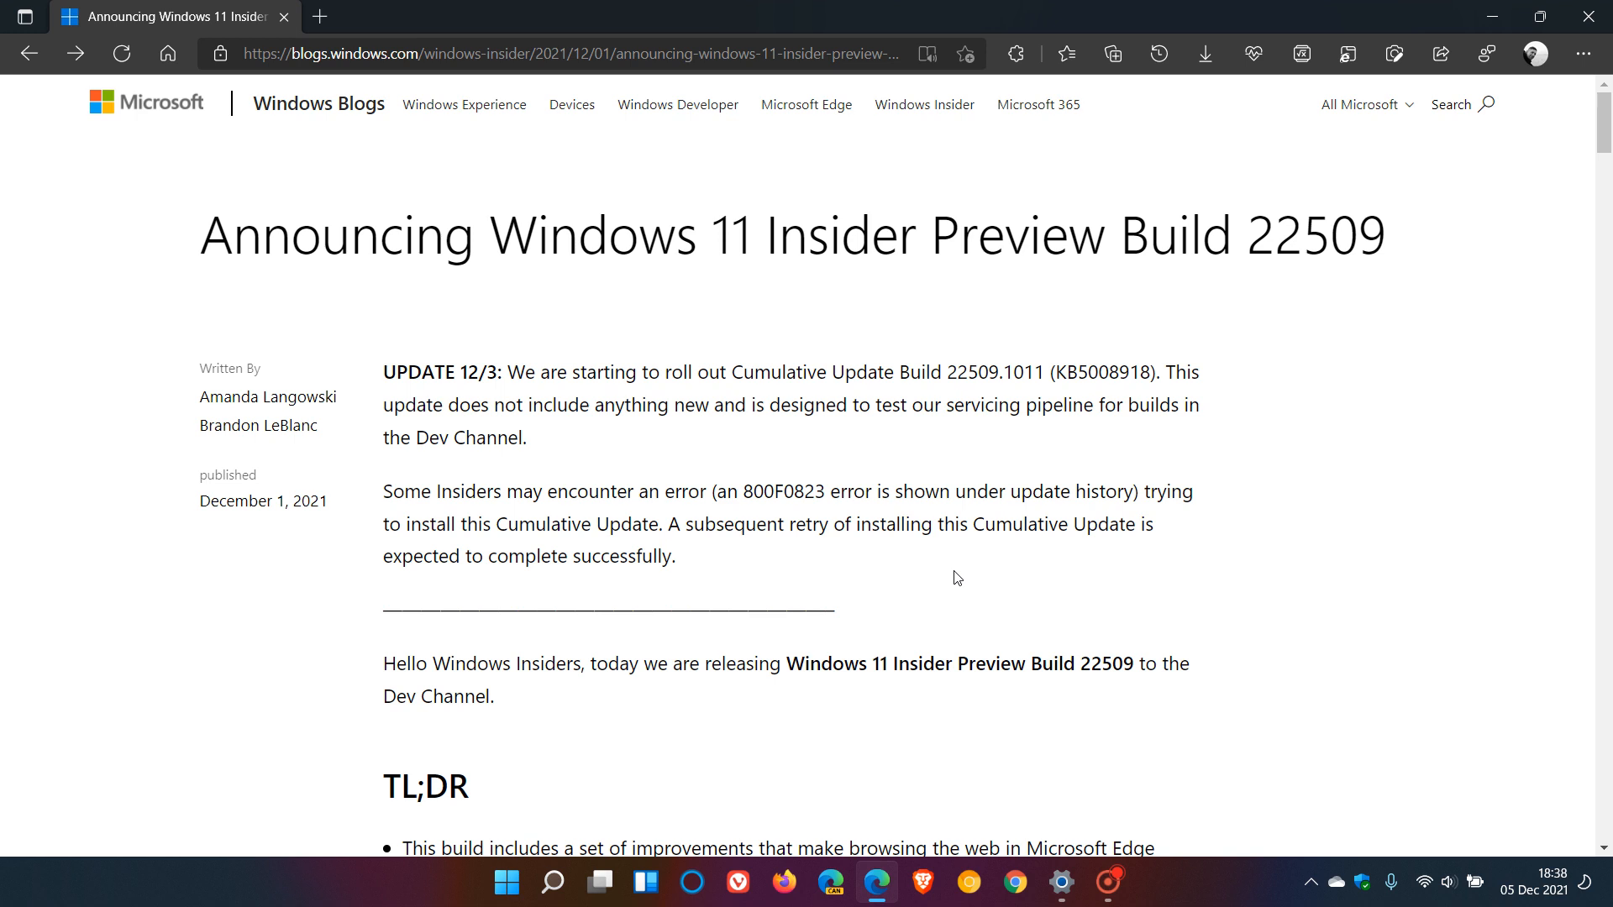
{"action": "mouse_move", "coordinate": [943, 579]}
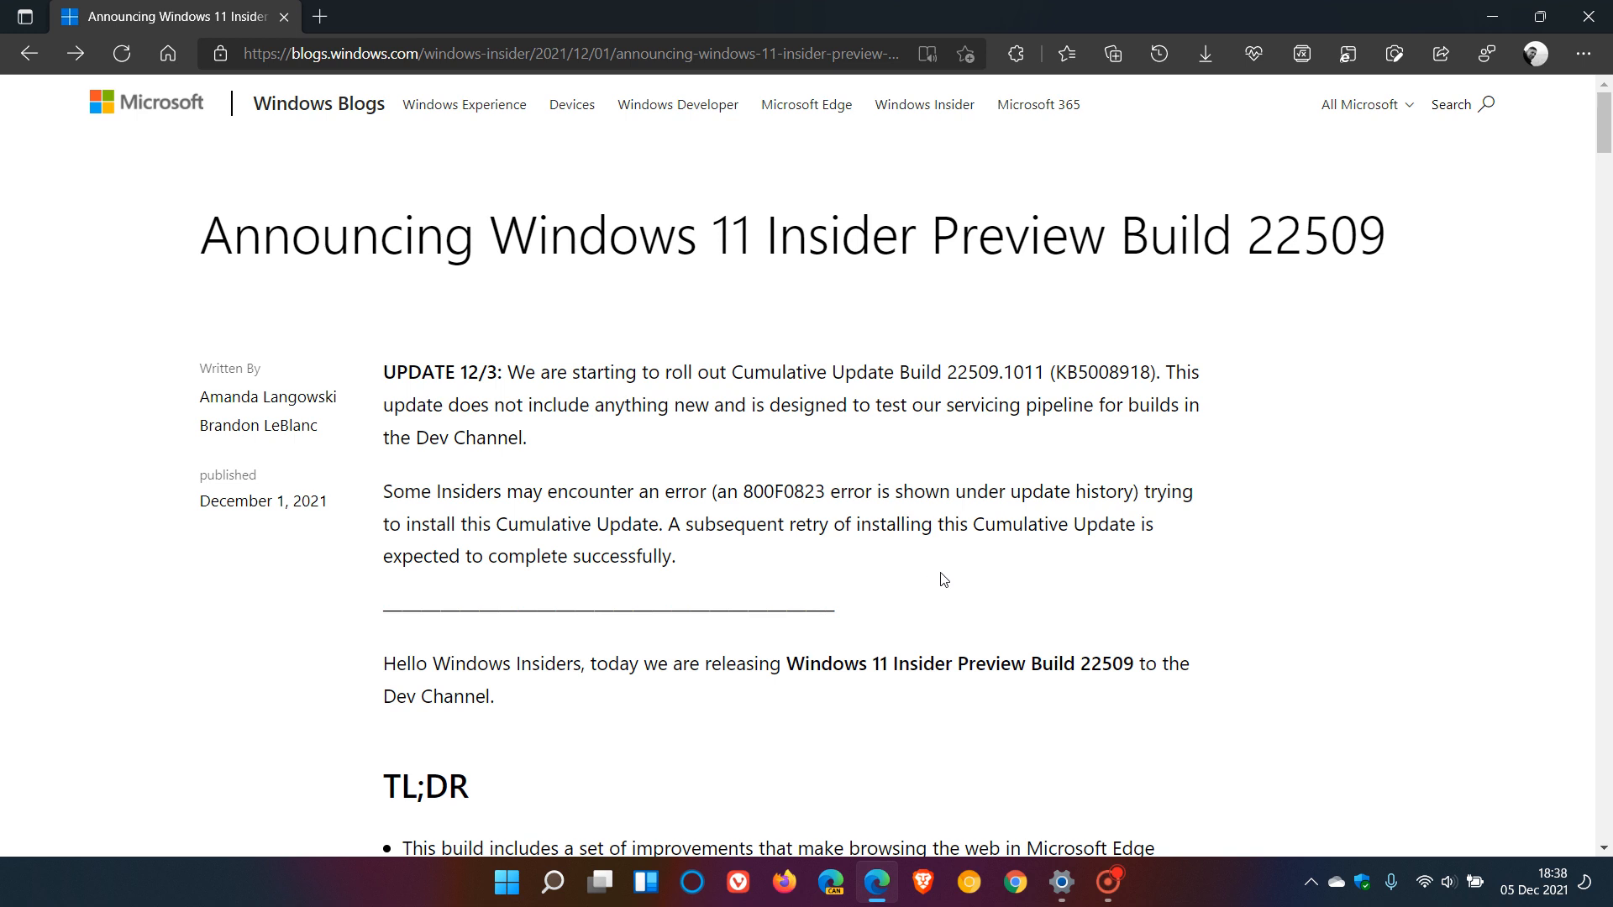
{"action": "mouse_move", "coordinate": [930, 574]}
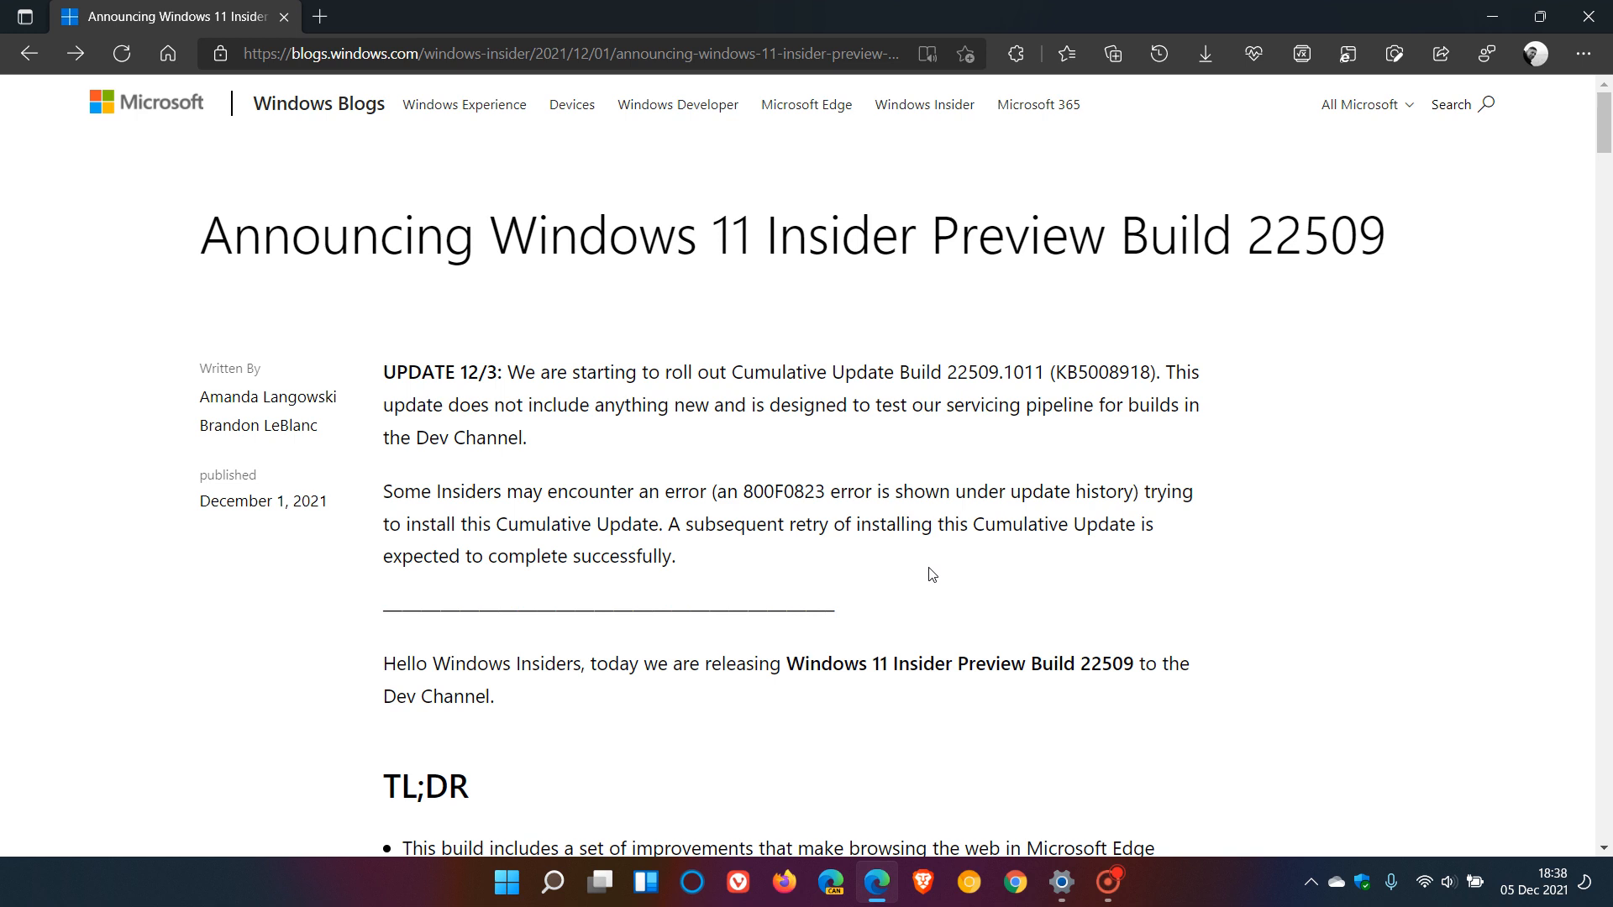
{"action": "mouse_move", "coordinate": [905, 469]}
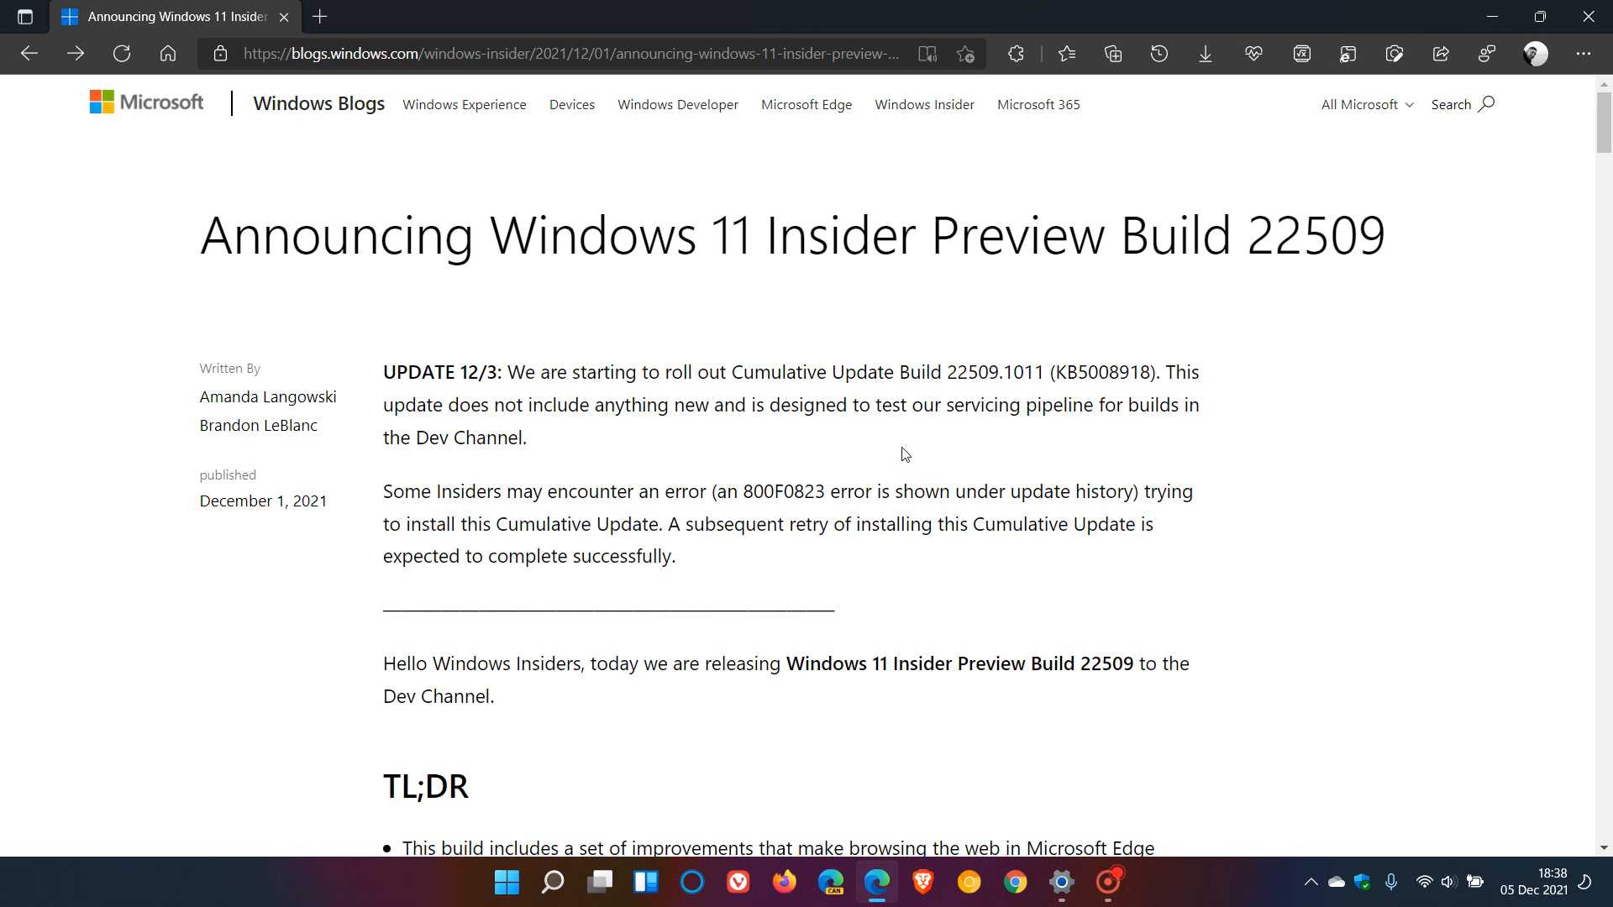
{"action": "mouse_move", "coordinate": [891, 450]}
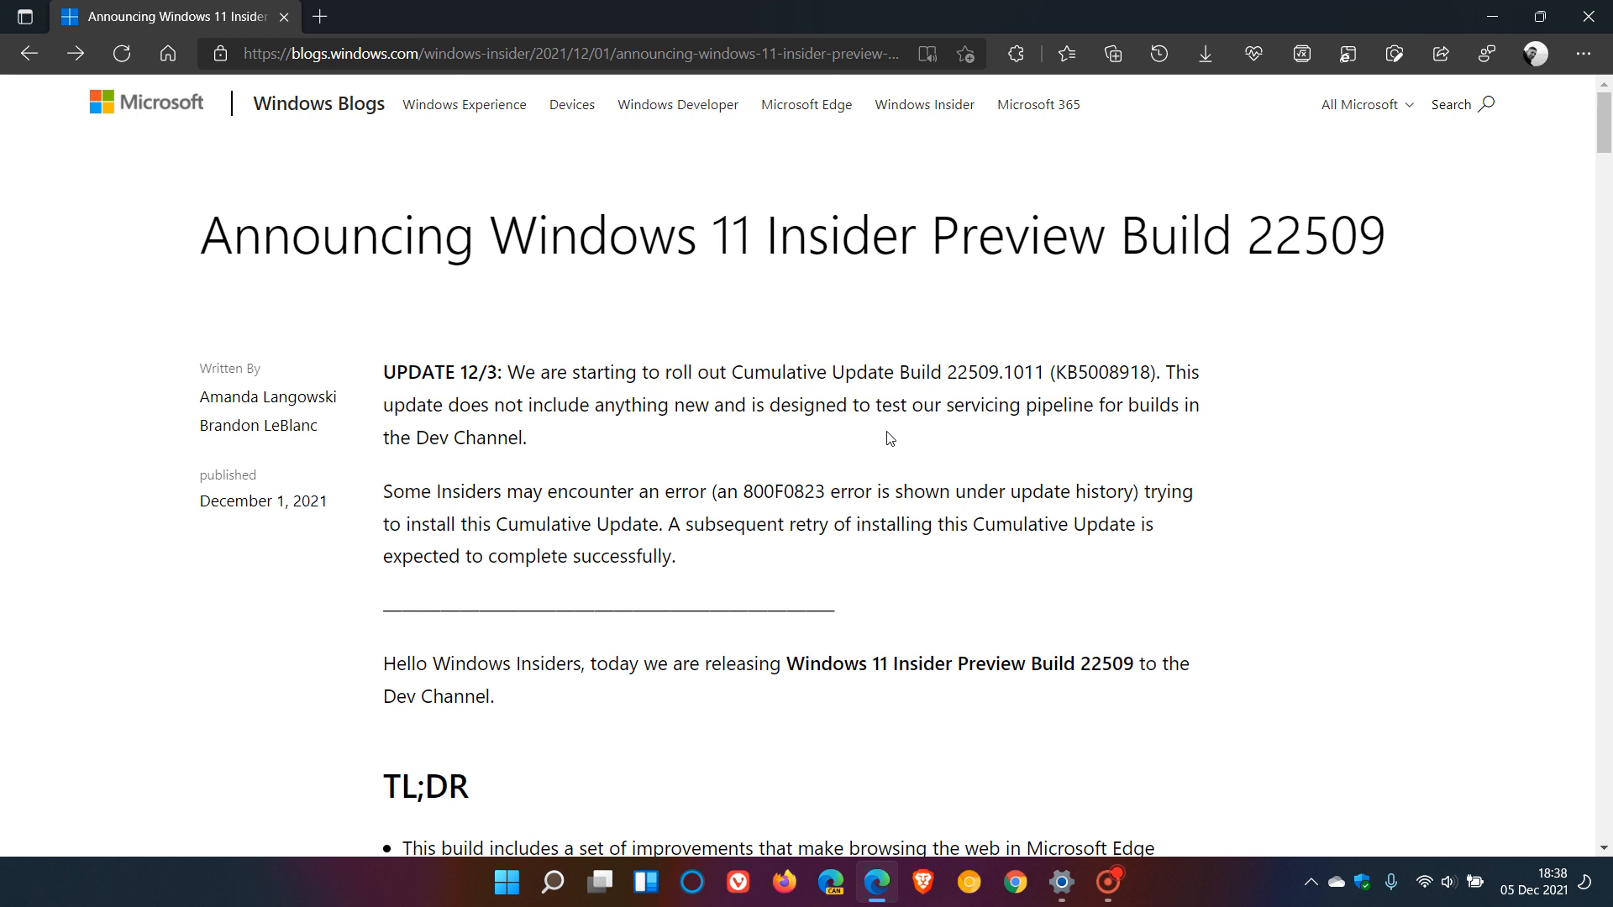
{"action": "mouse_move", "coordinate": [1363, 457]}
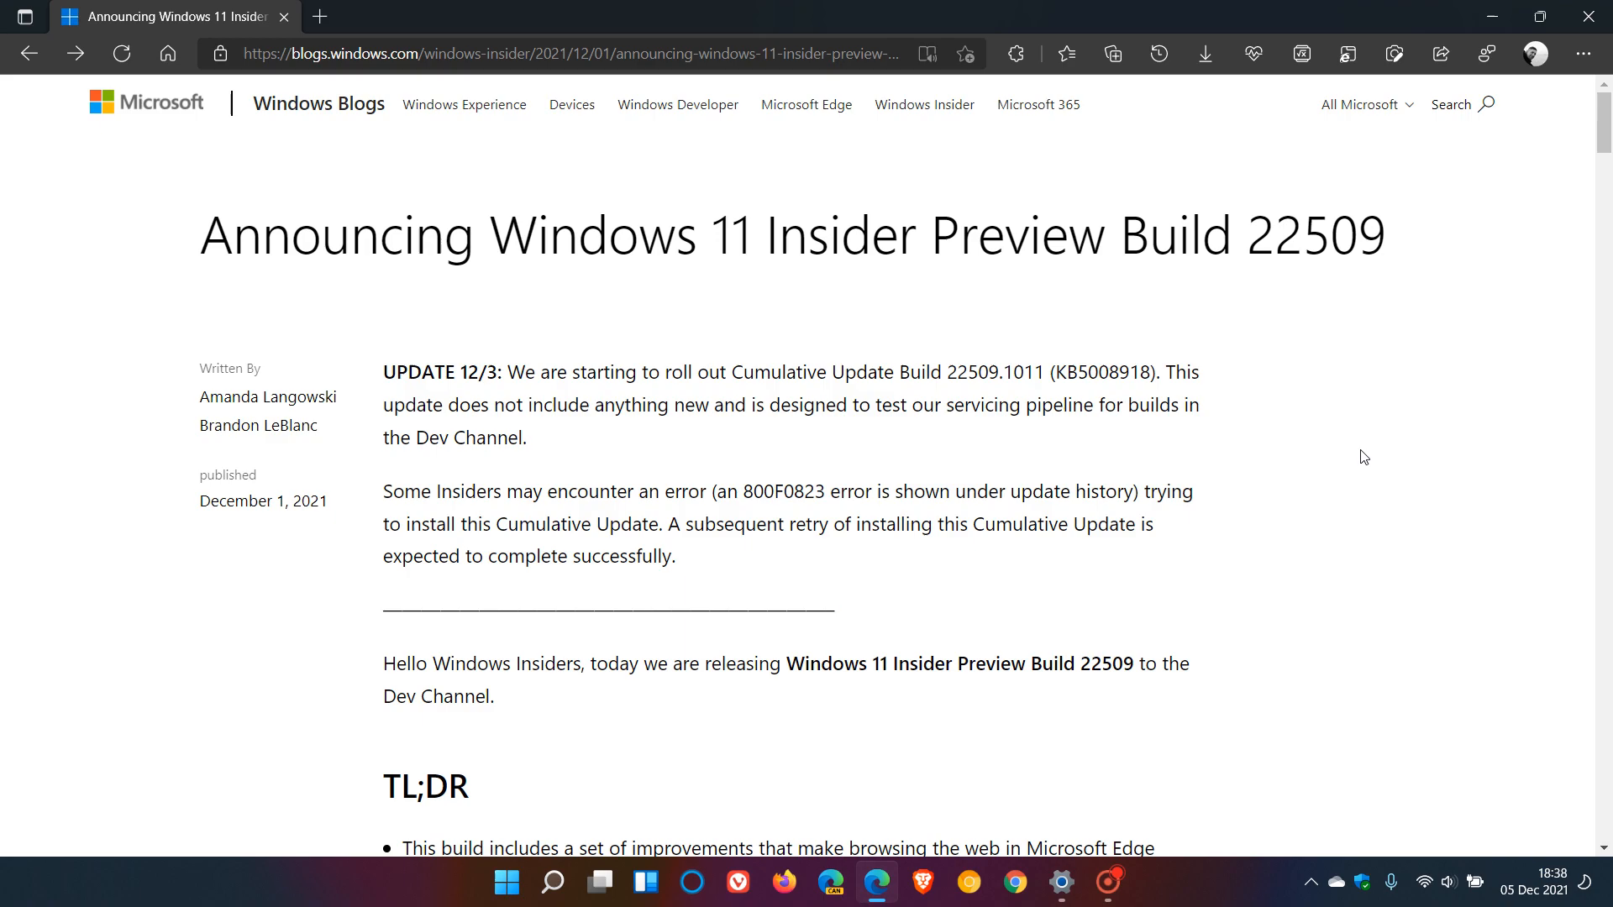
{"action": "scroll", "scroll_direction": "down", "scroll_amount": 3}
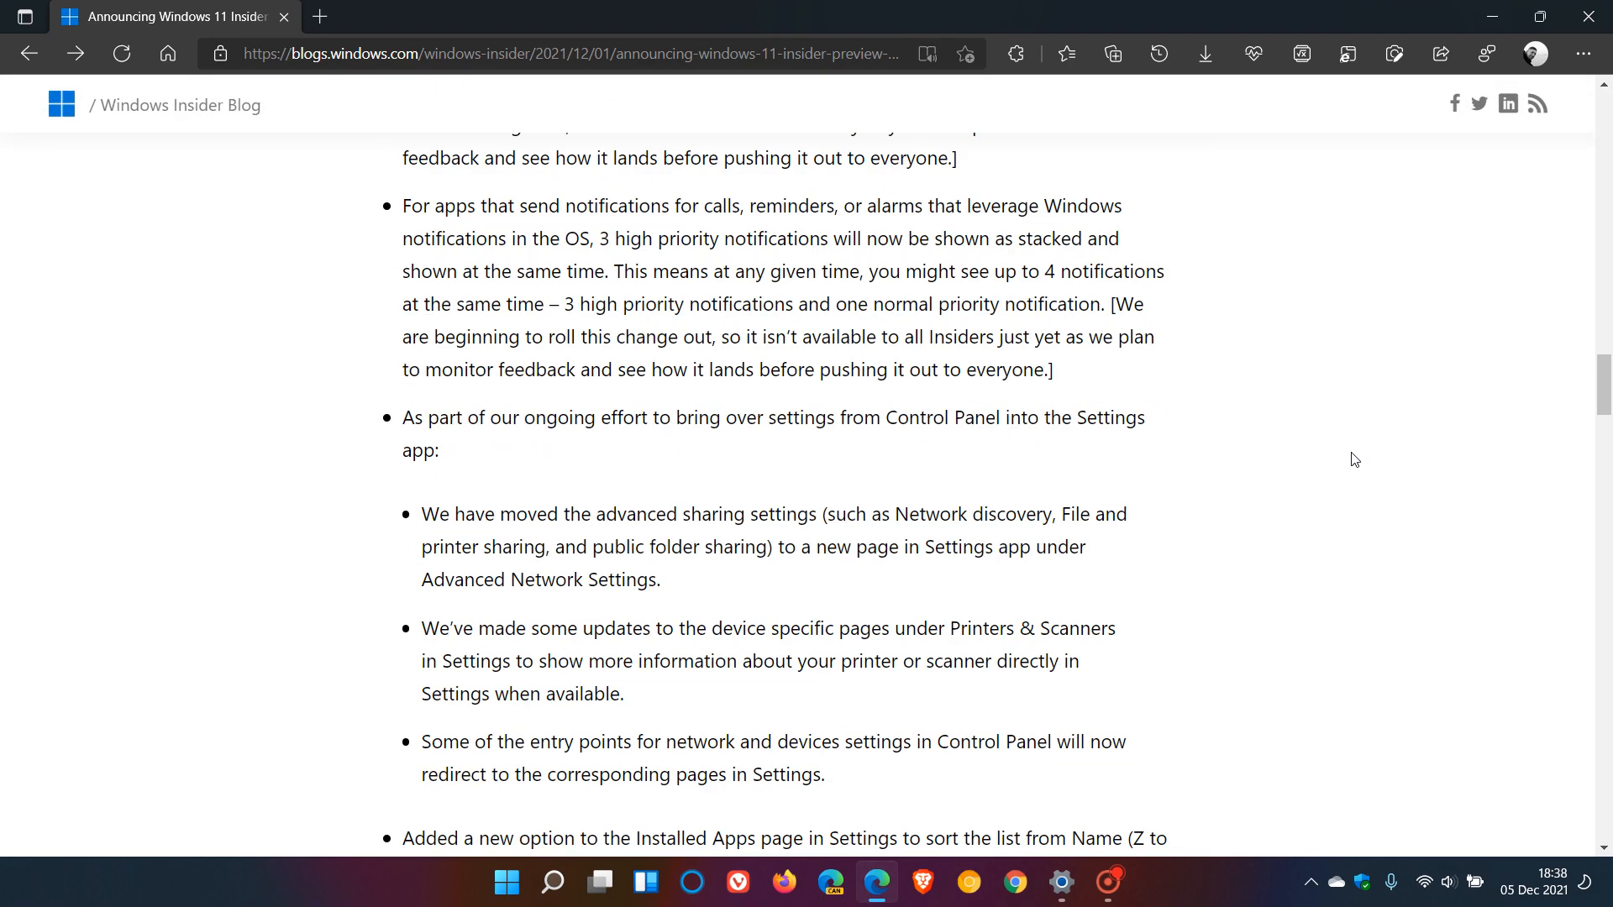
Step: Scroll down to the post's About the Dev Channel section
{"action": "scroll", "scroll_direction": "down", "scroll_amount": 3}
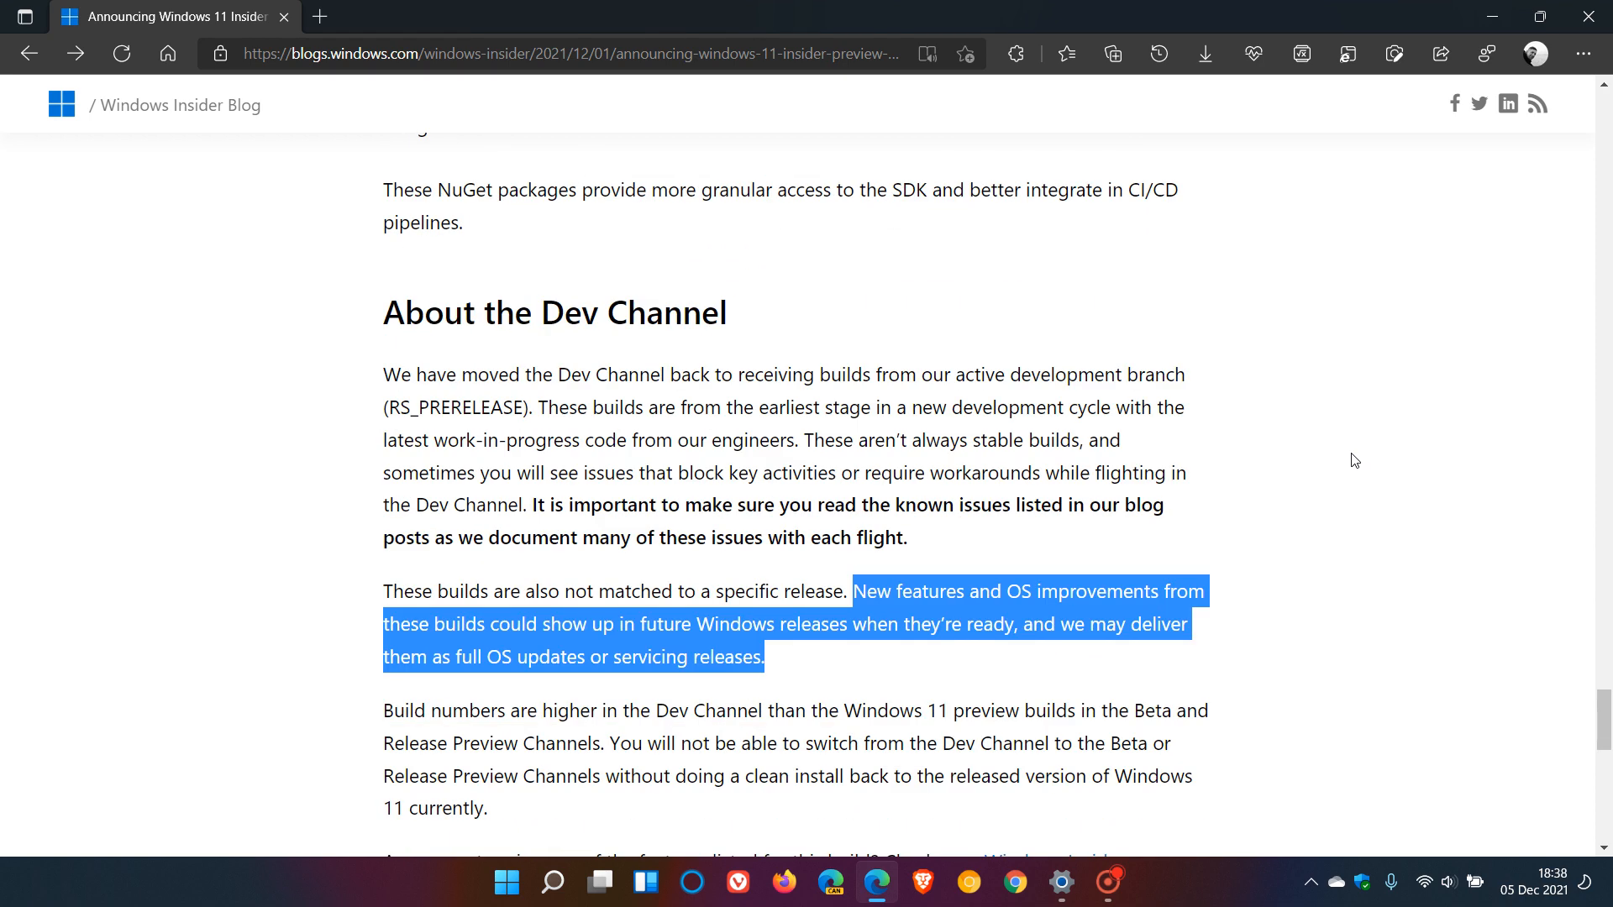
{"action": "mouse_move", "coordinate": [1334, 344]}
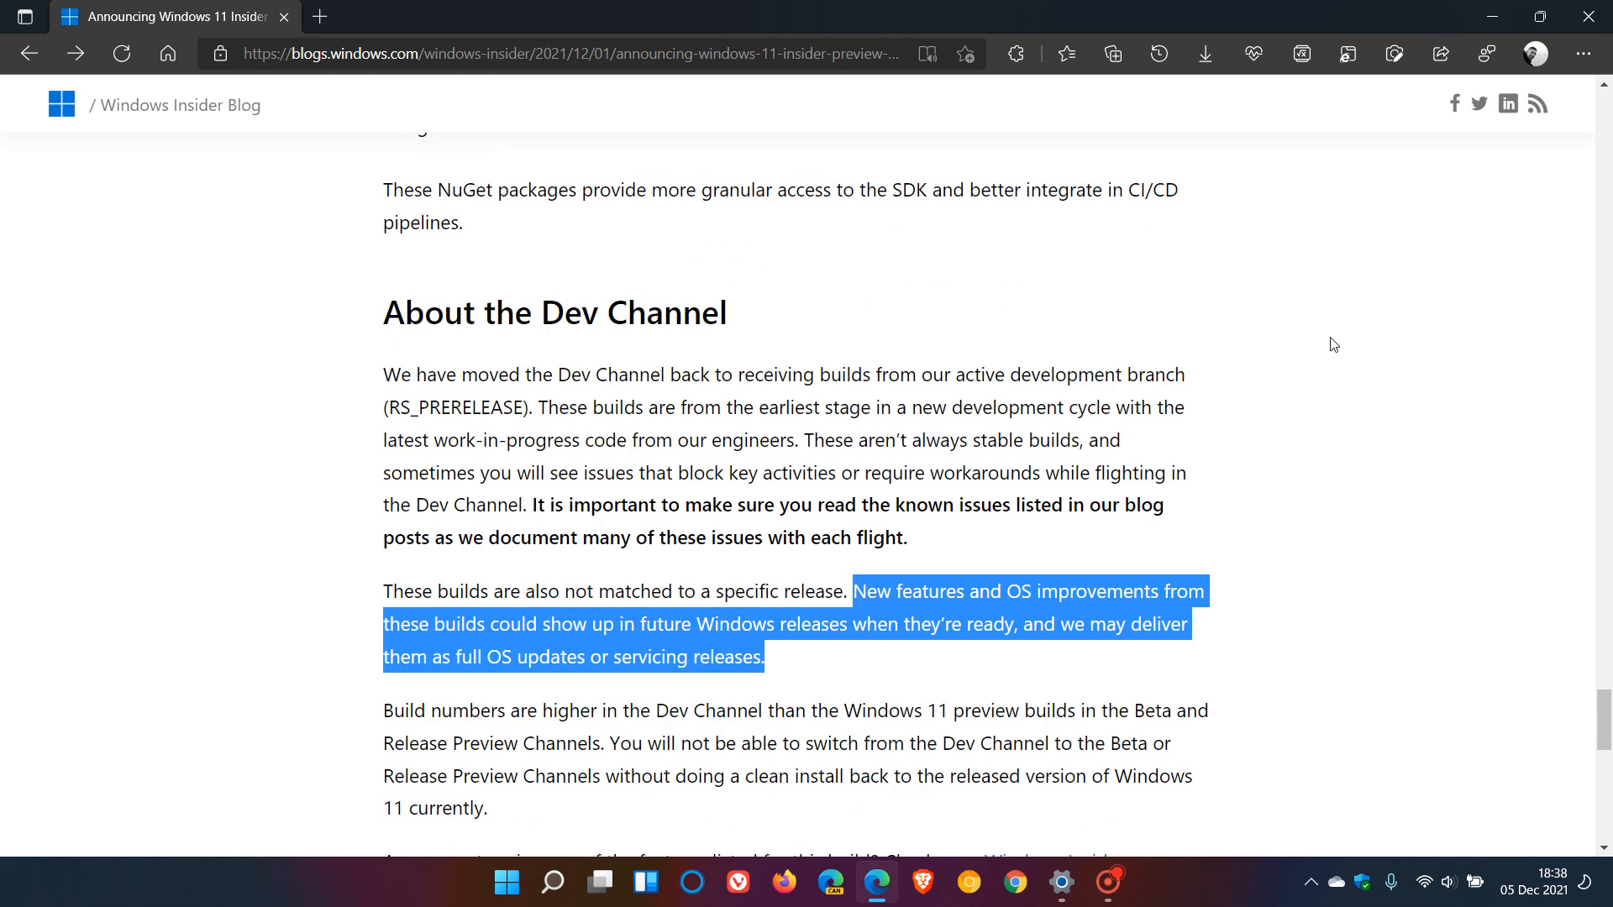
{"action": "scroll", "scroll_direction": "down", "scroll_amount": 3}
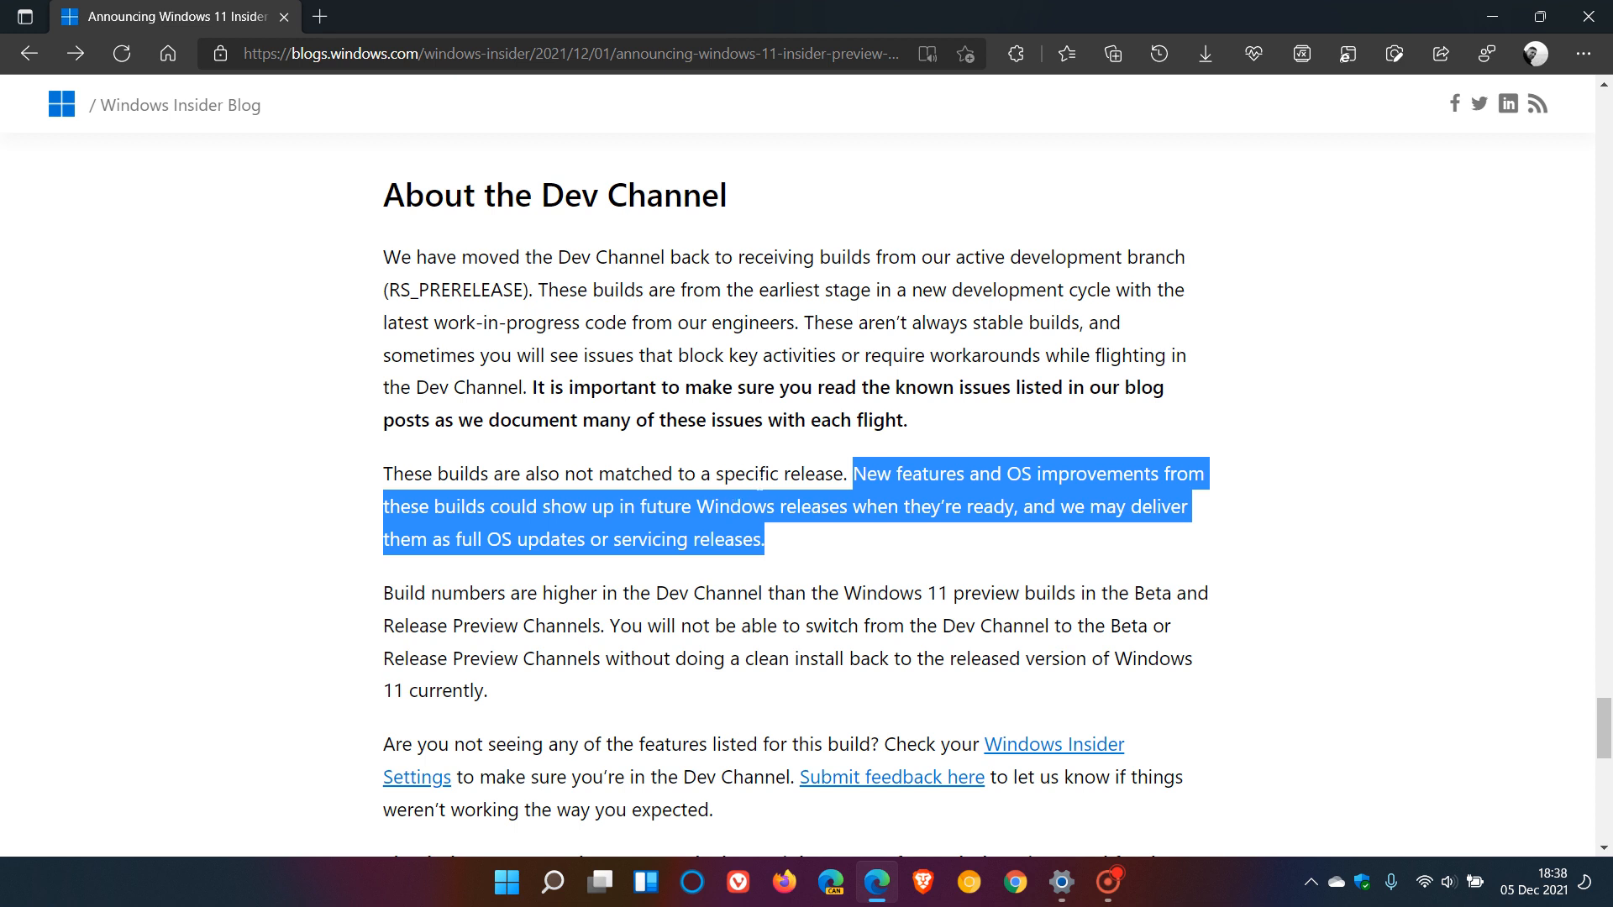
{"action": "mouse_move", "coordinate": [984, 494]}
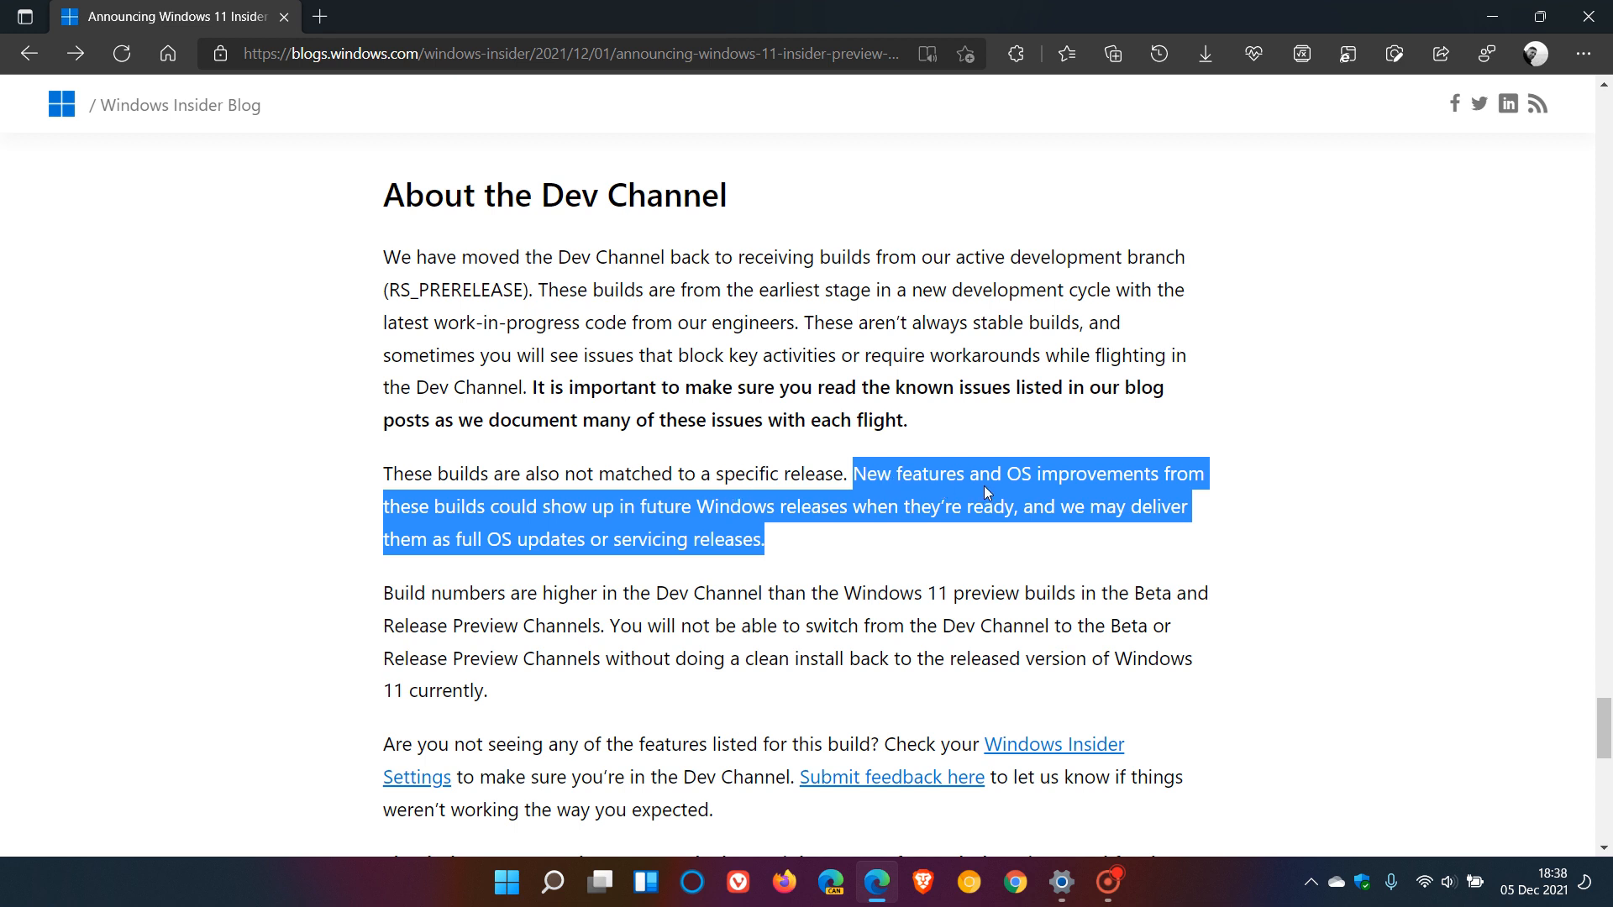
{"action": "mouse_move", "coordinate": [471, 523]}
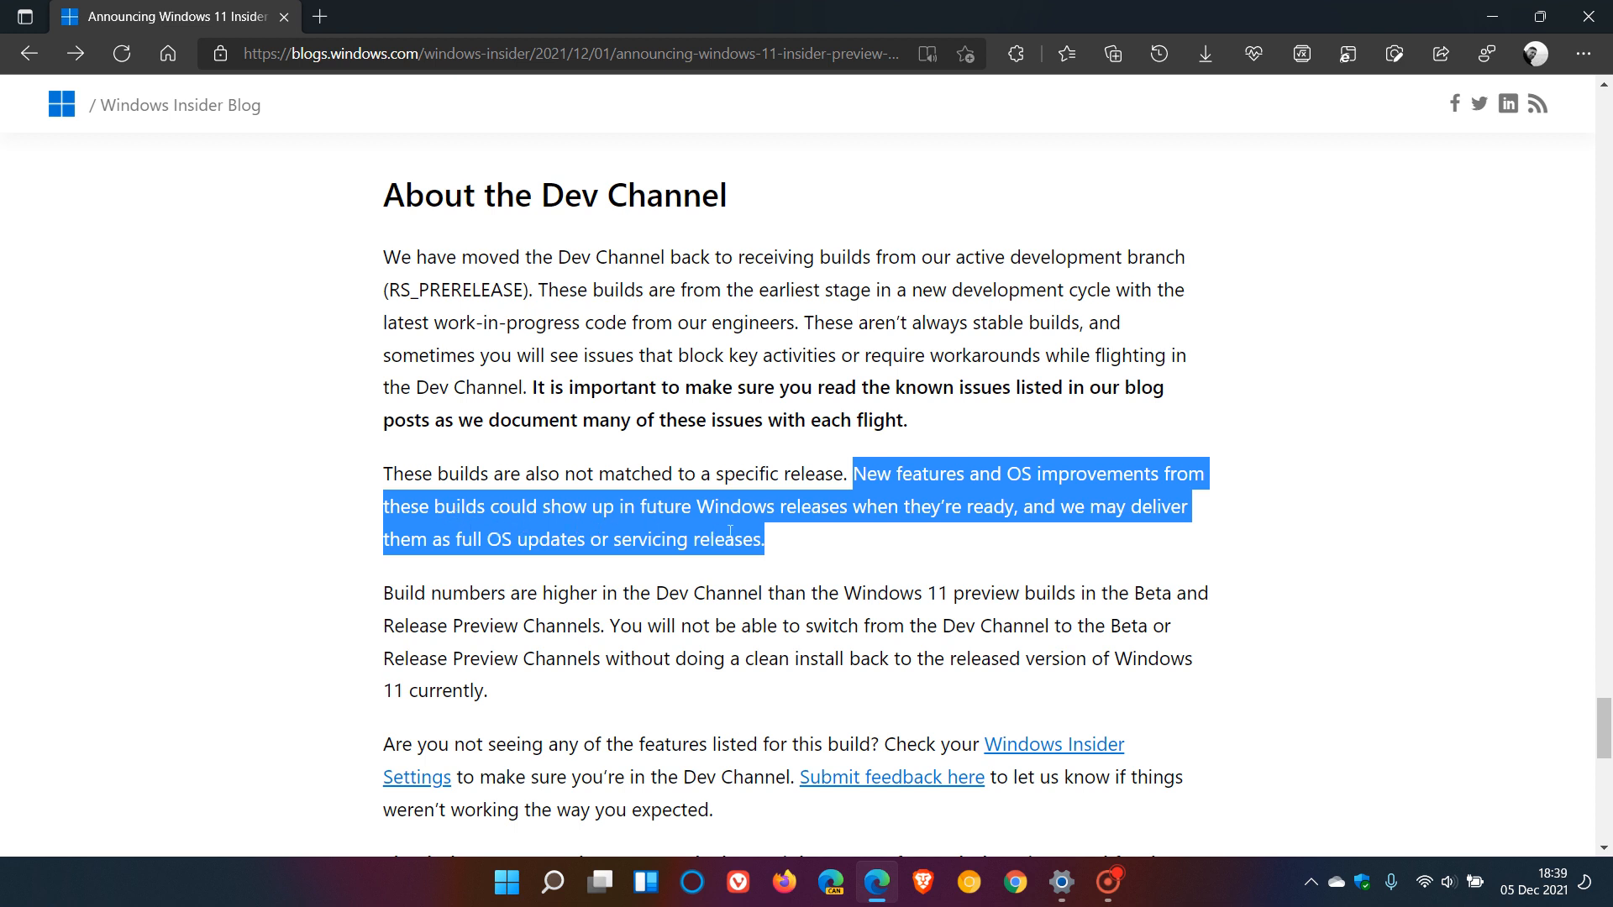
{"action": "mouse_move", "coordinate": [743, 571]}
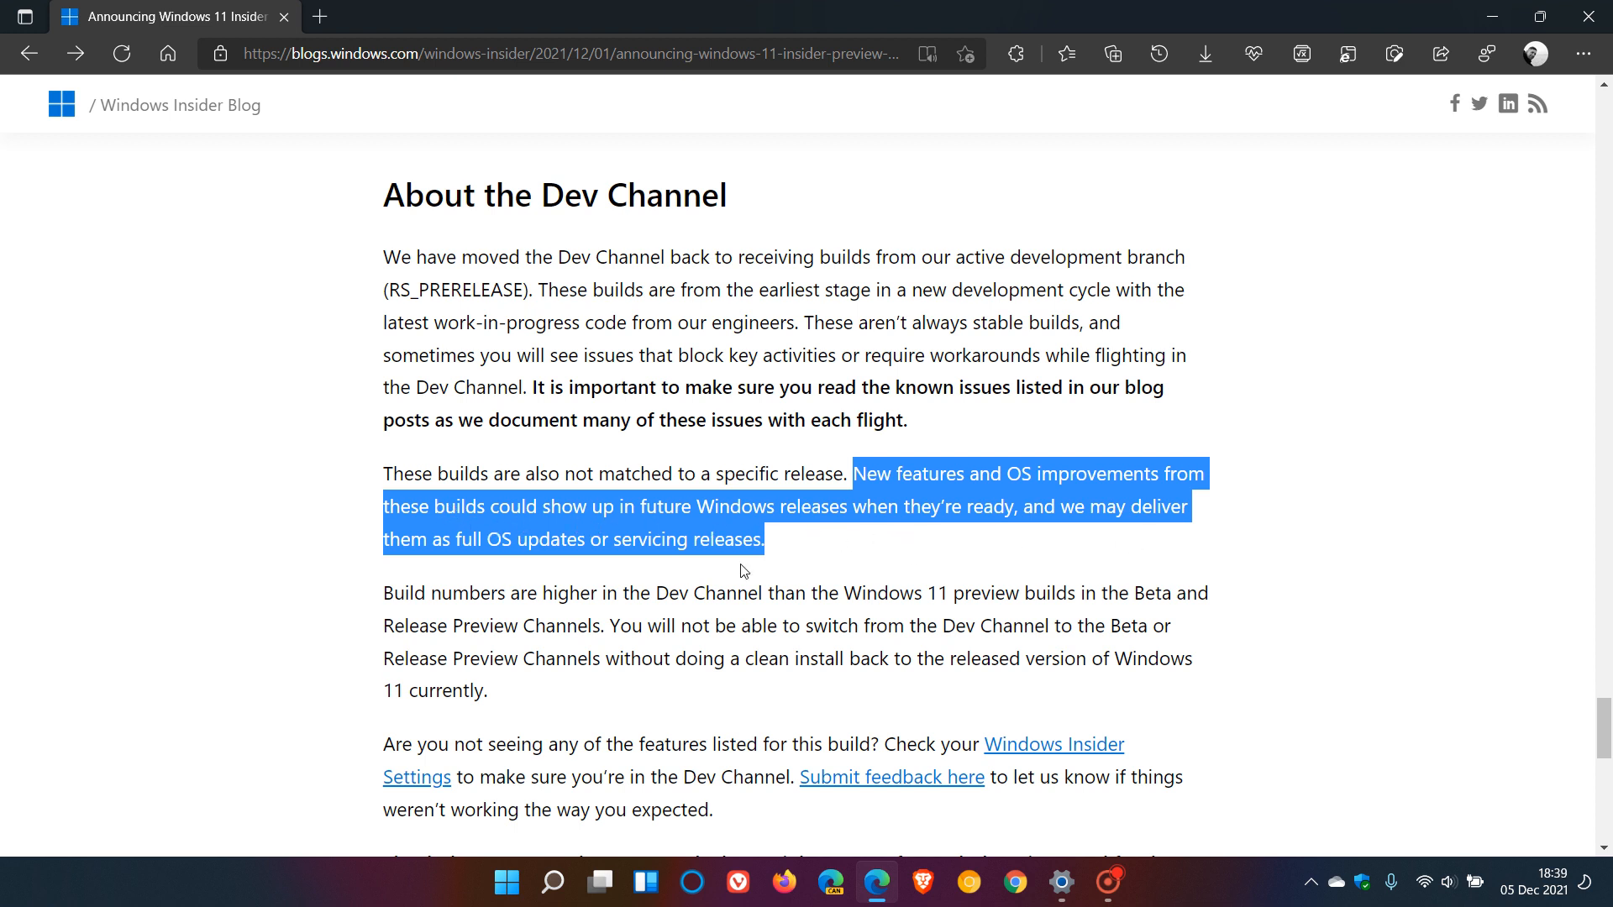
{"action": "mouse_move", "coordinate": [514, 574]}
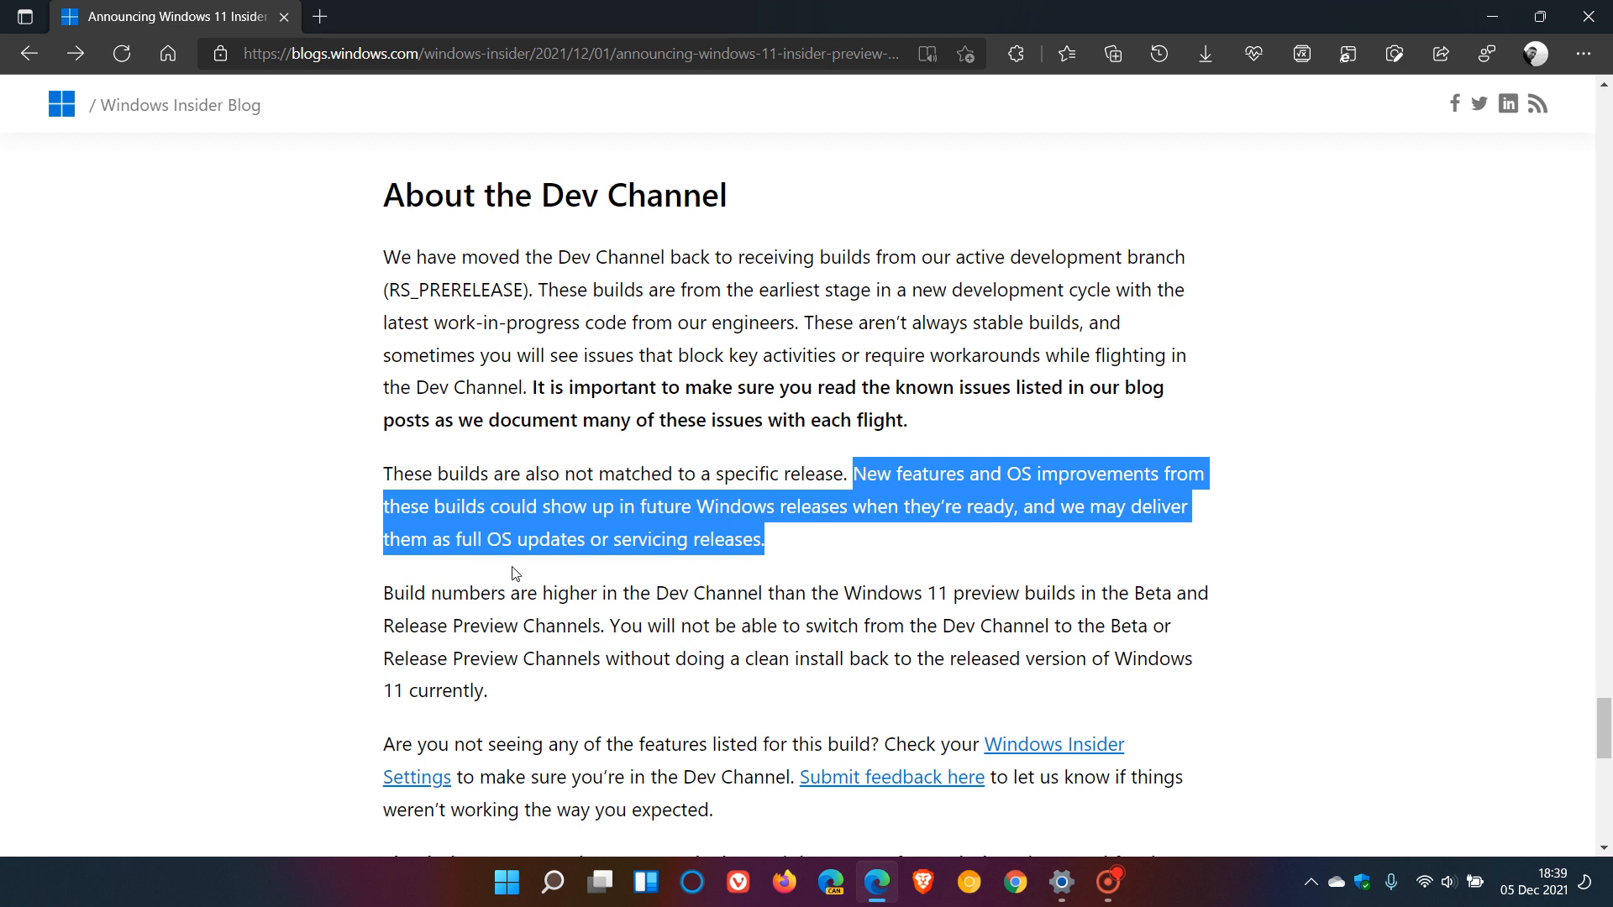
{"action": "mouse_move", "coordinate": [516, 537]}
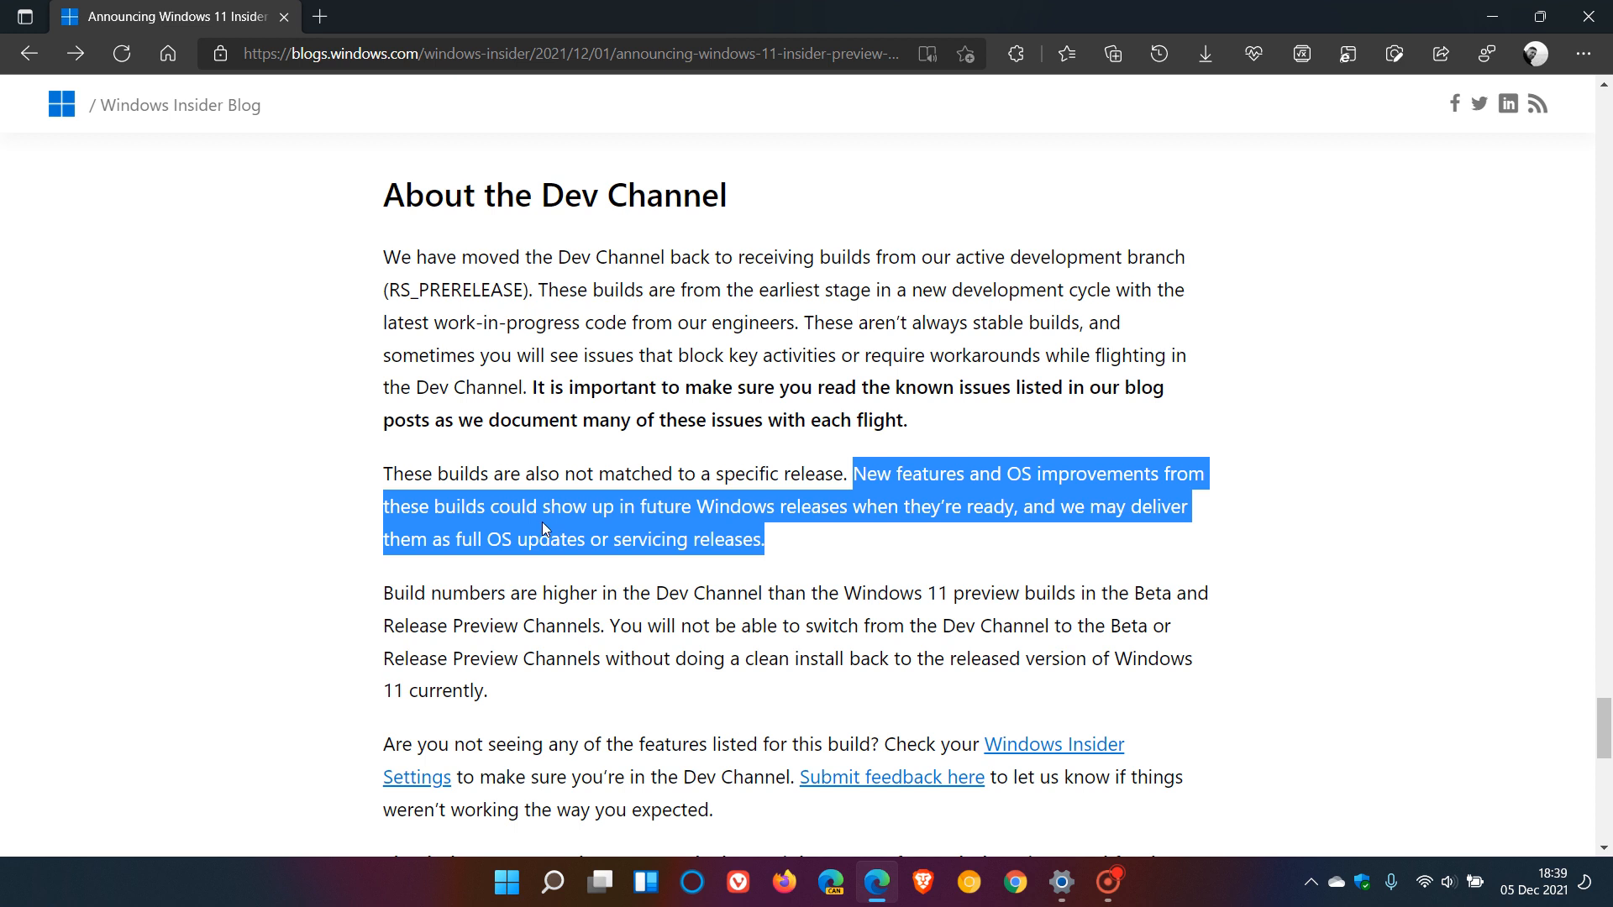
{"action": "mouse_move", "coordinate": [750, 574]}
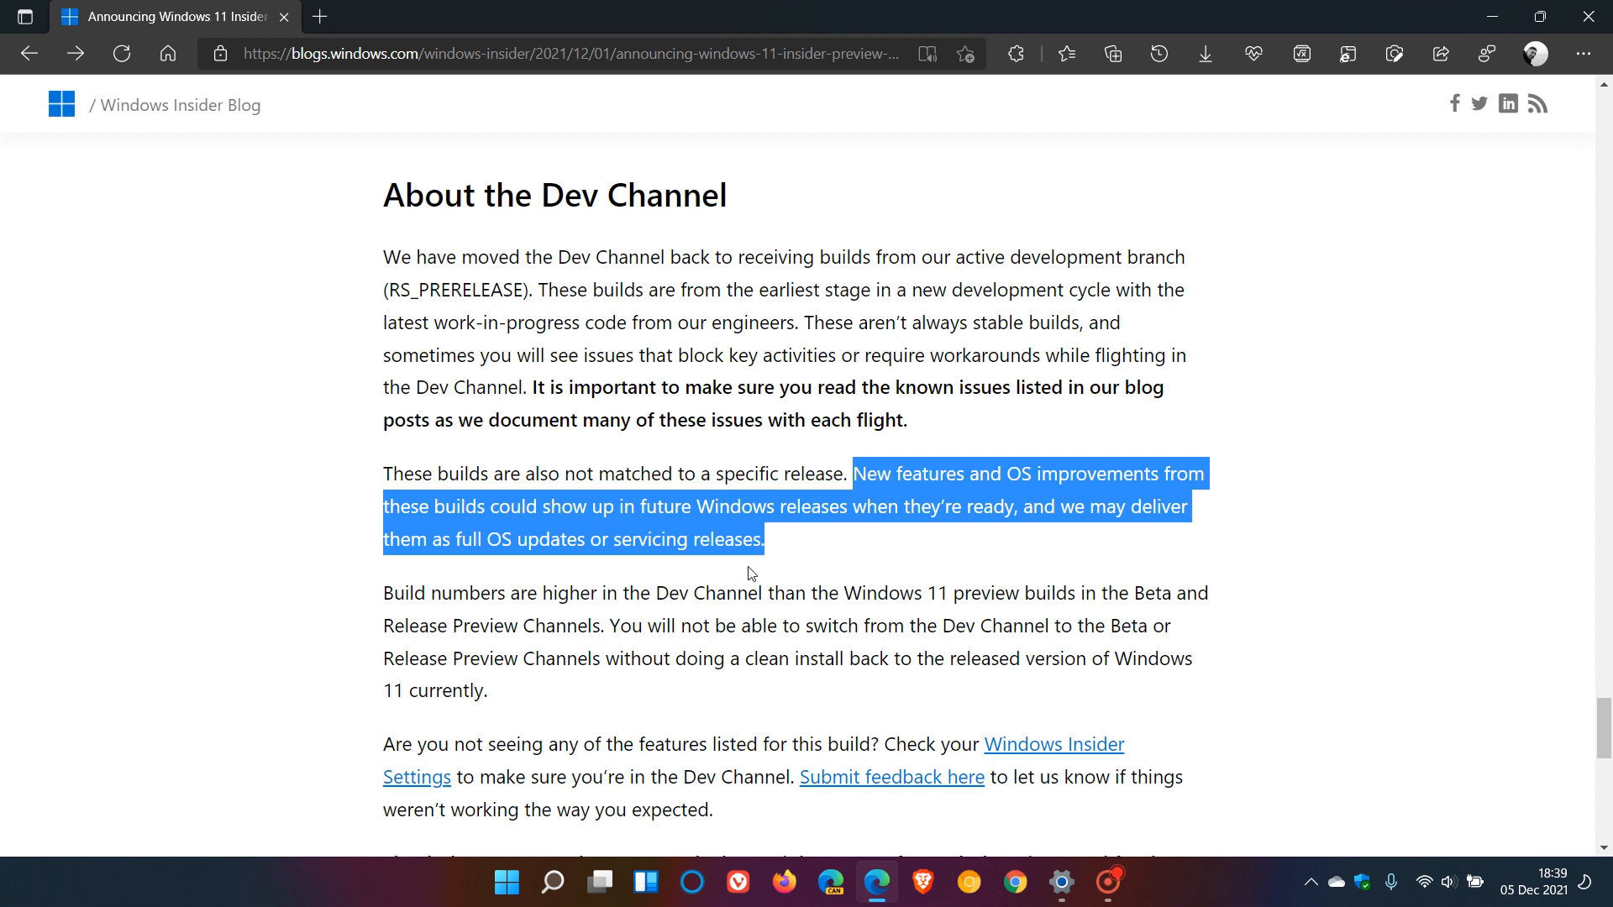
{"action": "mouse_move", "coordinate": [730, 567]}
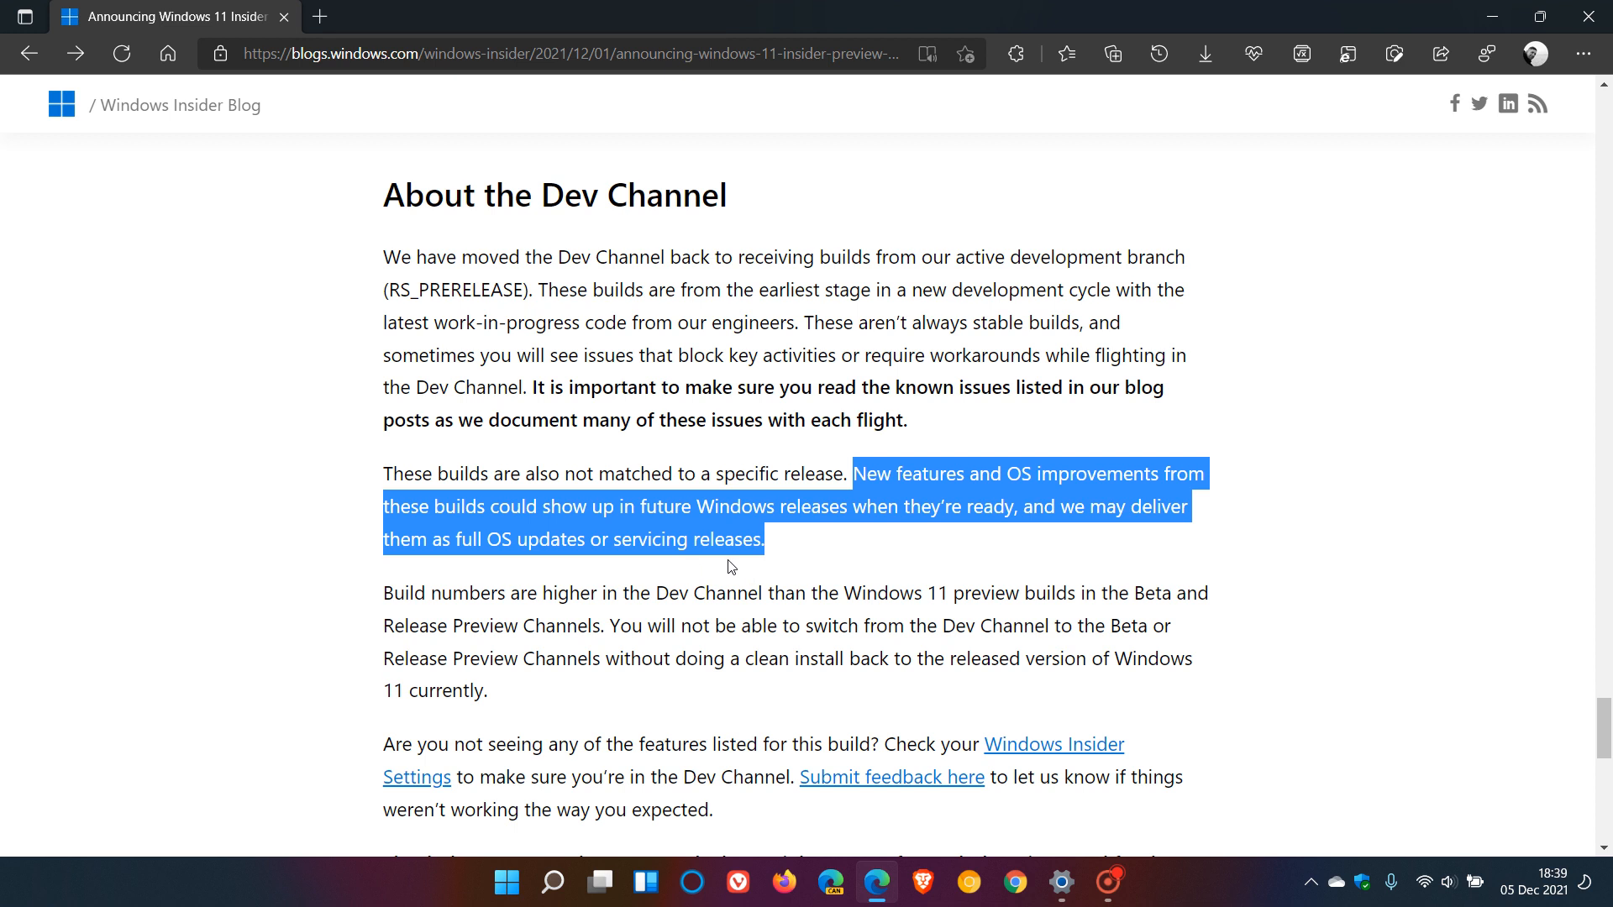
{"action": "mouse_move", "coordinate": [762, 574]}
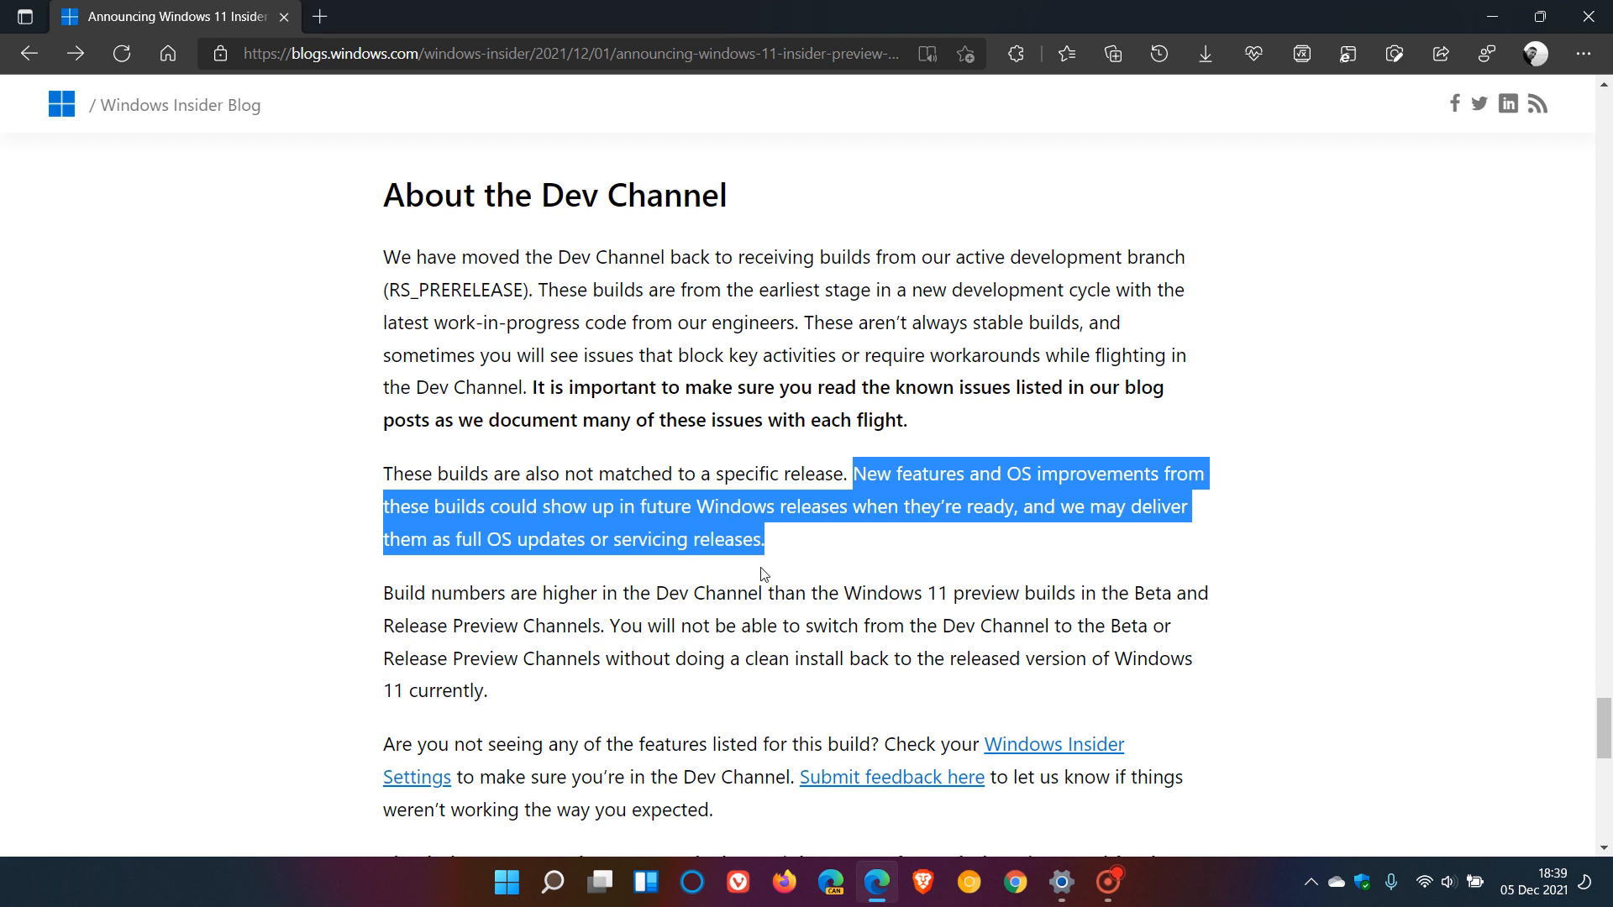
{"action": "mouse_move", "coordinate": [563, 571]}
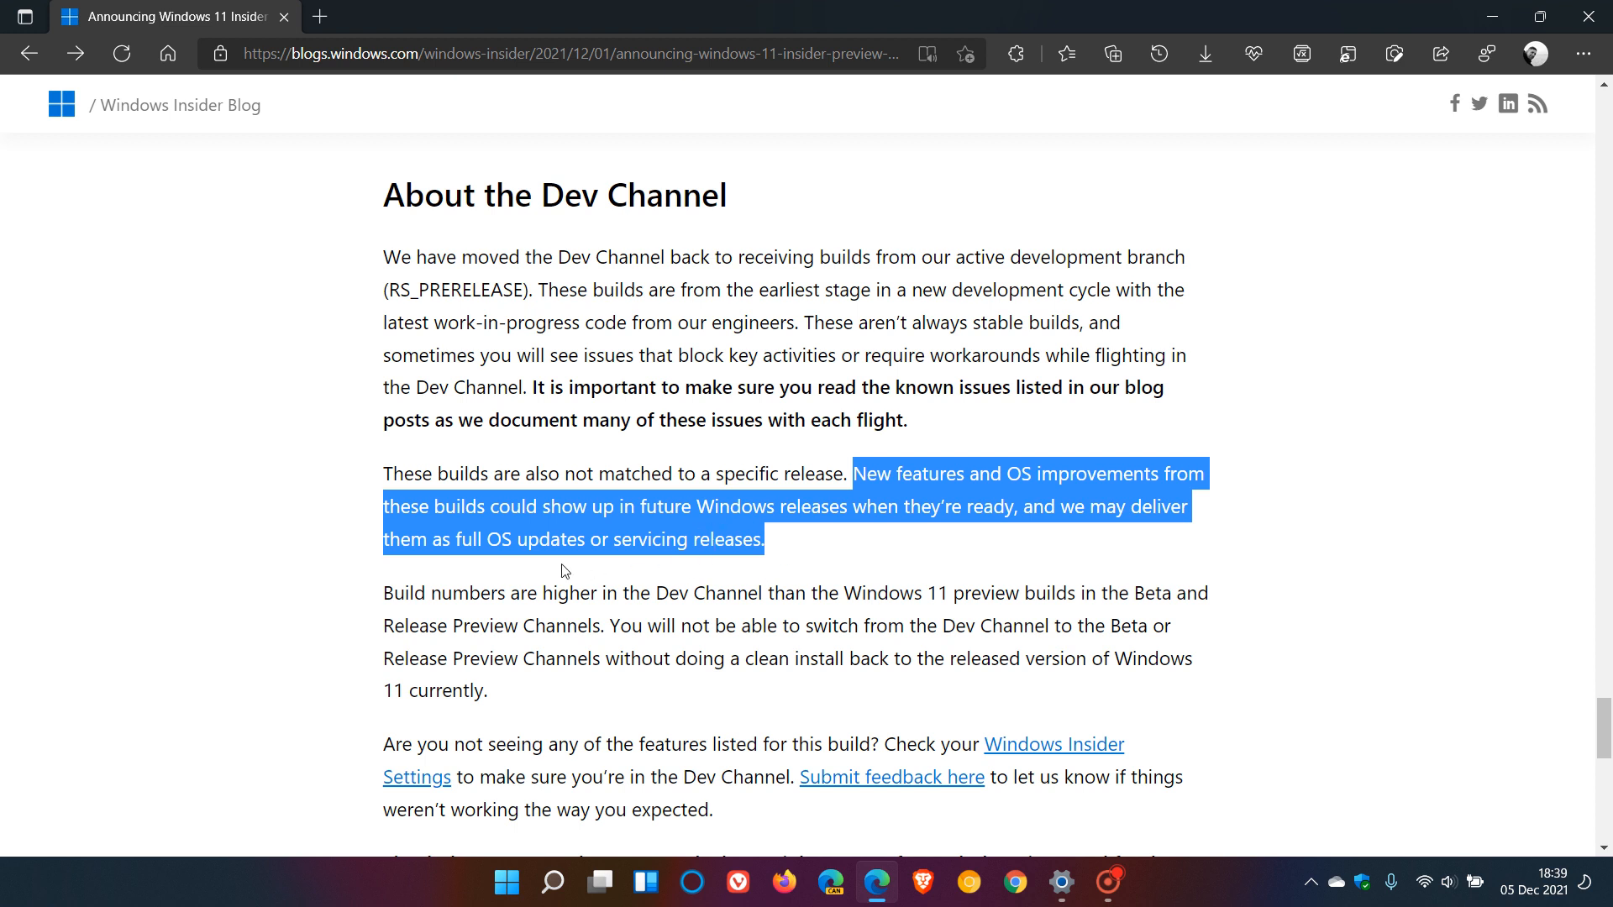
{"action": "mouse_move", "coordinate": [653, 572]}
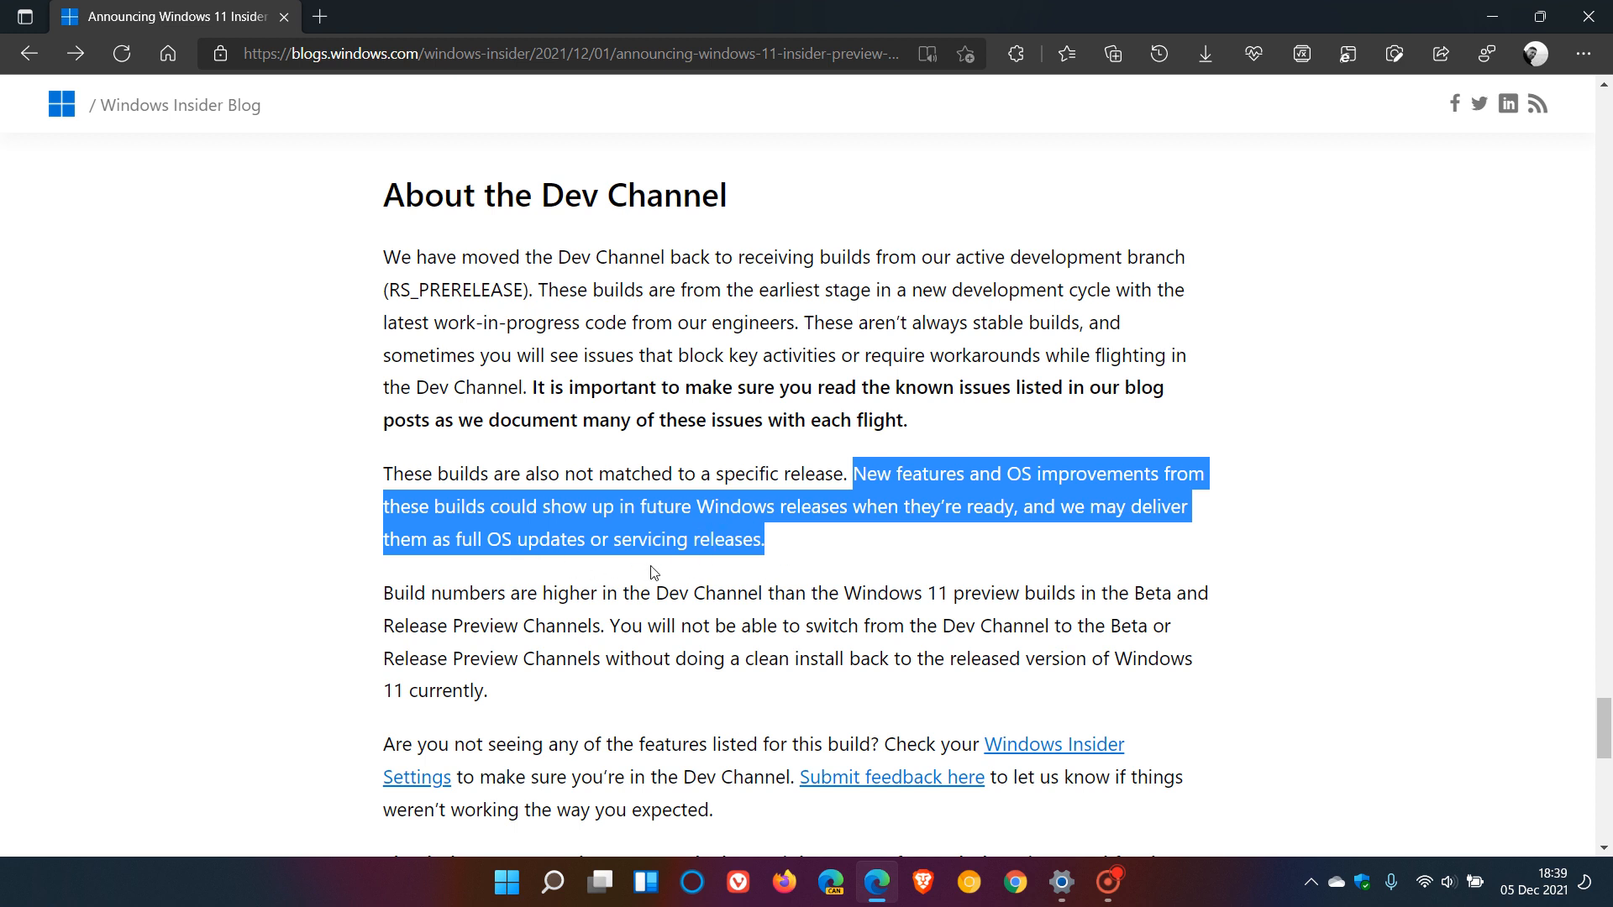
{"action": "mouse_move", "coordinate": [743, 568]}
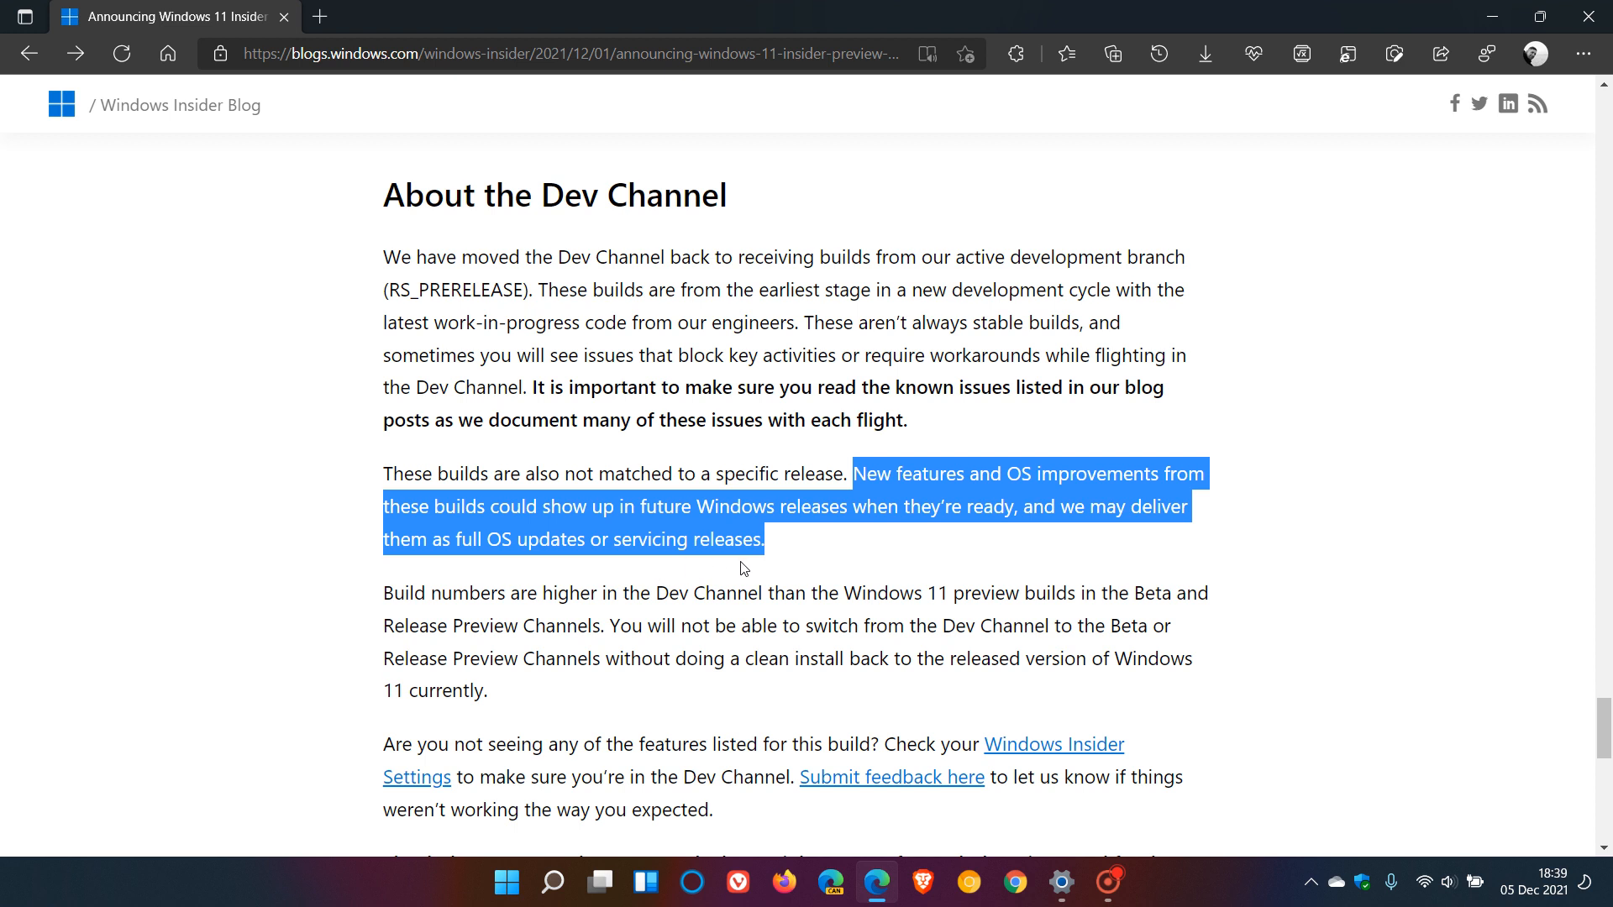
{"action": "mouse_move", "coordinate": [1327, 559]}
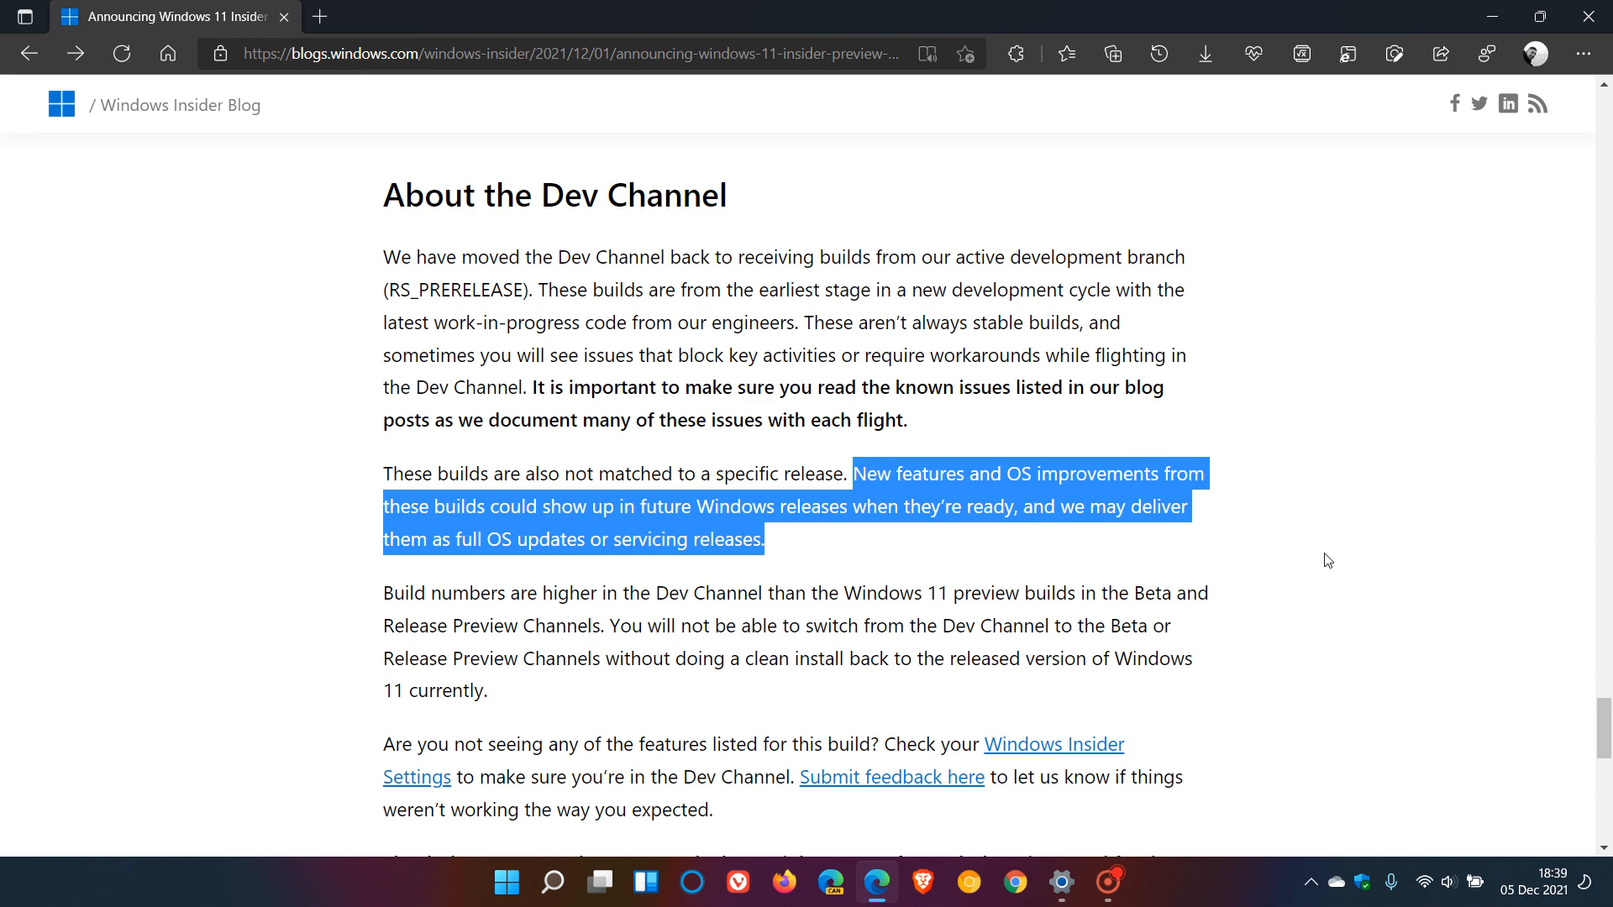
{"action": "mouse_move", "coordinate": [1061, 883]}
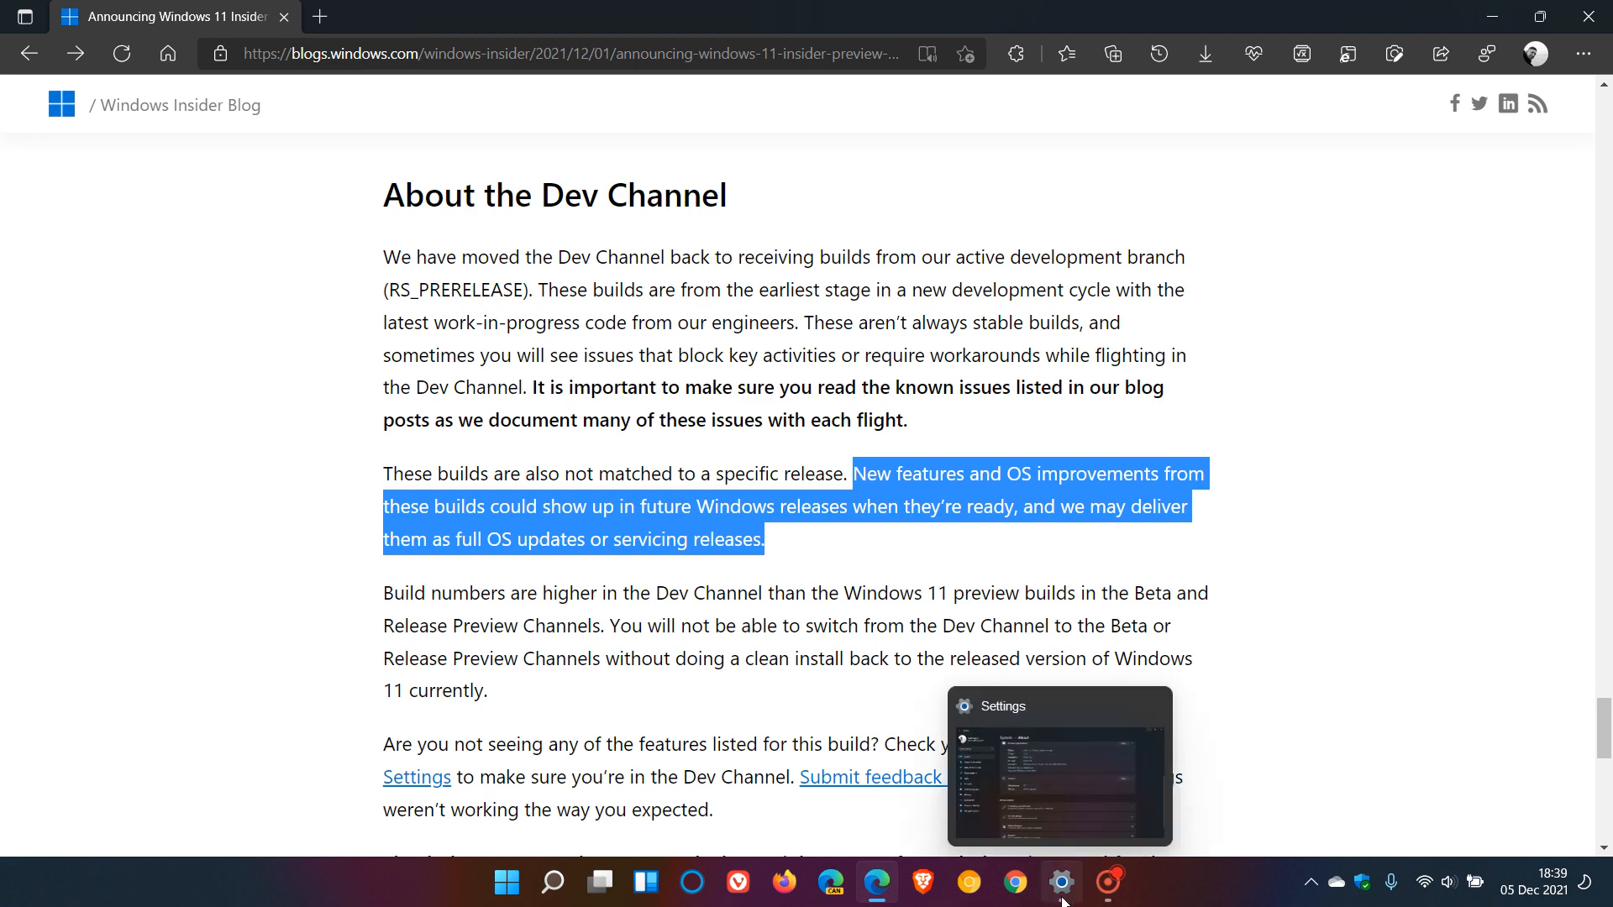
Step: Check OS build 22000.348 in Settings About, then scroll Edge to the Start layout images
{"action": "left_click", "coordinate": [1060, 881]}
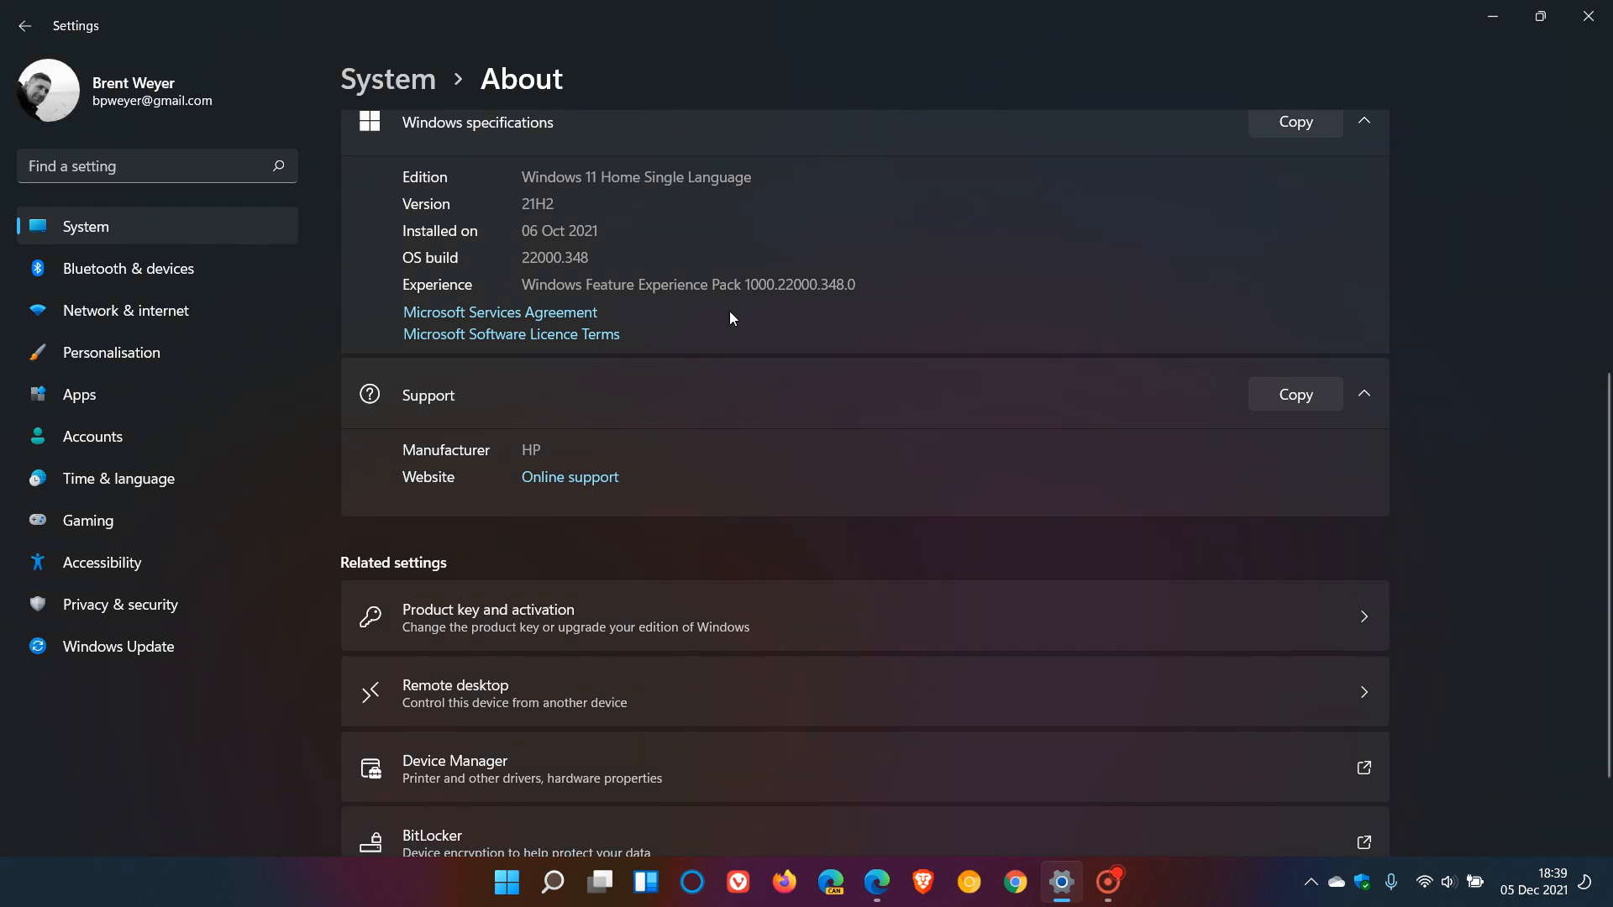
{"action": "mouse_move", "coordinate": [762, 291]}
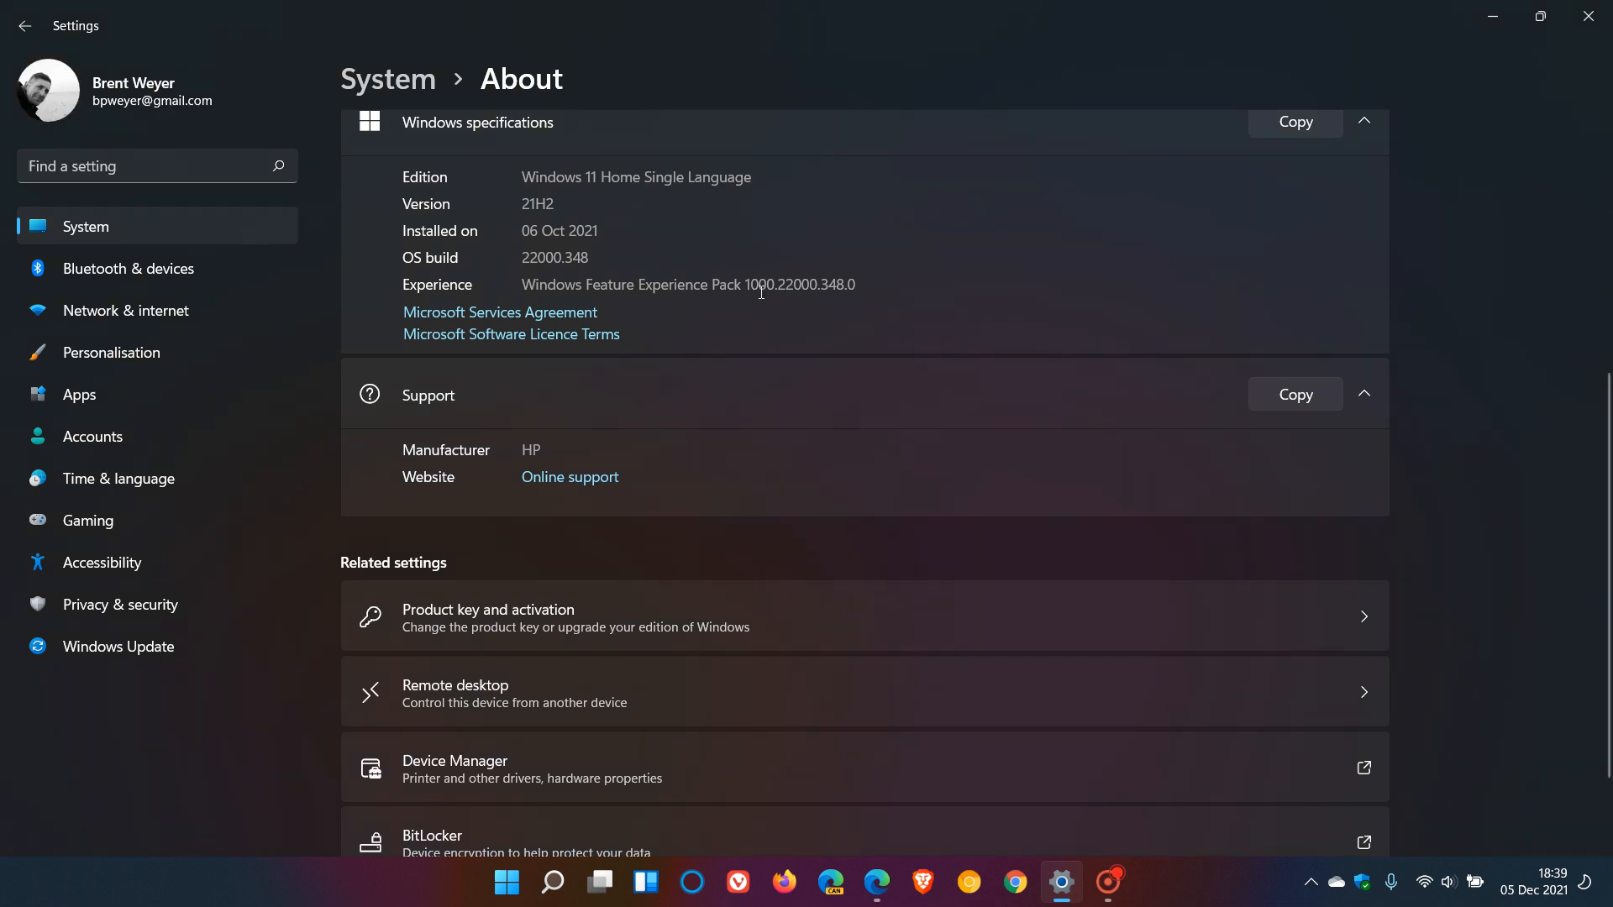
{"action": "mouse_move", "coordinate": [1501, 68]}
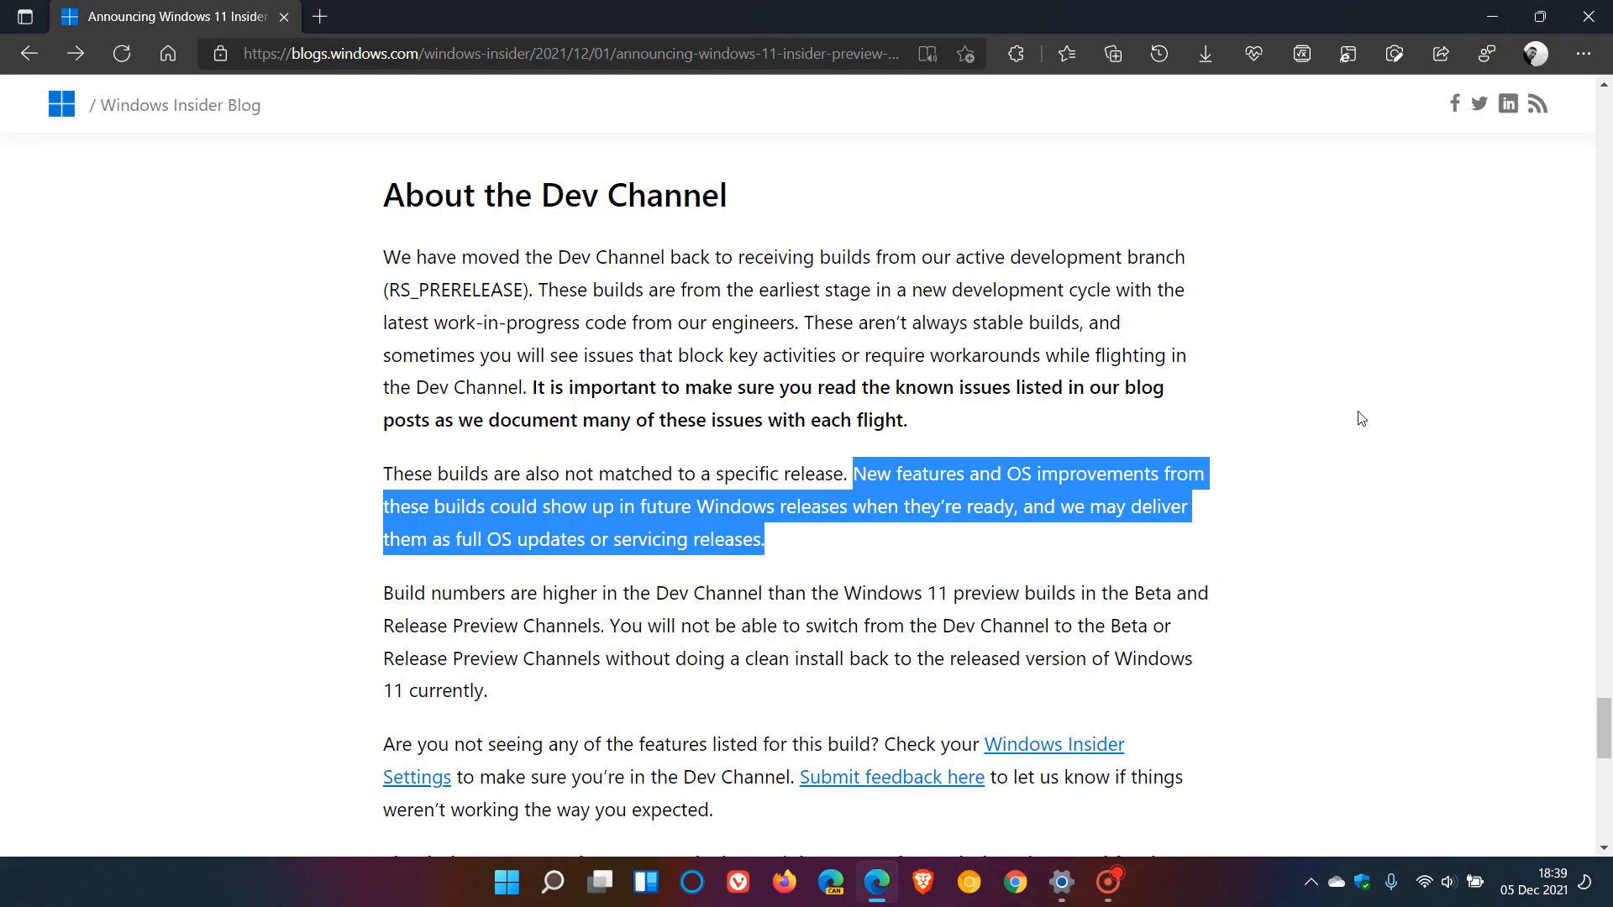
{"action": "scroll", "scroll_direction": "down", "scroll_amount": 3}
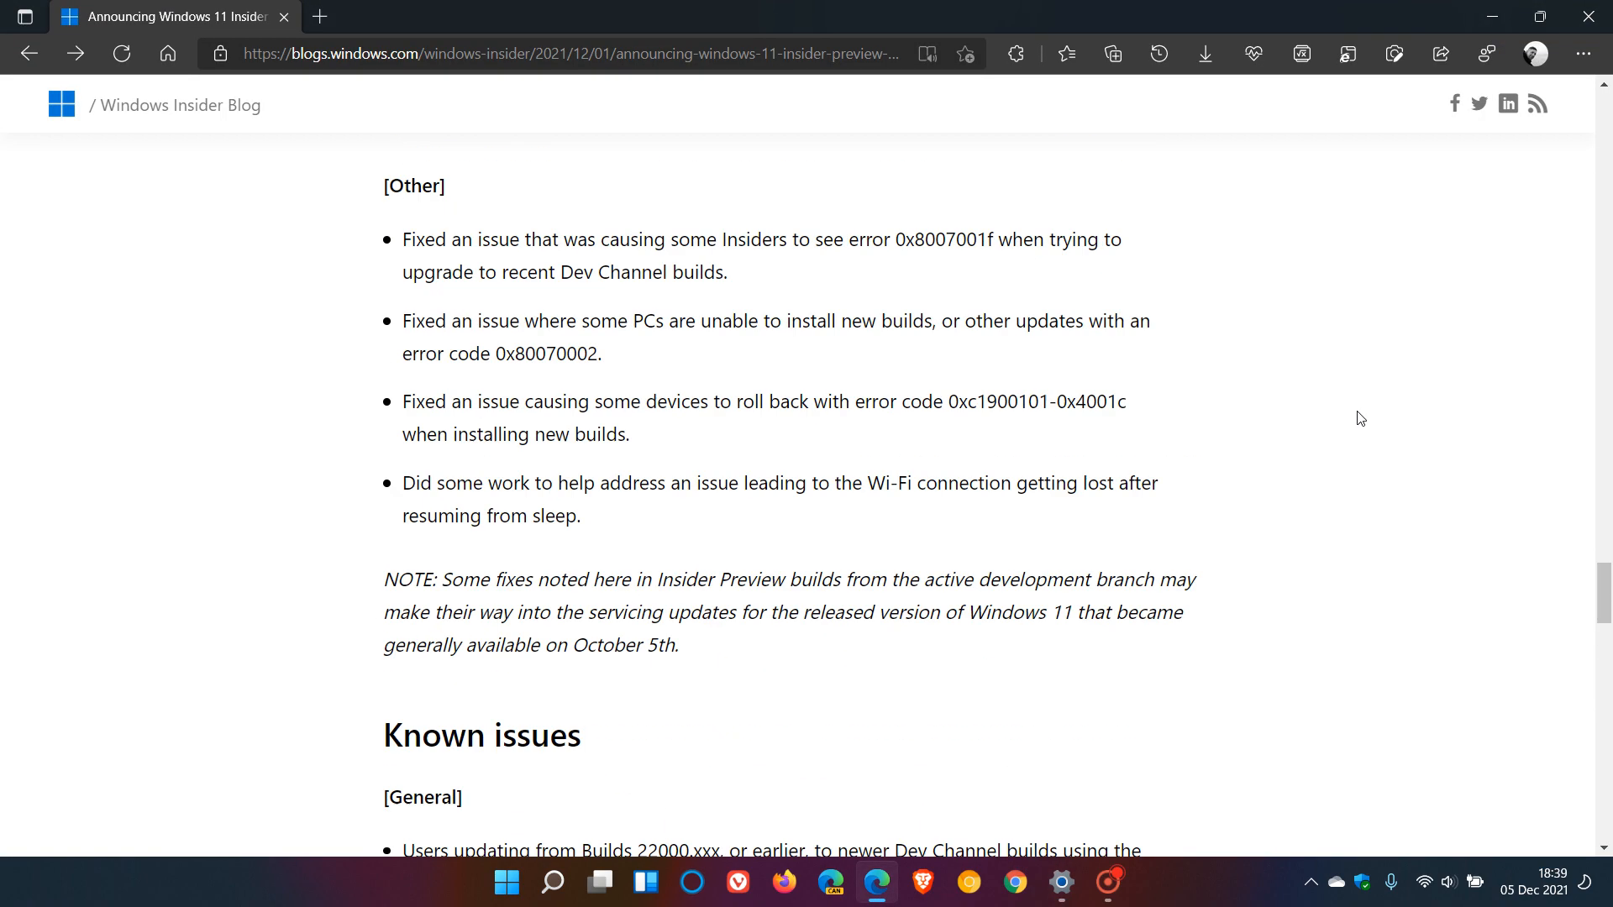
{"action": "scroll", "scroll_direction": "up", "scroll_amount": 3}
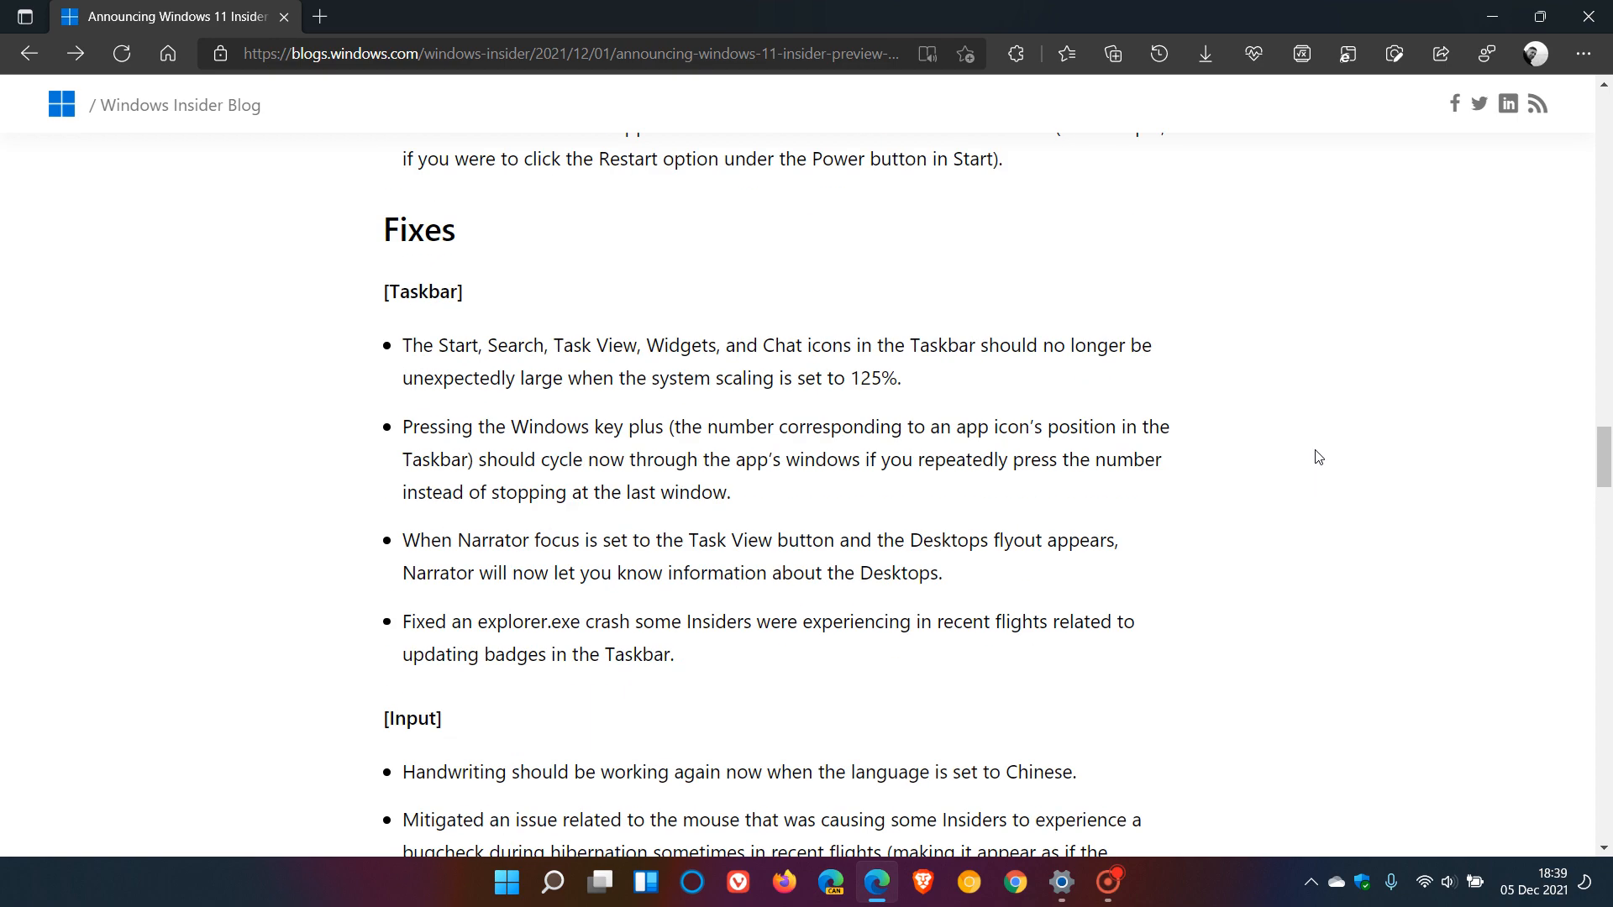
{"action": "scroll", "scroll_direction": "up", "scroll_amount": 3}
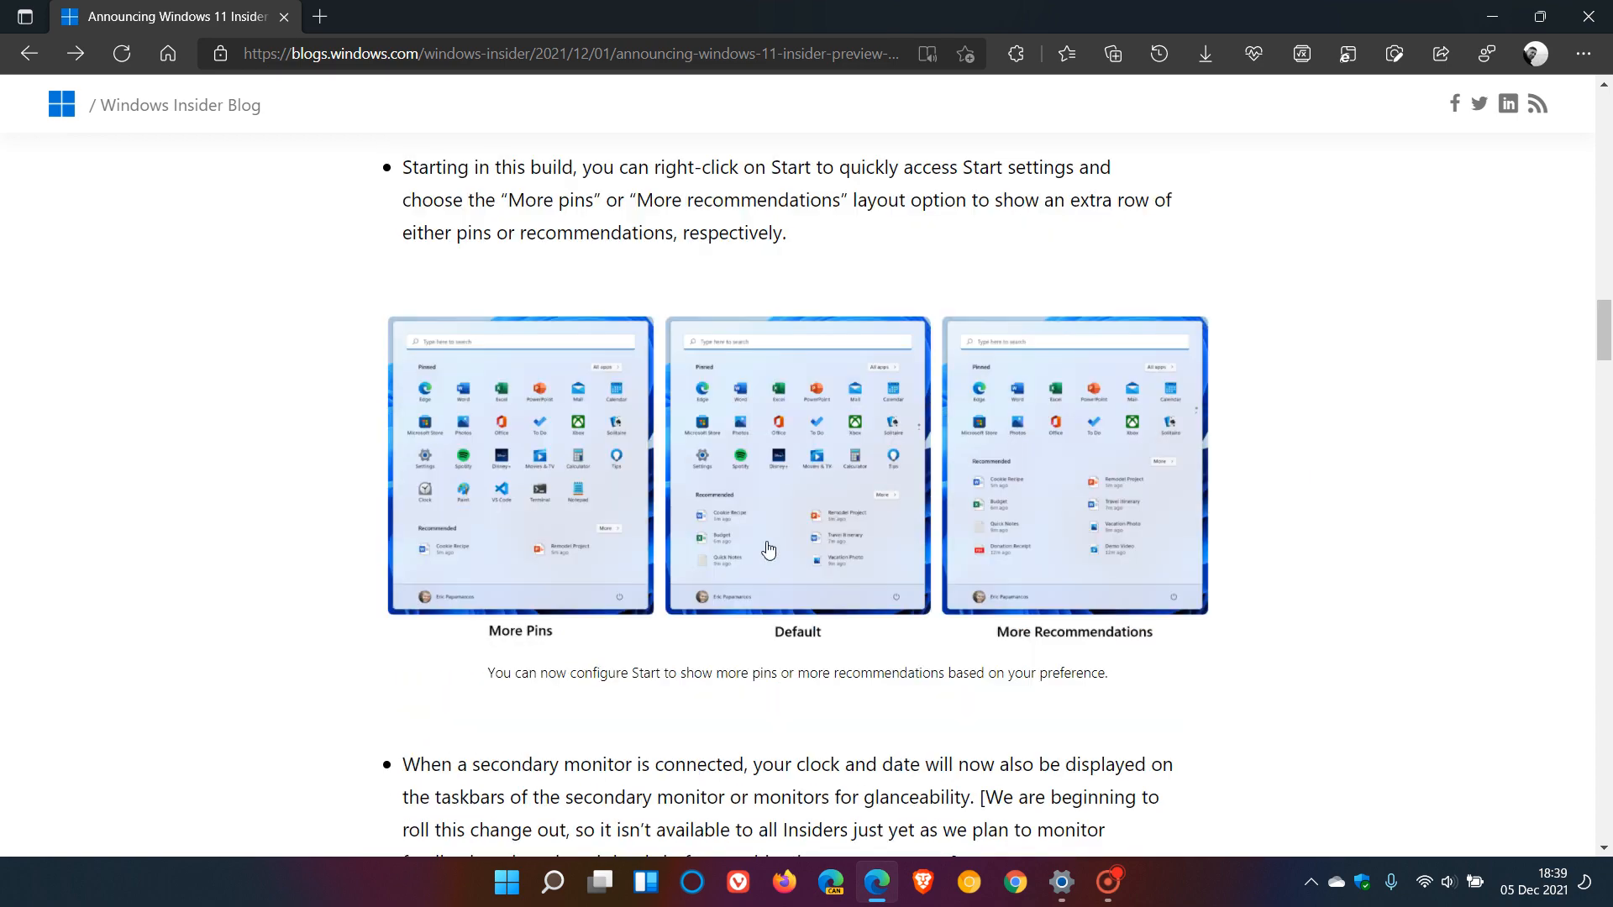
{"action": "mouse_move", "coordinate": [926, 478]}
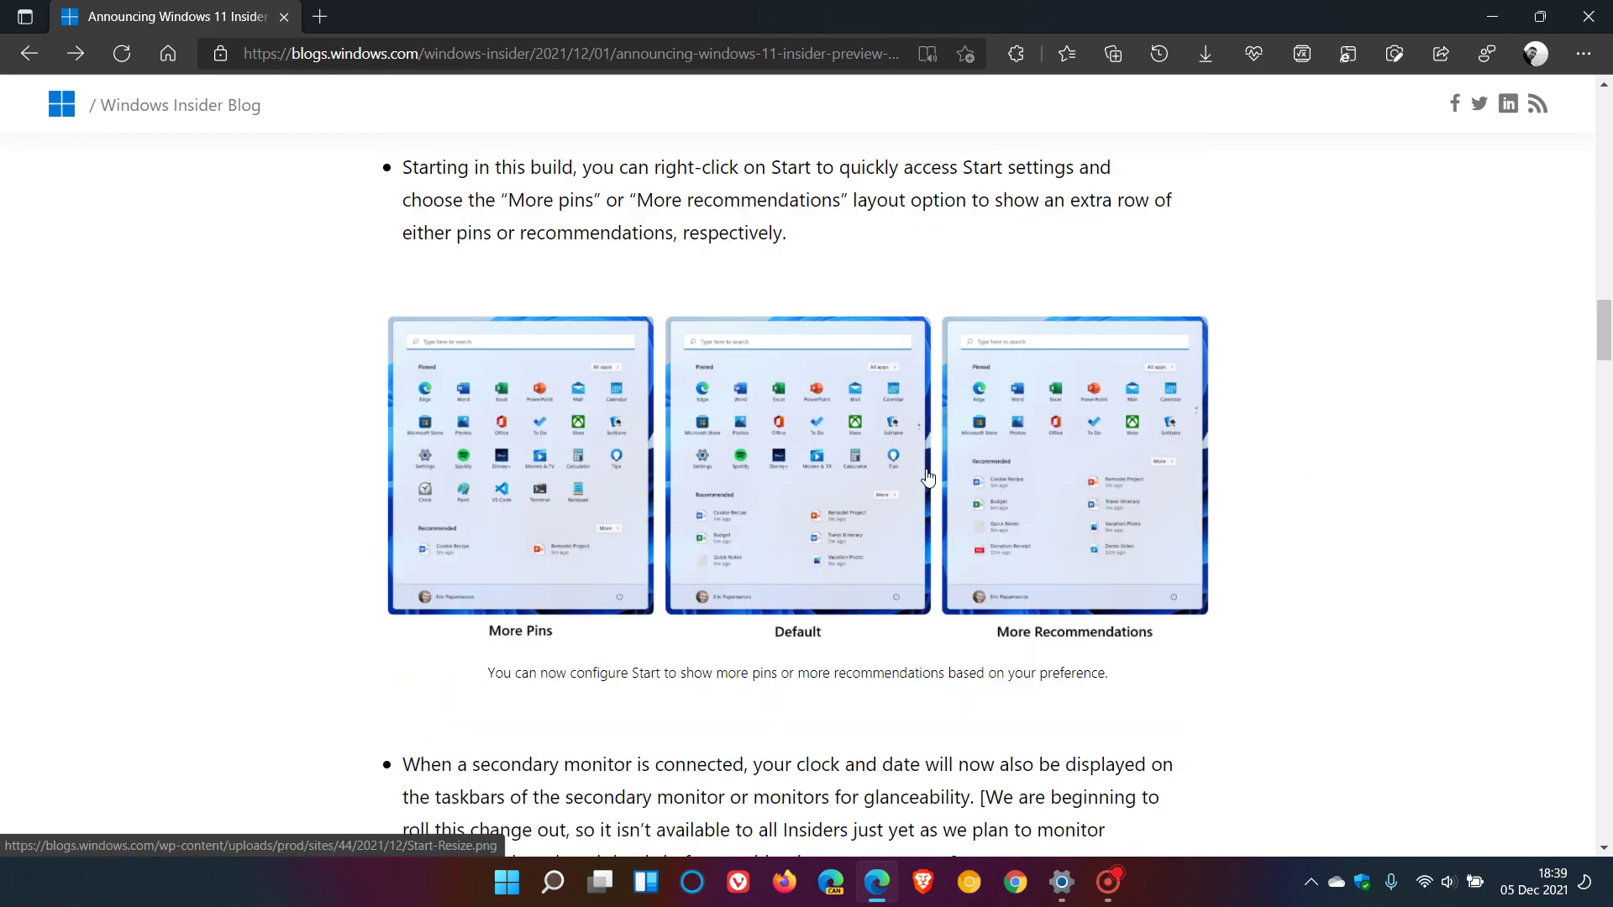
{"action": "mouse_move", "coordinate": [950, 483]}
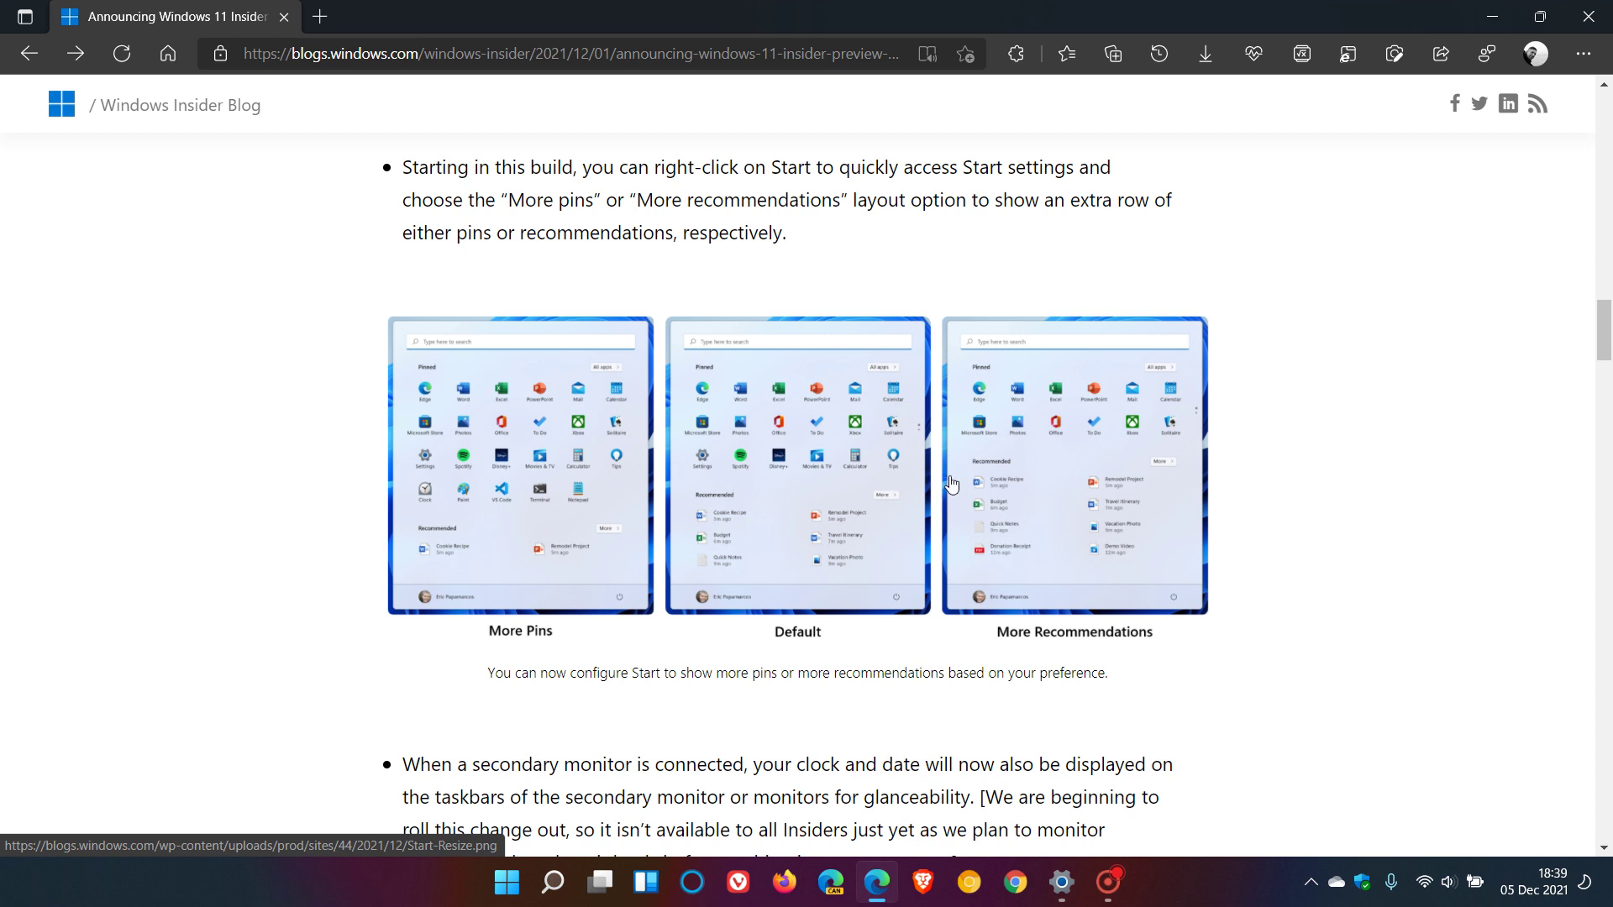
{"action": "mouse_move", "coordinate": [937, 485]}
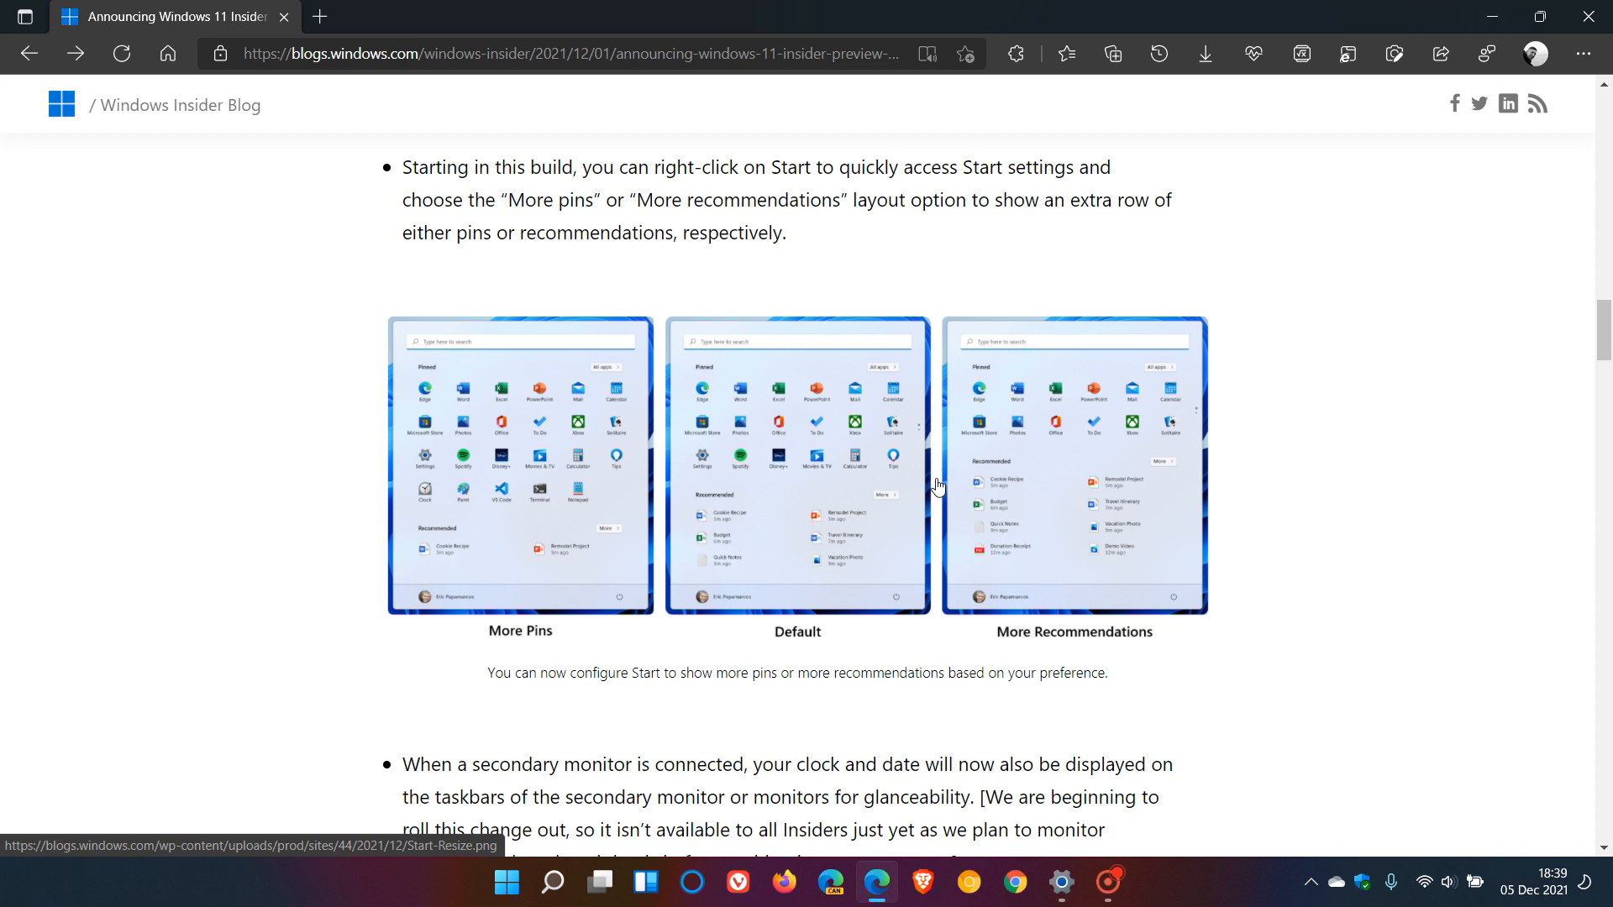
{"action": "mouse_move", "coordinate": [965, 464]}
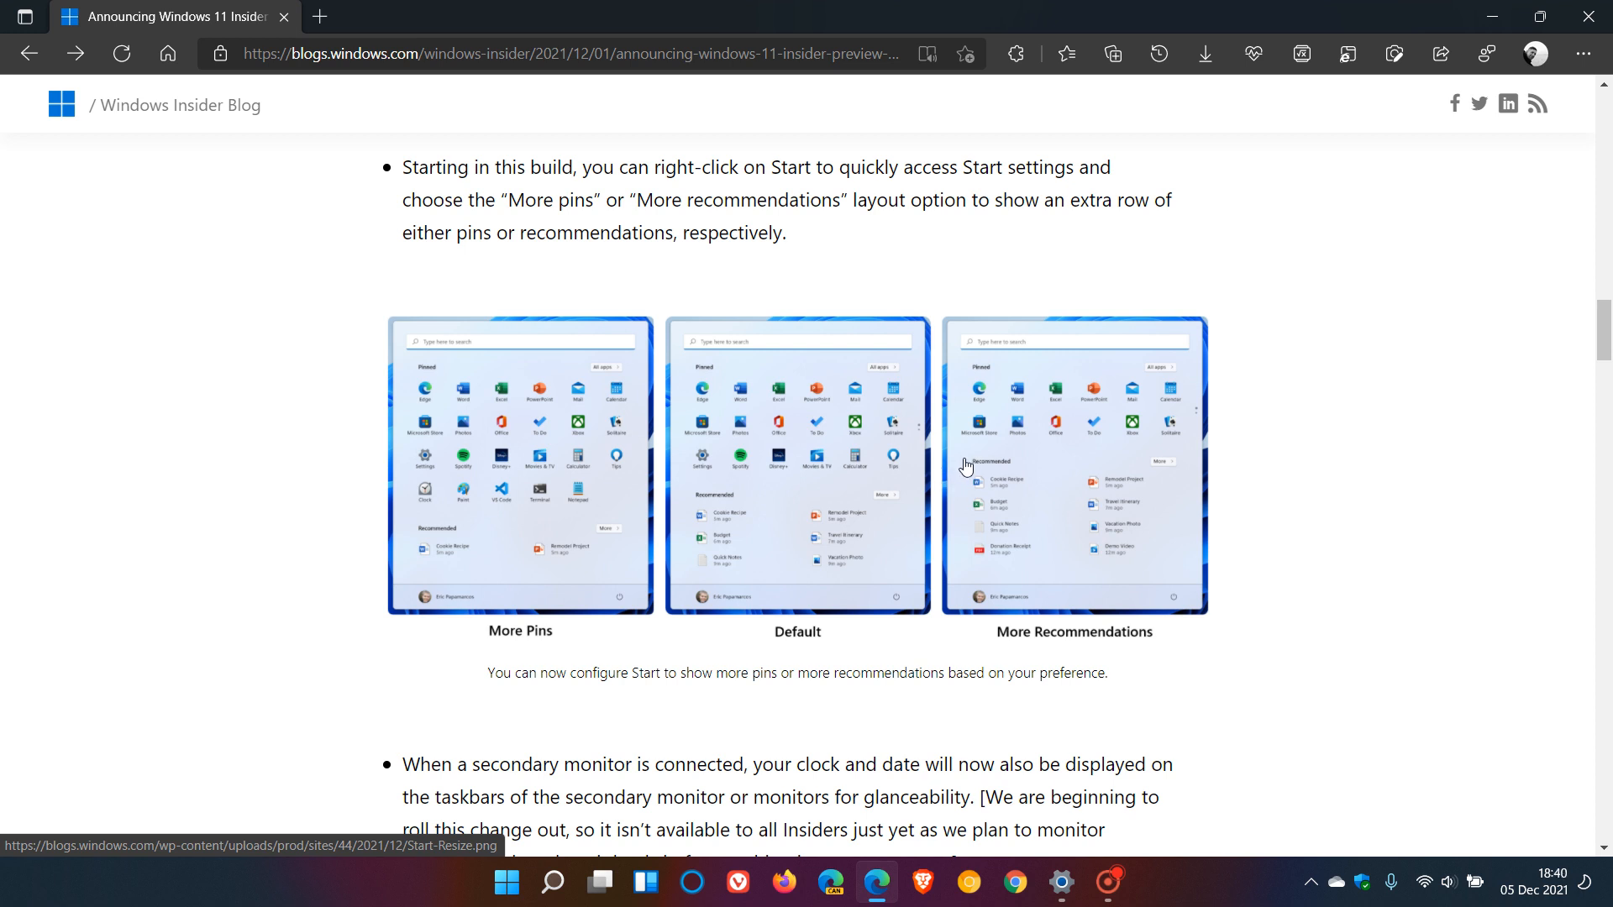
{"action": "mouse_move", "coordinate": [1013, 462]}
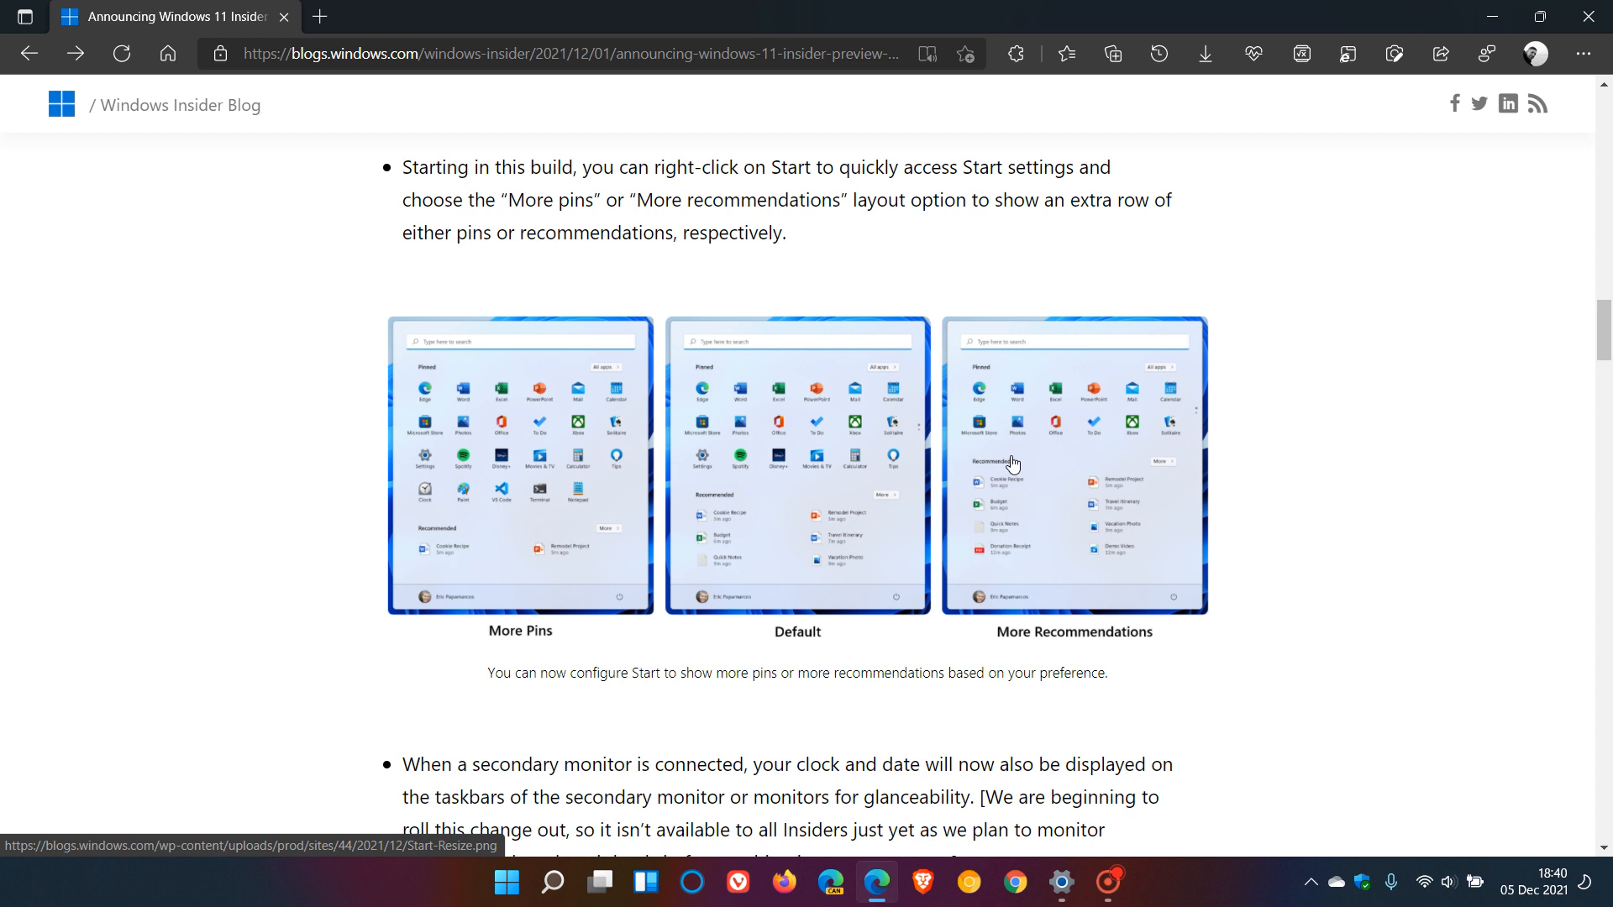
{"action": "mouse_move", "coordinate": [1007, 464]}
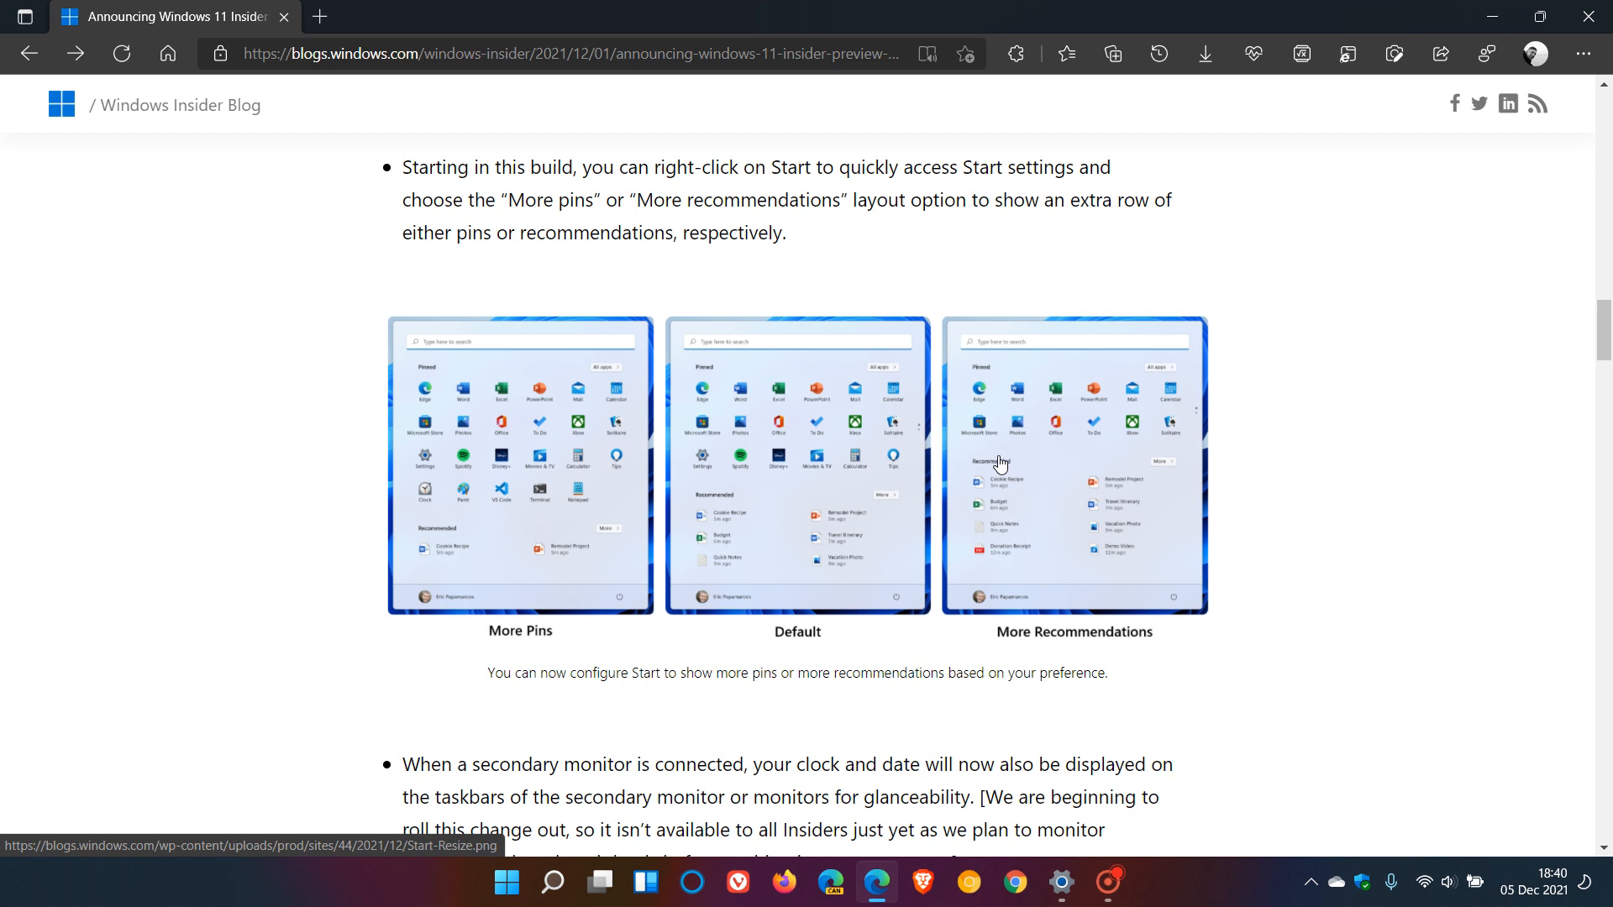
{"action": "mouse_move", "coordinate": [1008, 458]}
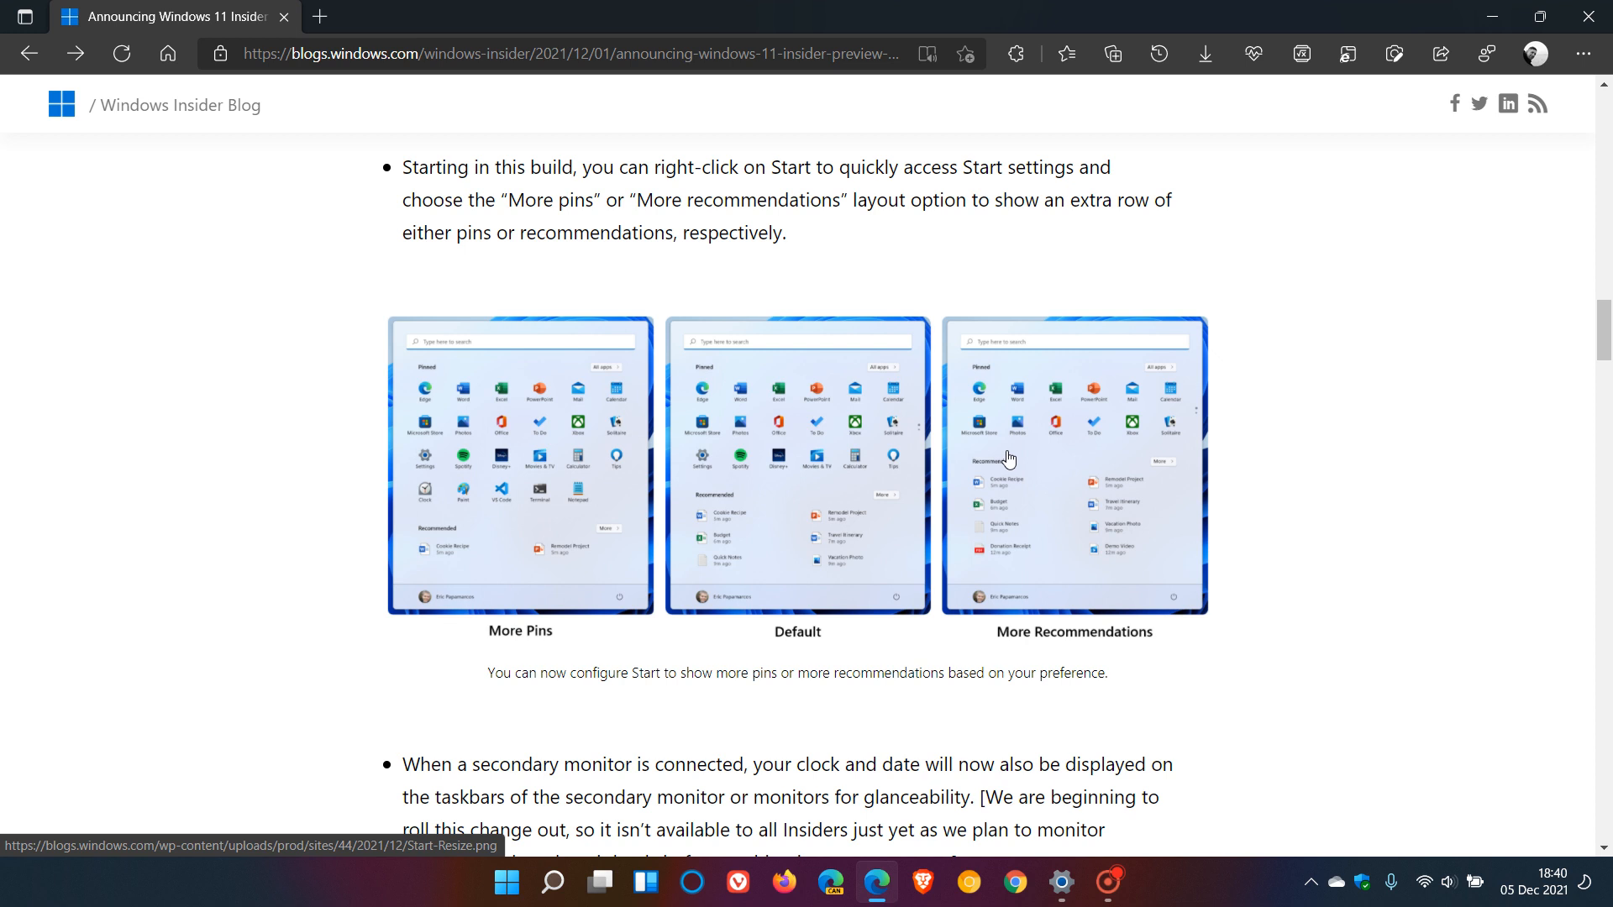
{"action": "mouse_move", "coordinate": [1066, 460]}
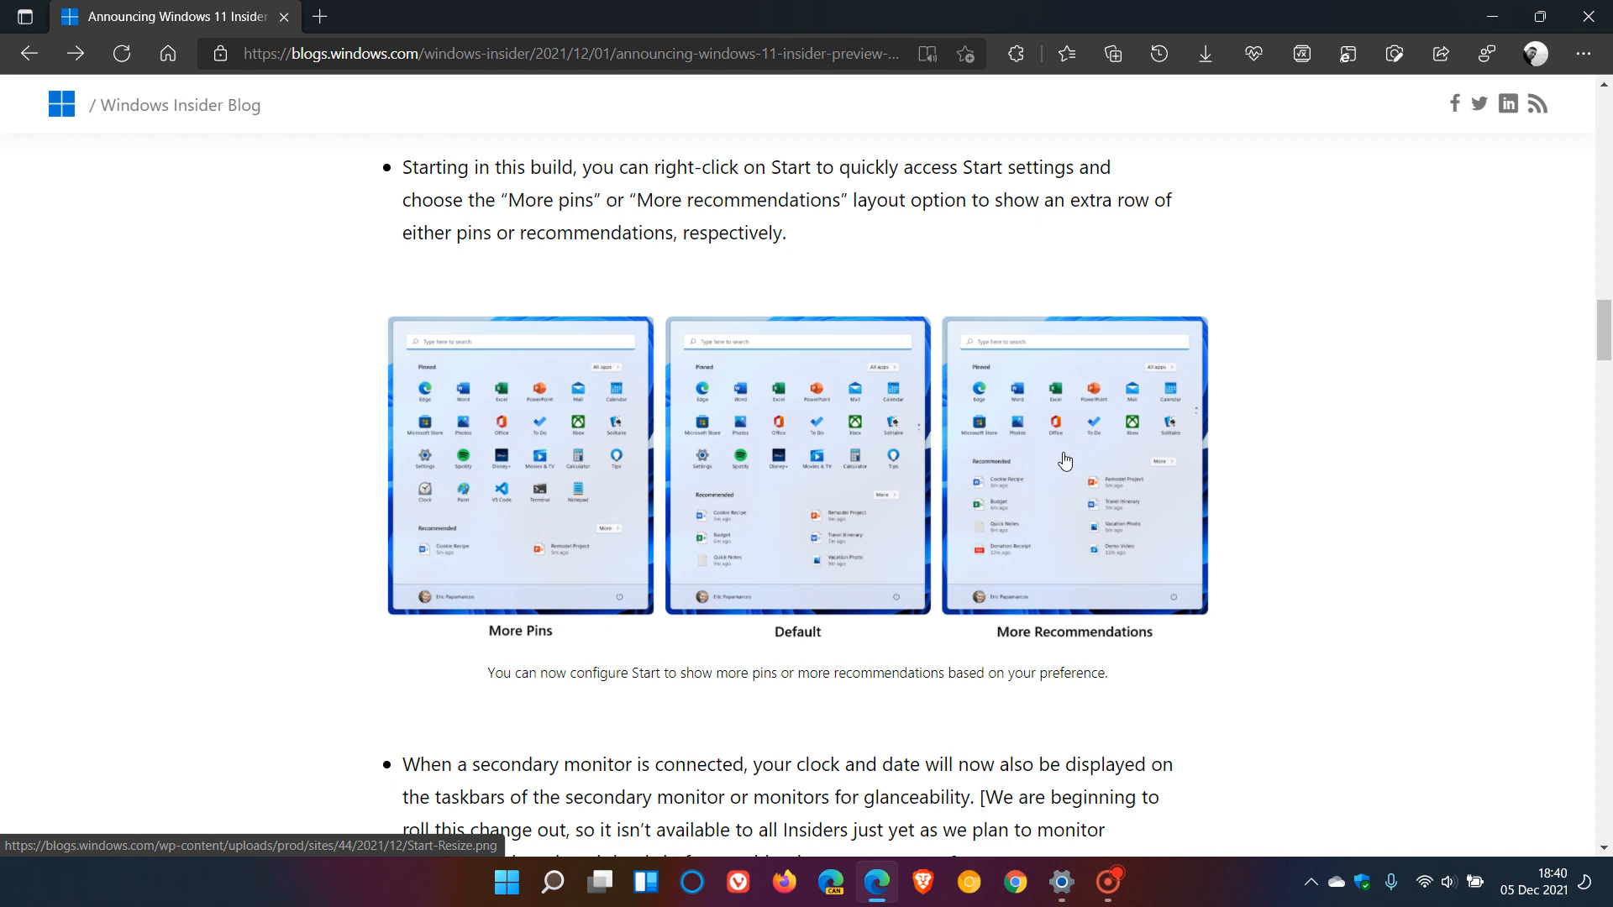
{"action": "mouse_move", "coordinate": [1493, 16]}
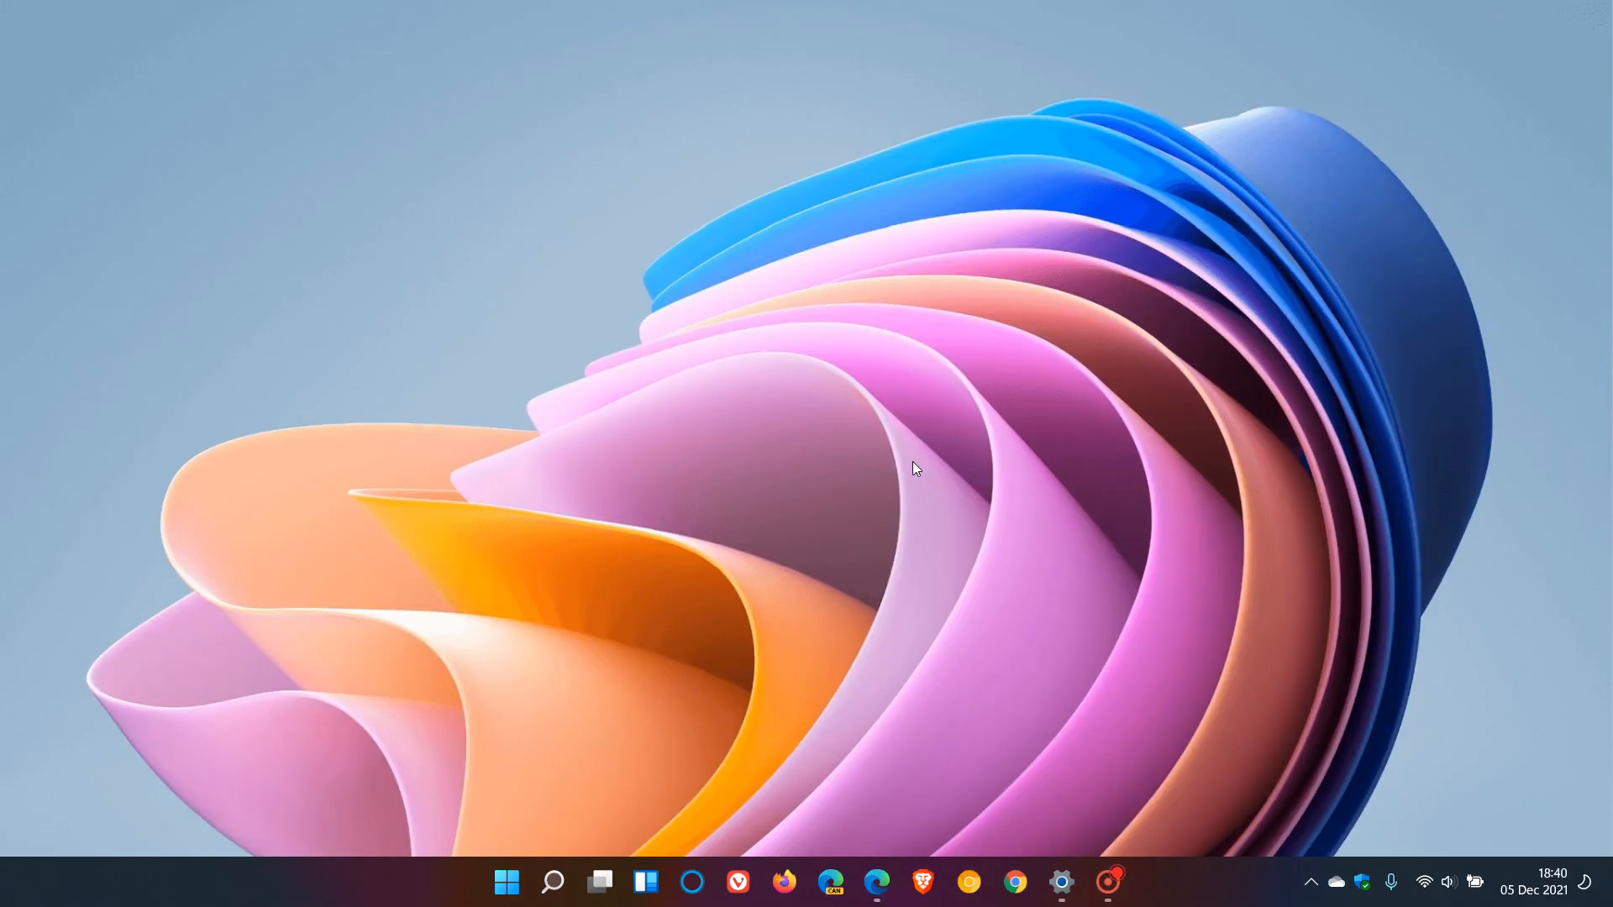
{"action": "mouse_move", "coordinate": [948, 458]}
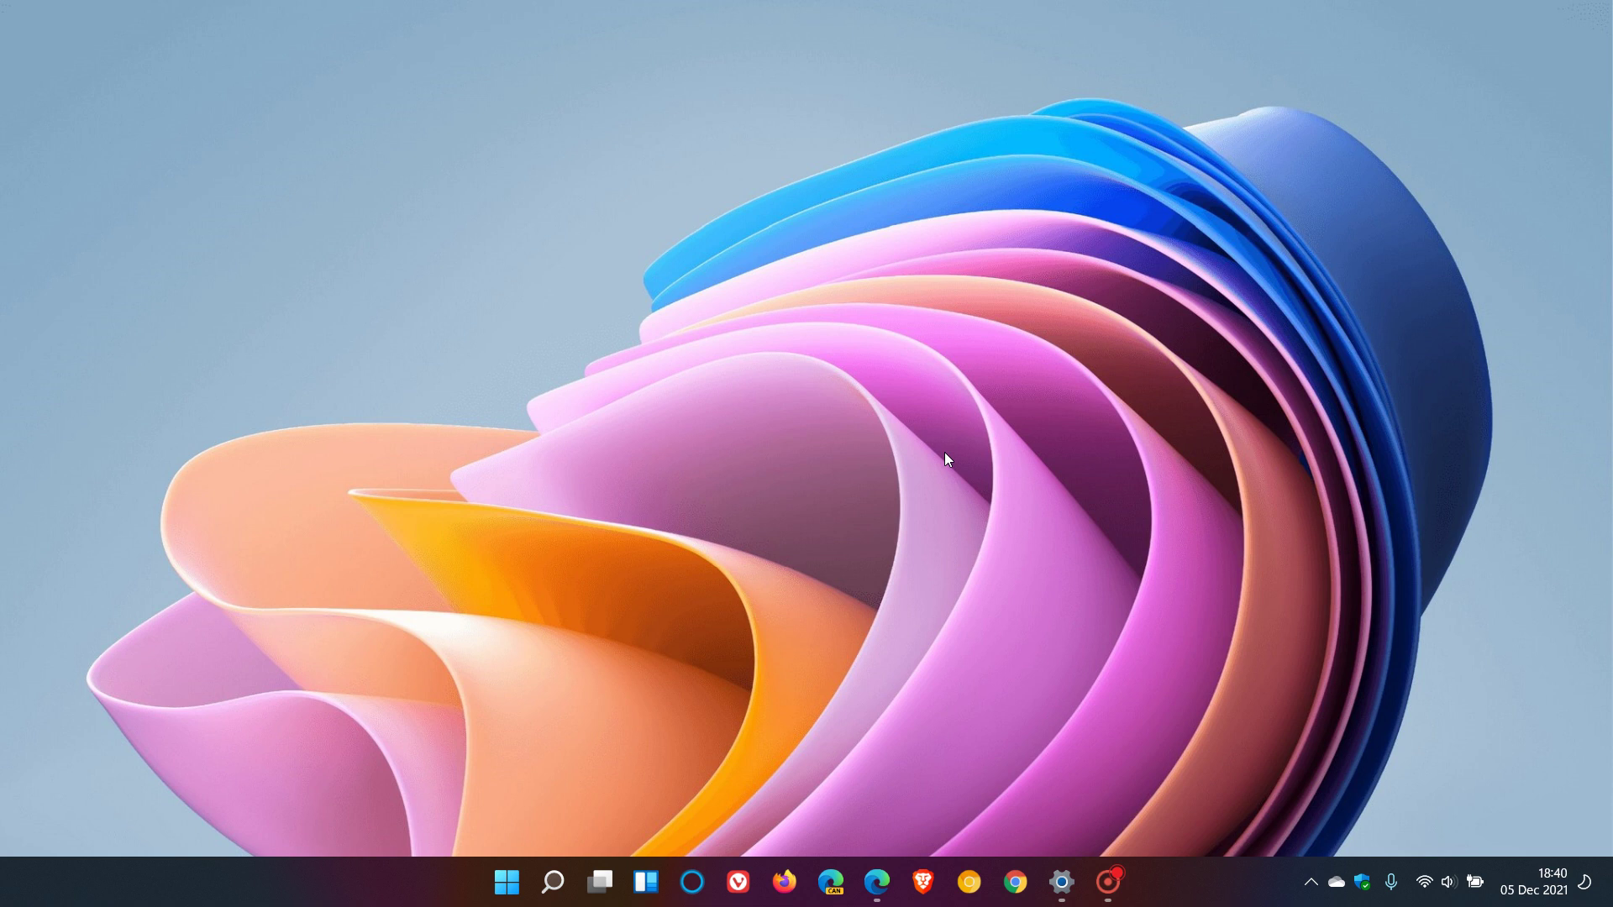
{"action": "mouse_move", "coordinate": [972, 403]}
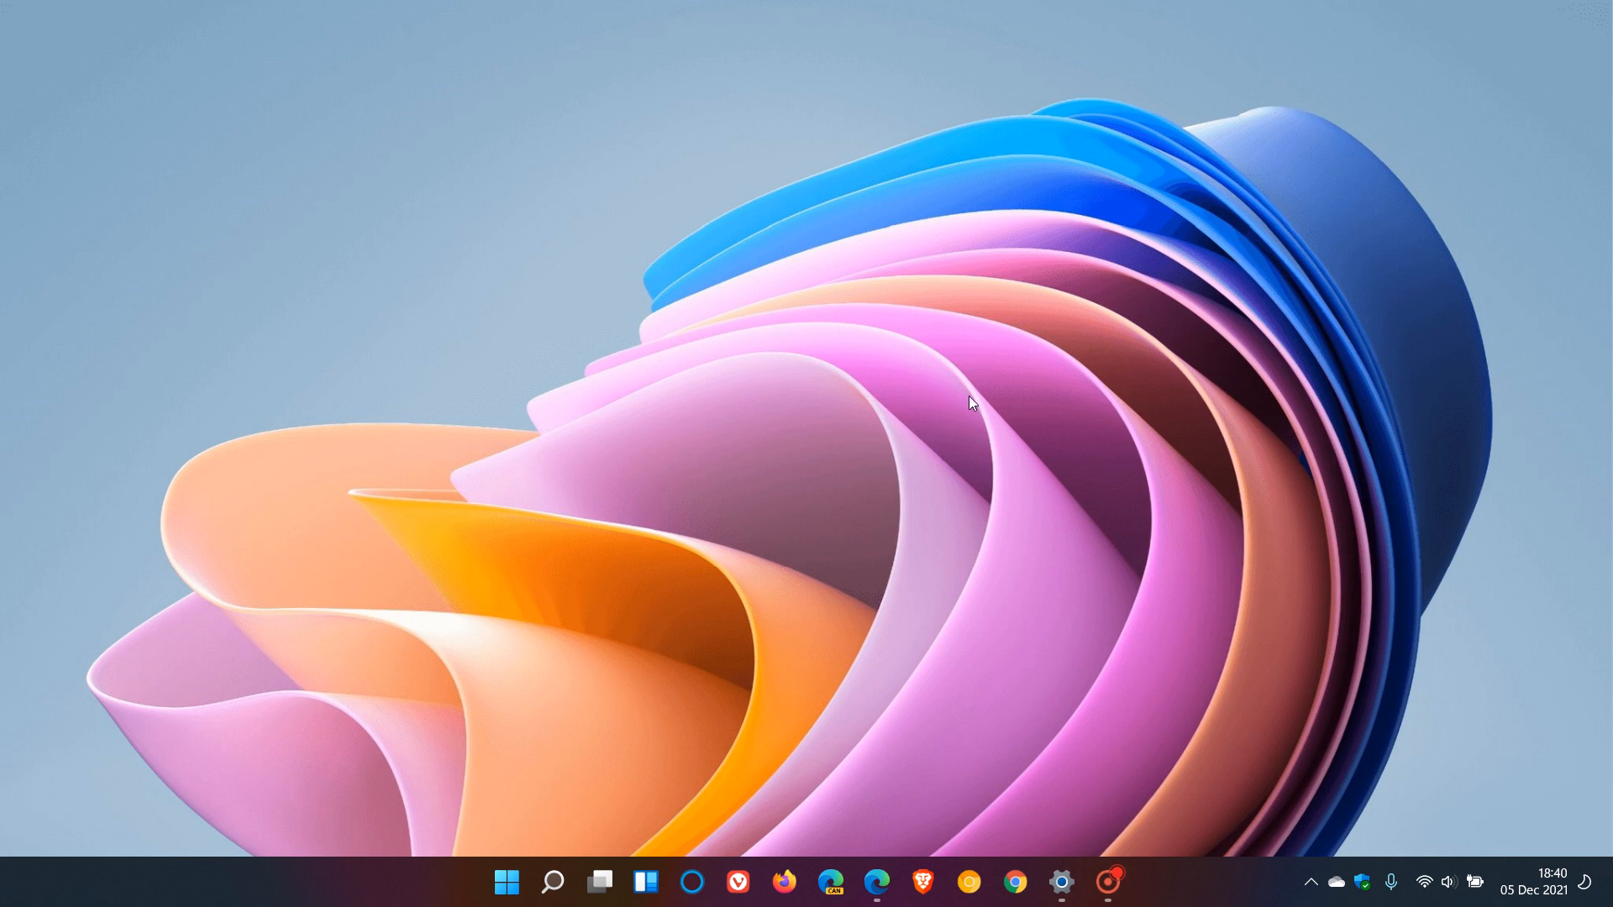